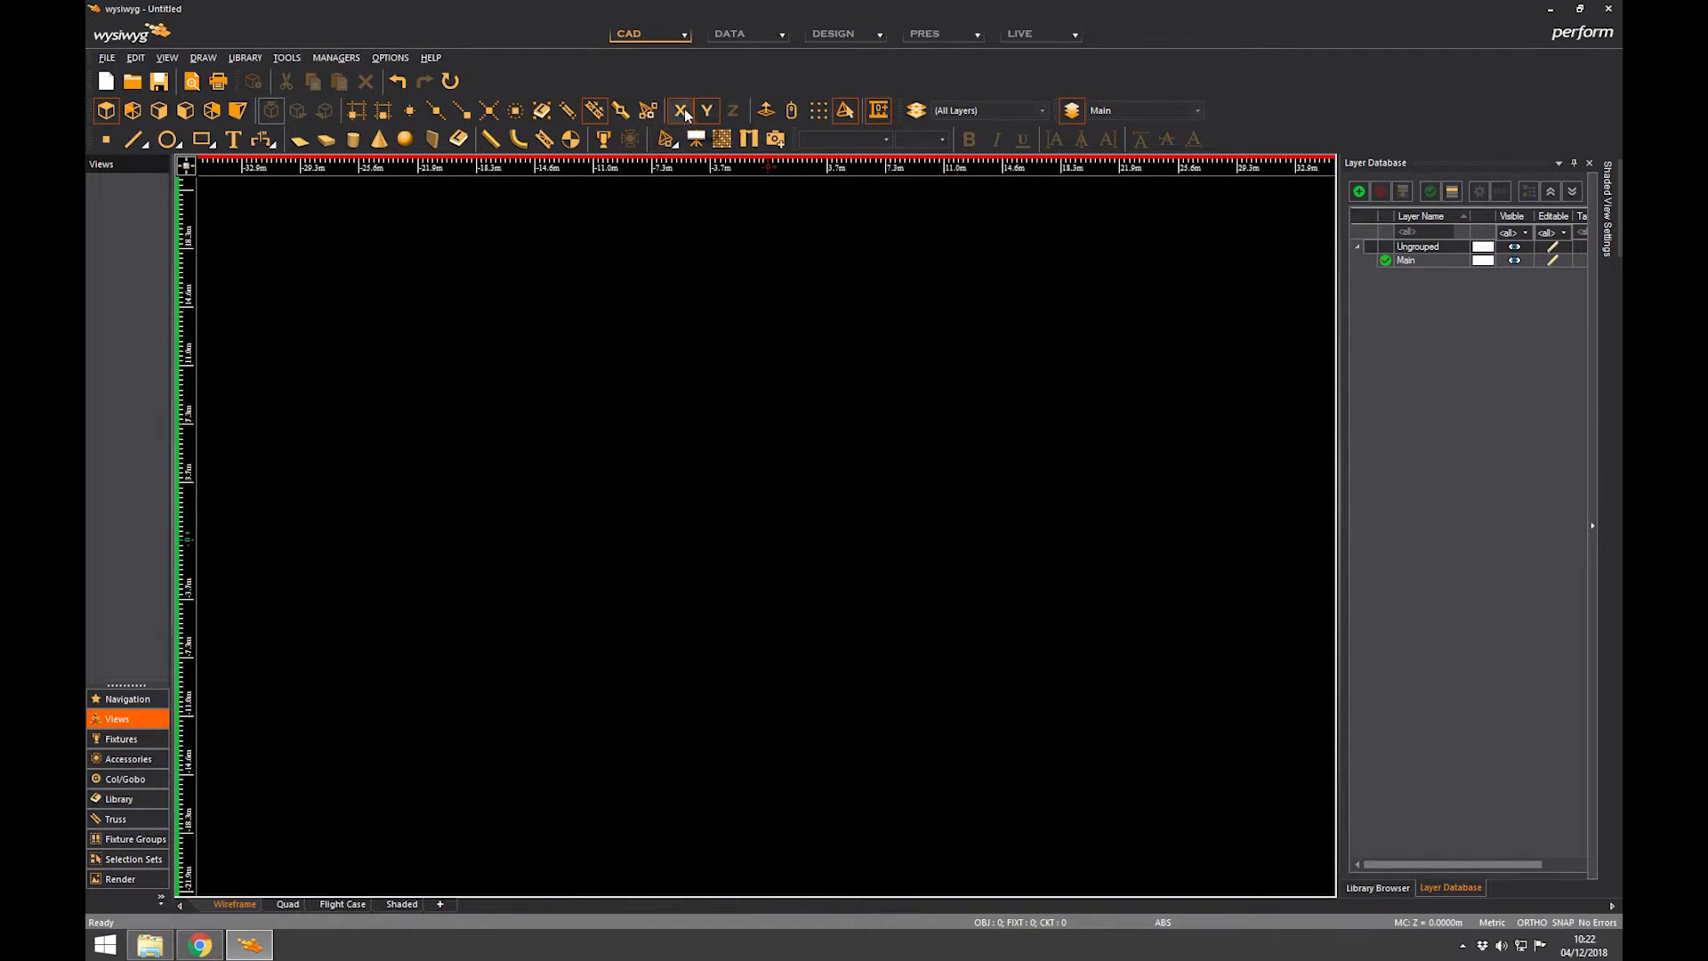
mouse_move(704, 110)
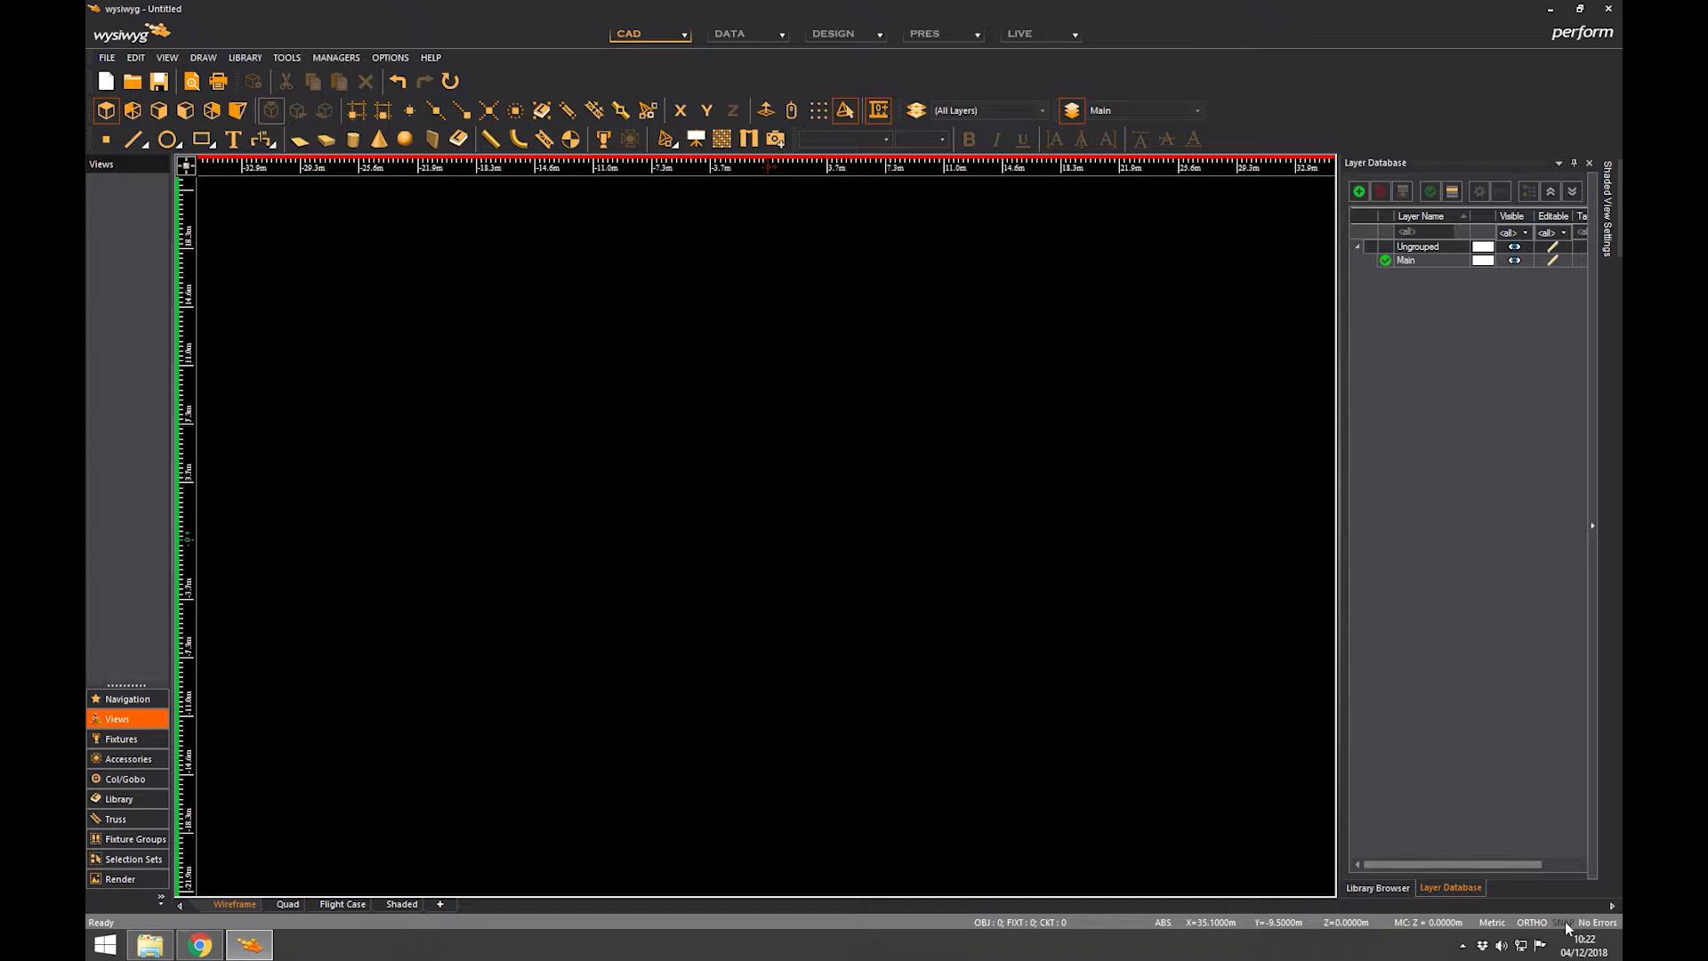
mouse_move(595, 110)
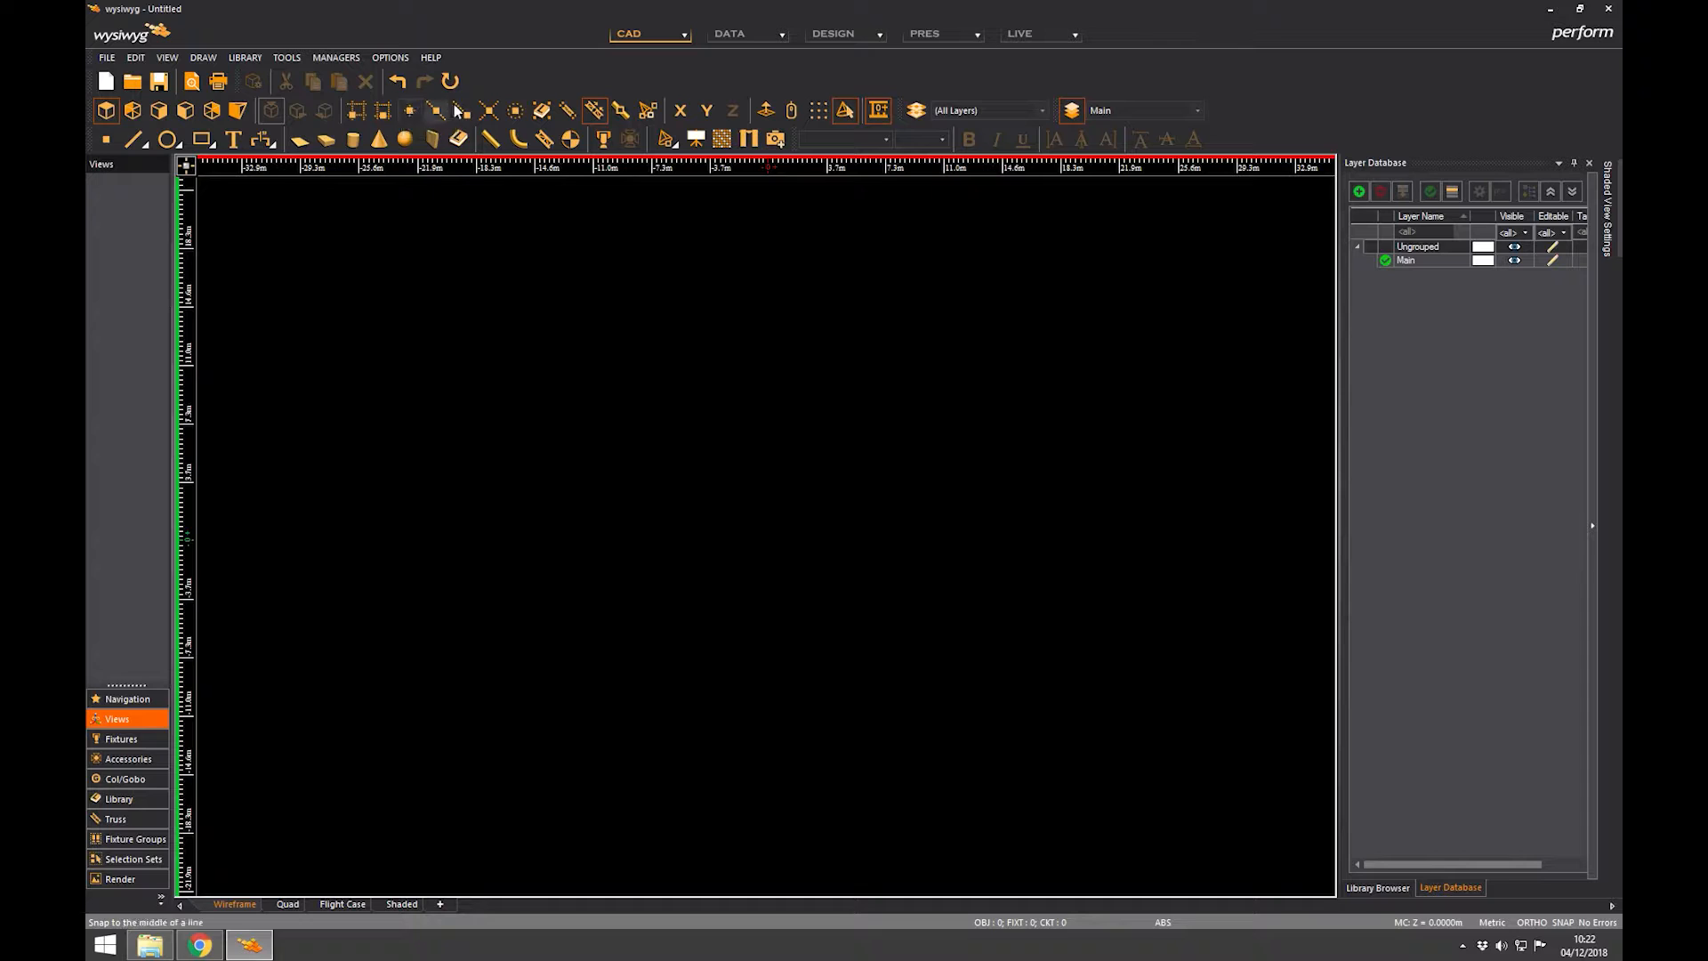
mouse_move(457, 110)
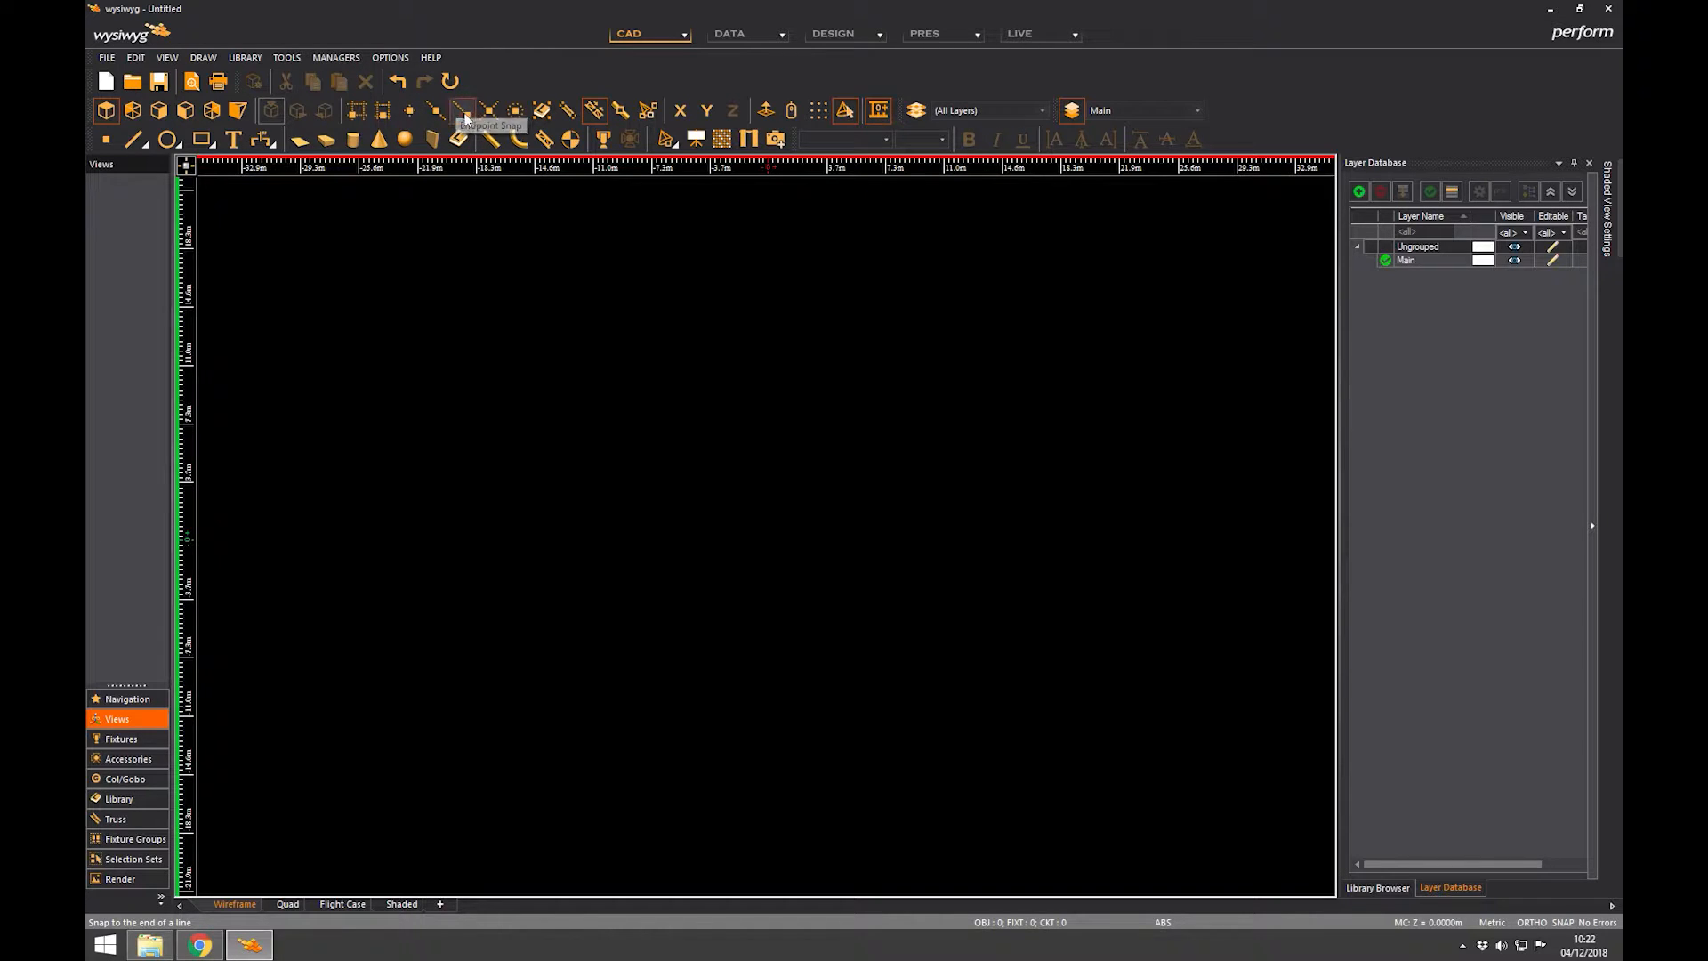
mouse_move(555, 122)
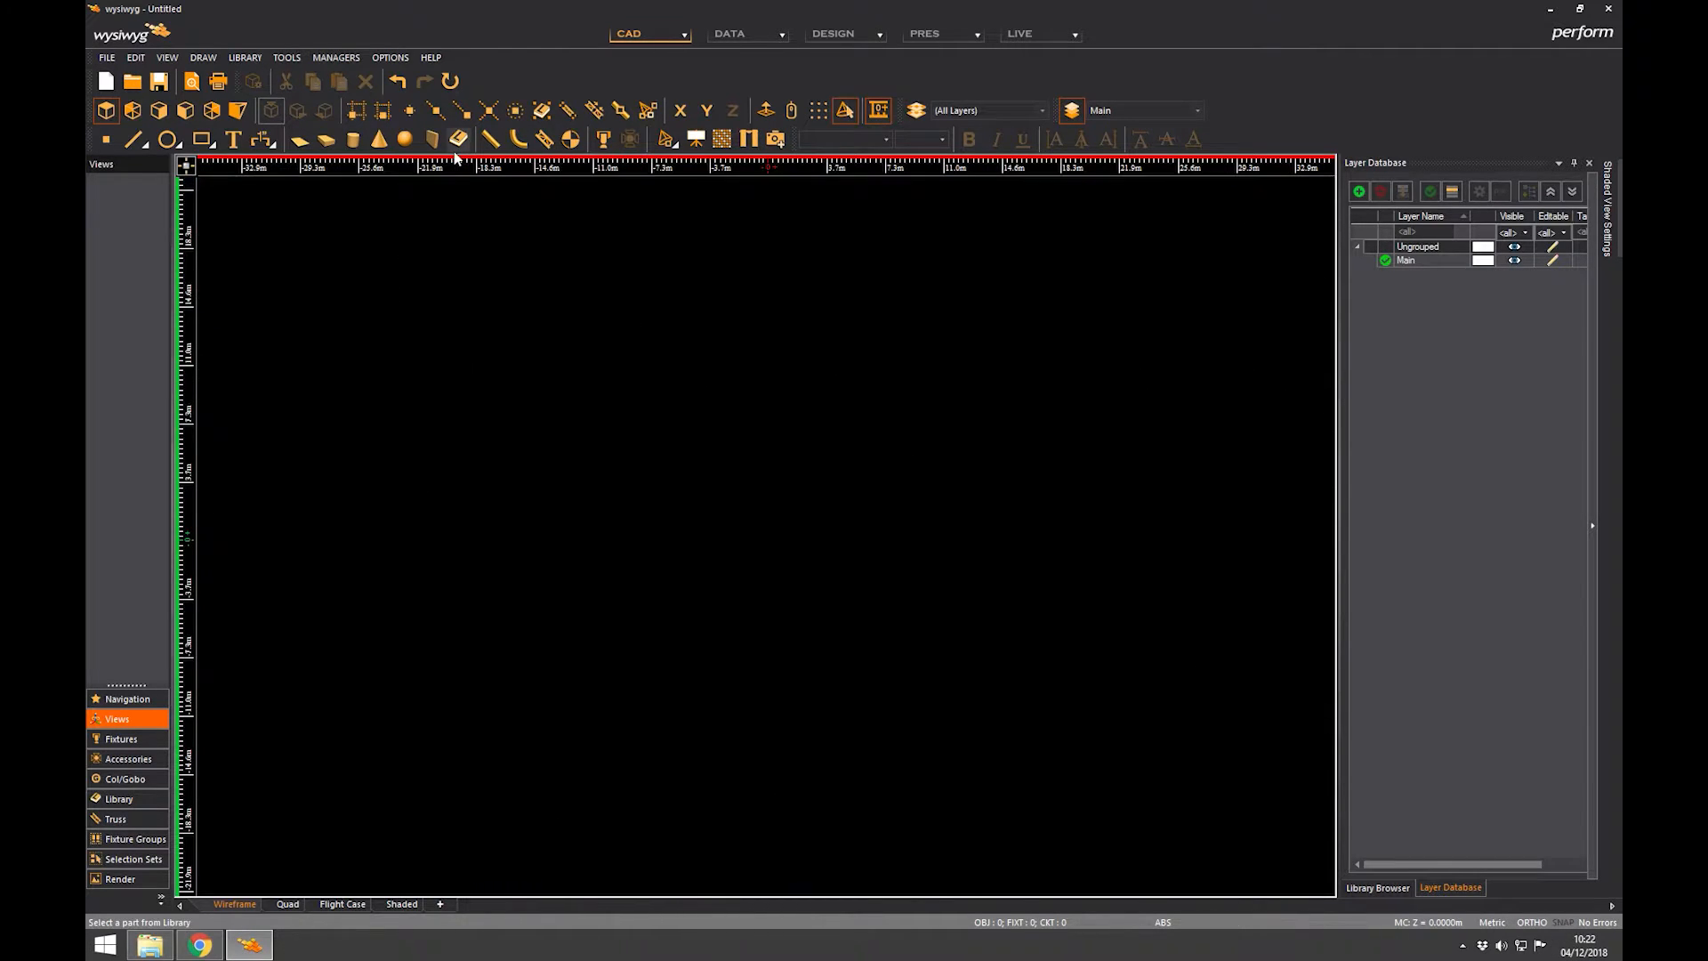
Bring up Document Options, check the Document Summary and show the Production Team Info list
left_click(390, 57)
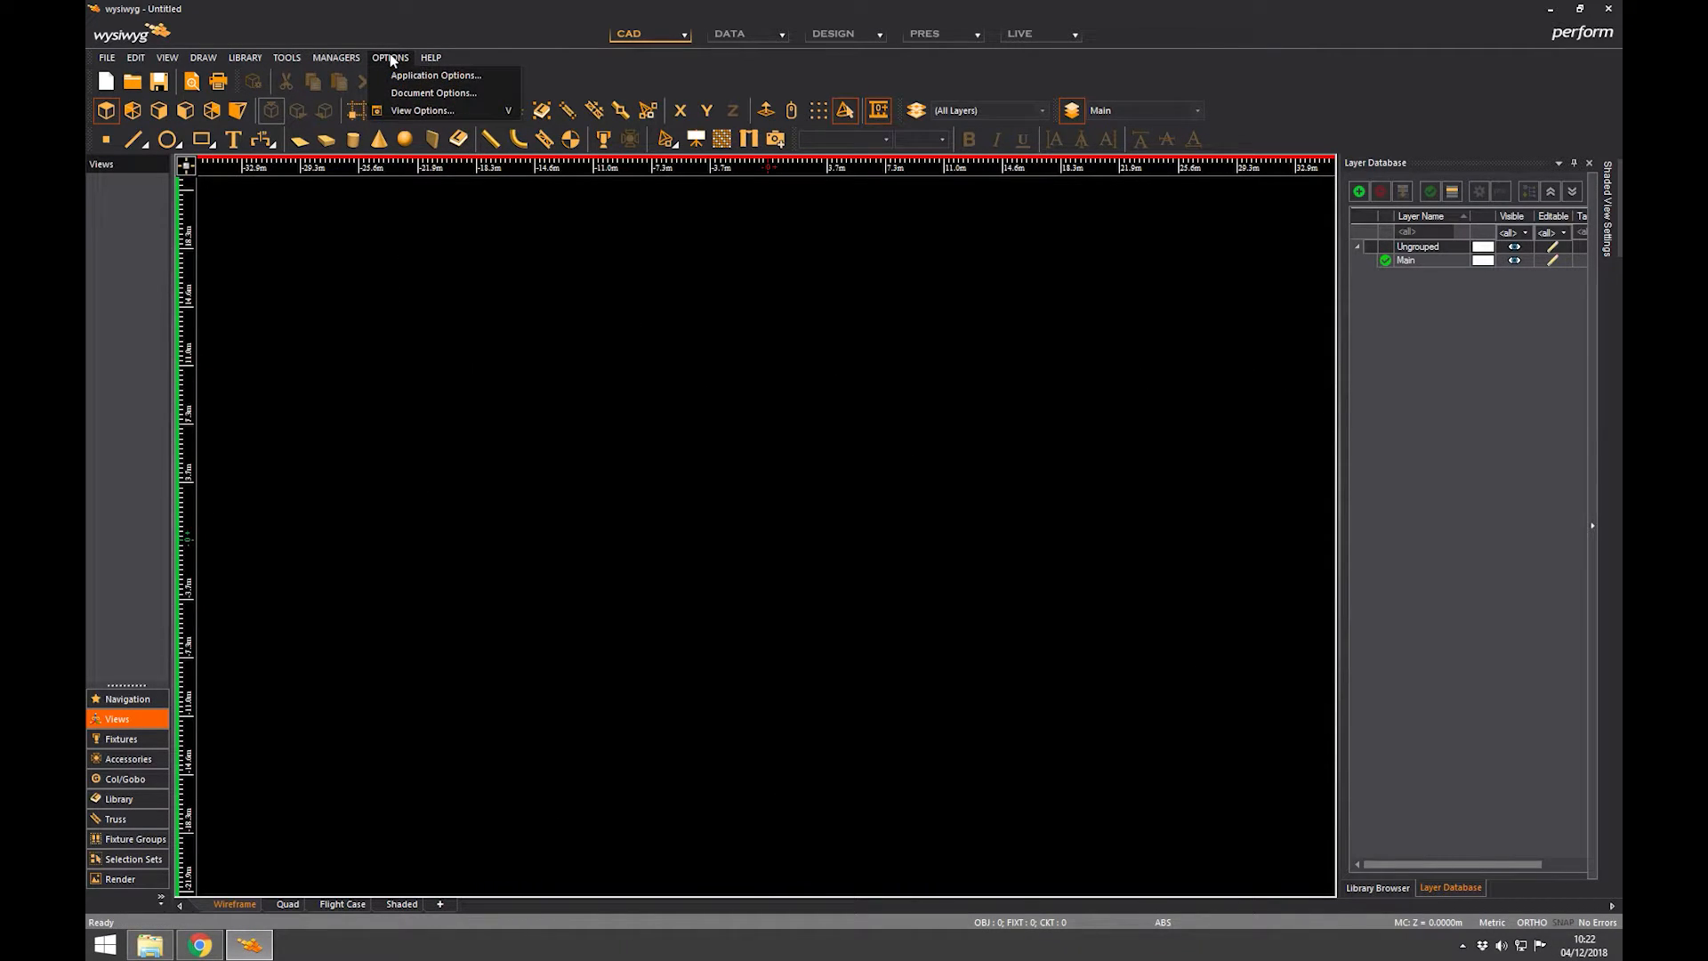
left_click(431, 93)
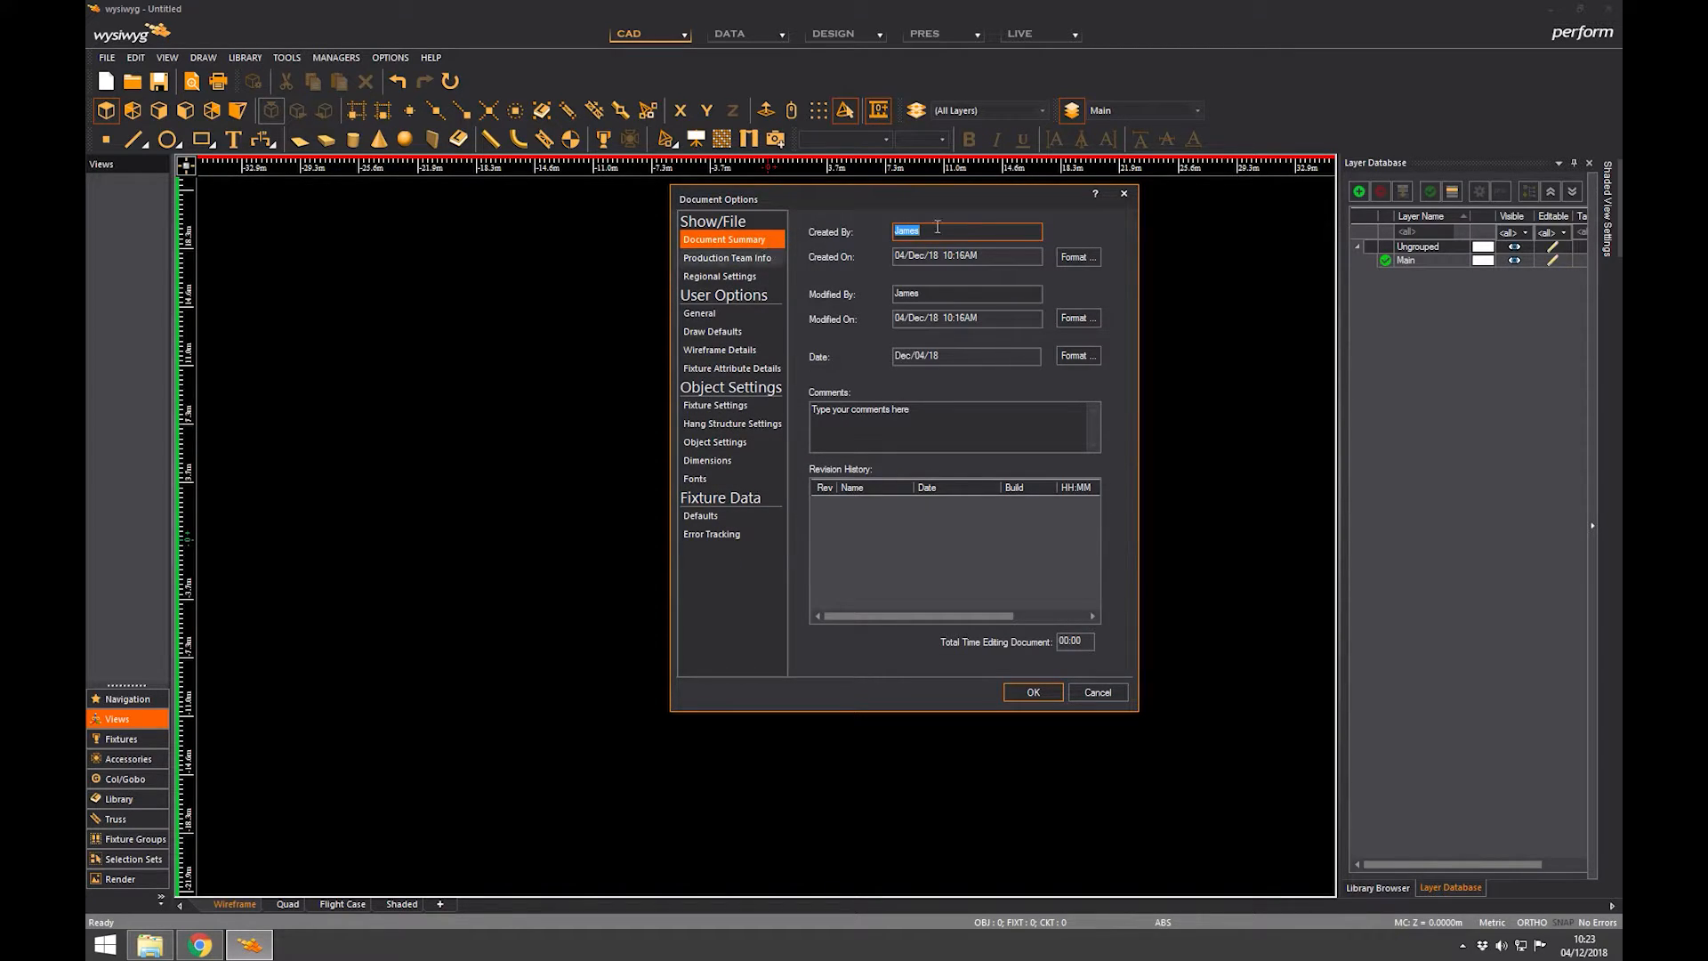
mouse_move(822, 310)
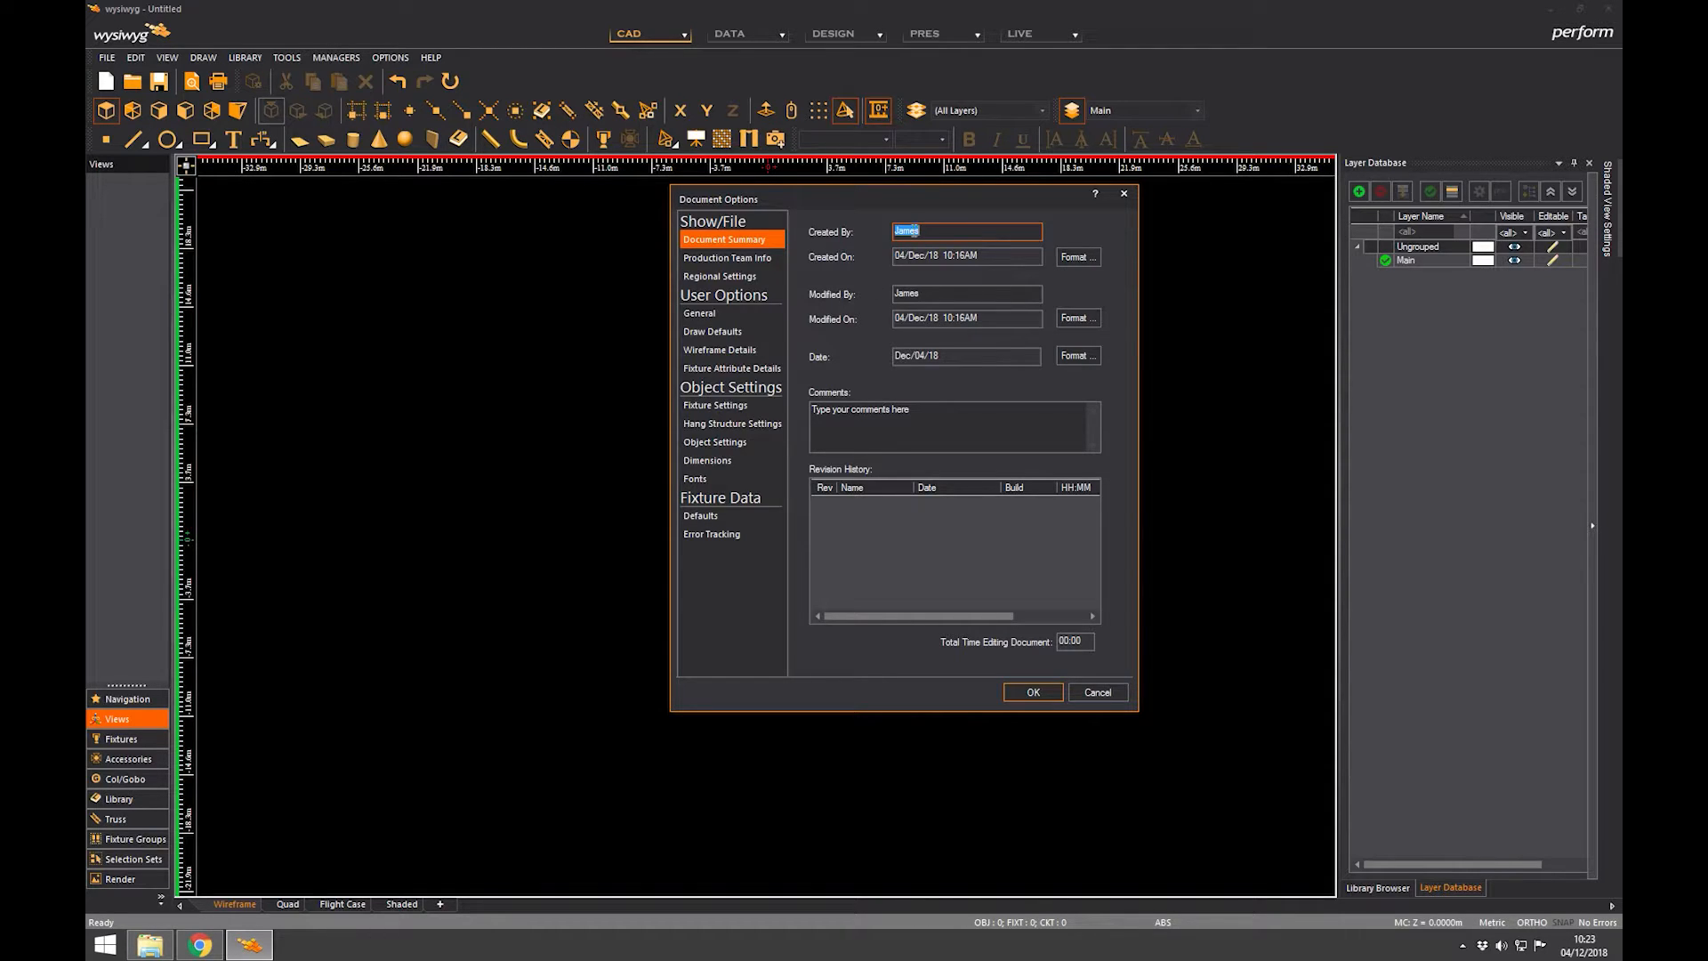
left_click(952, 232)
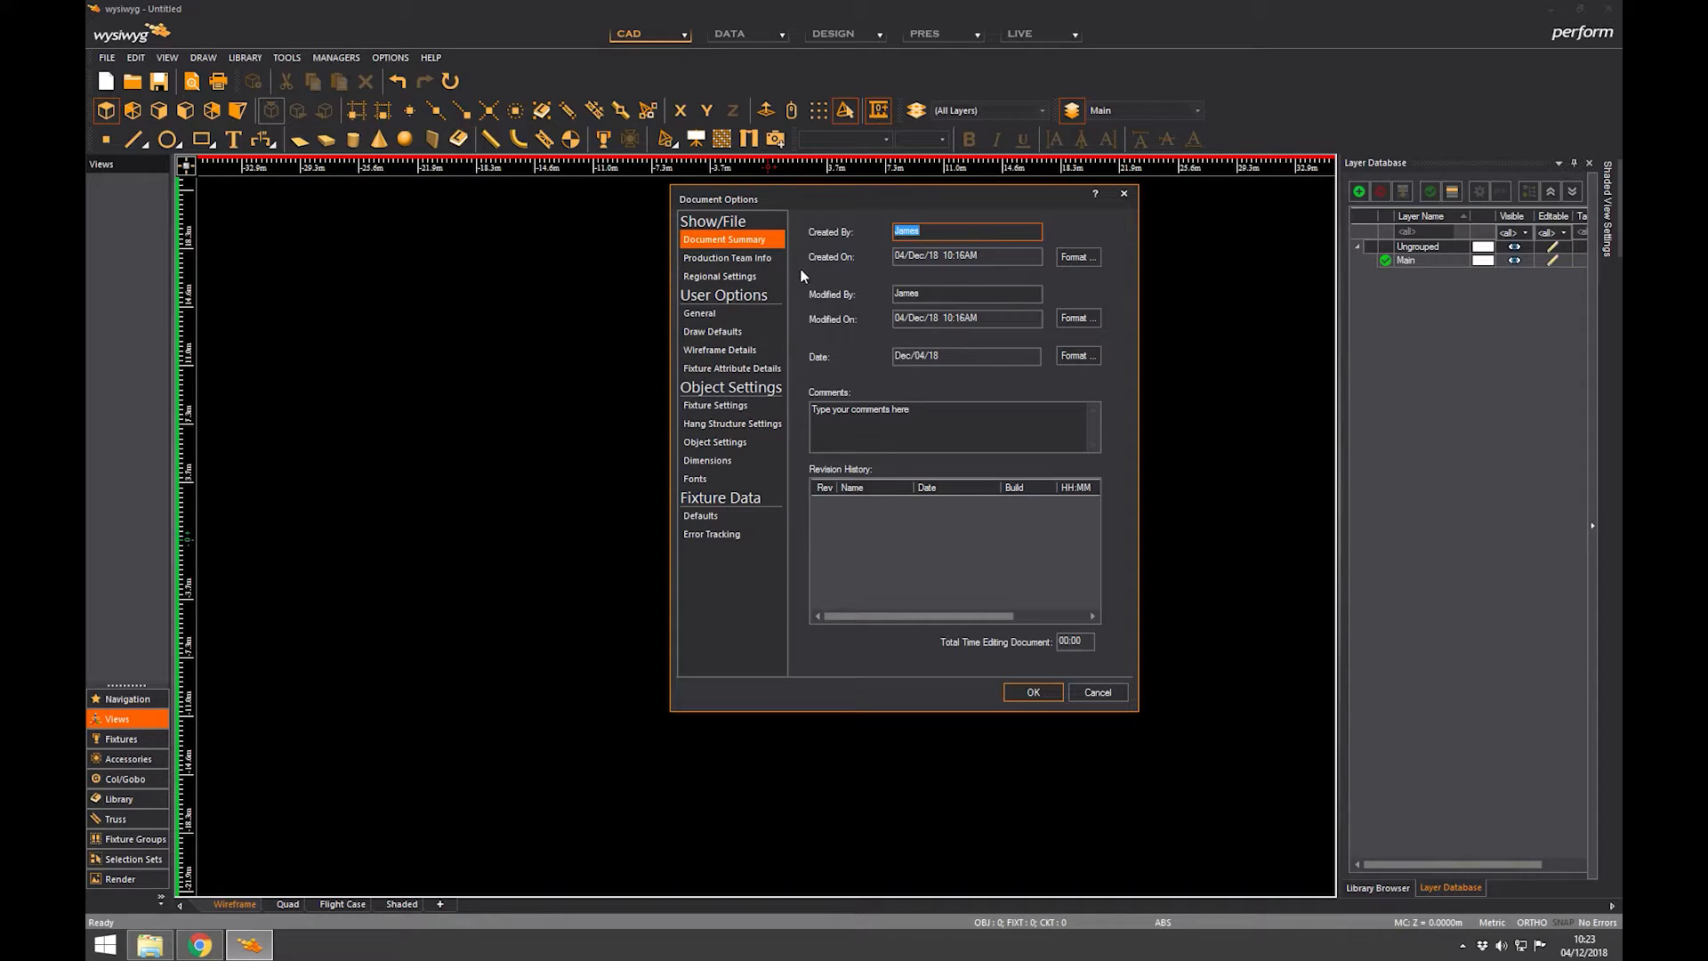
left_click(726, 256)
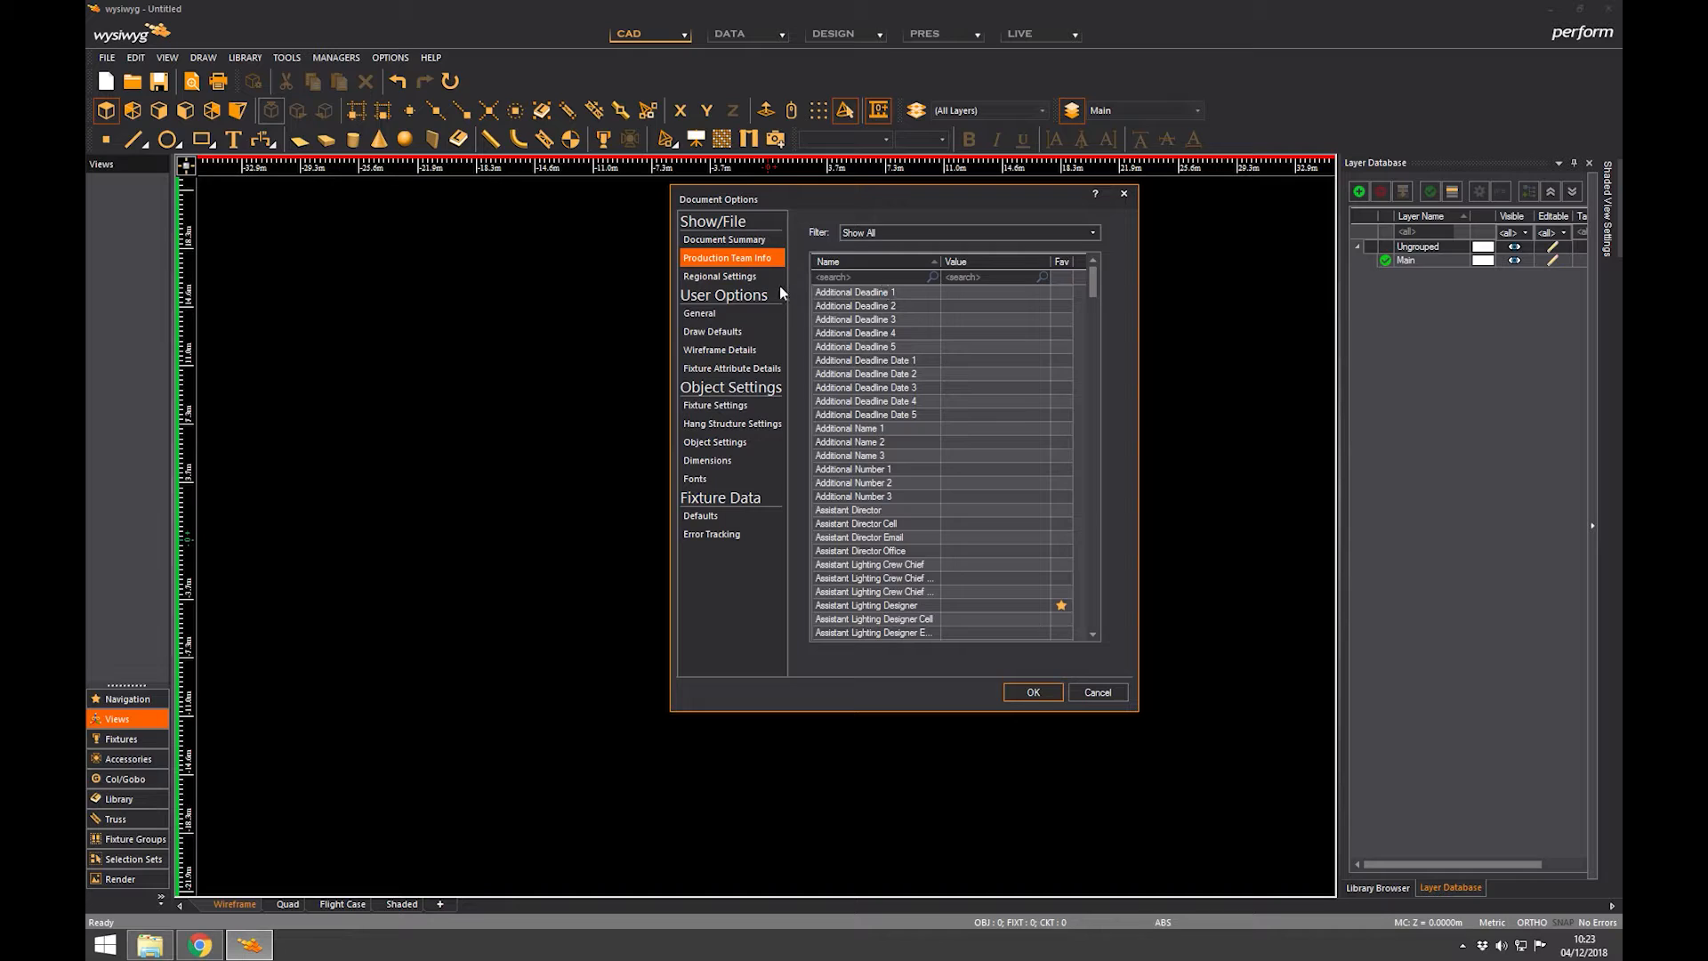
mouse_move(790, 249)
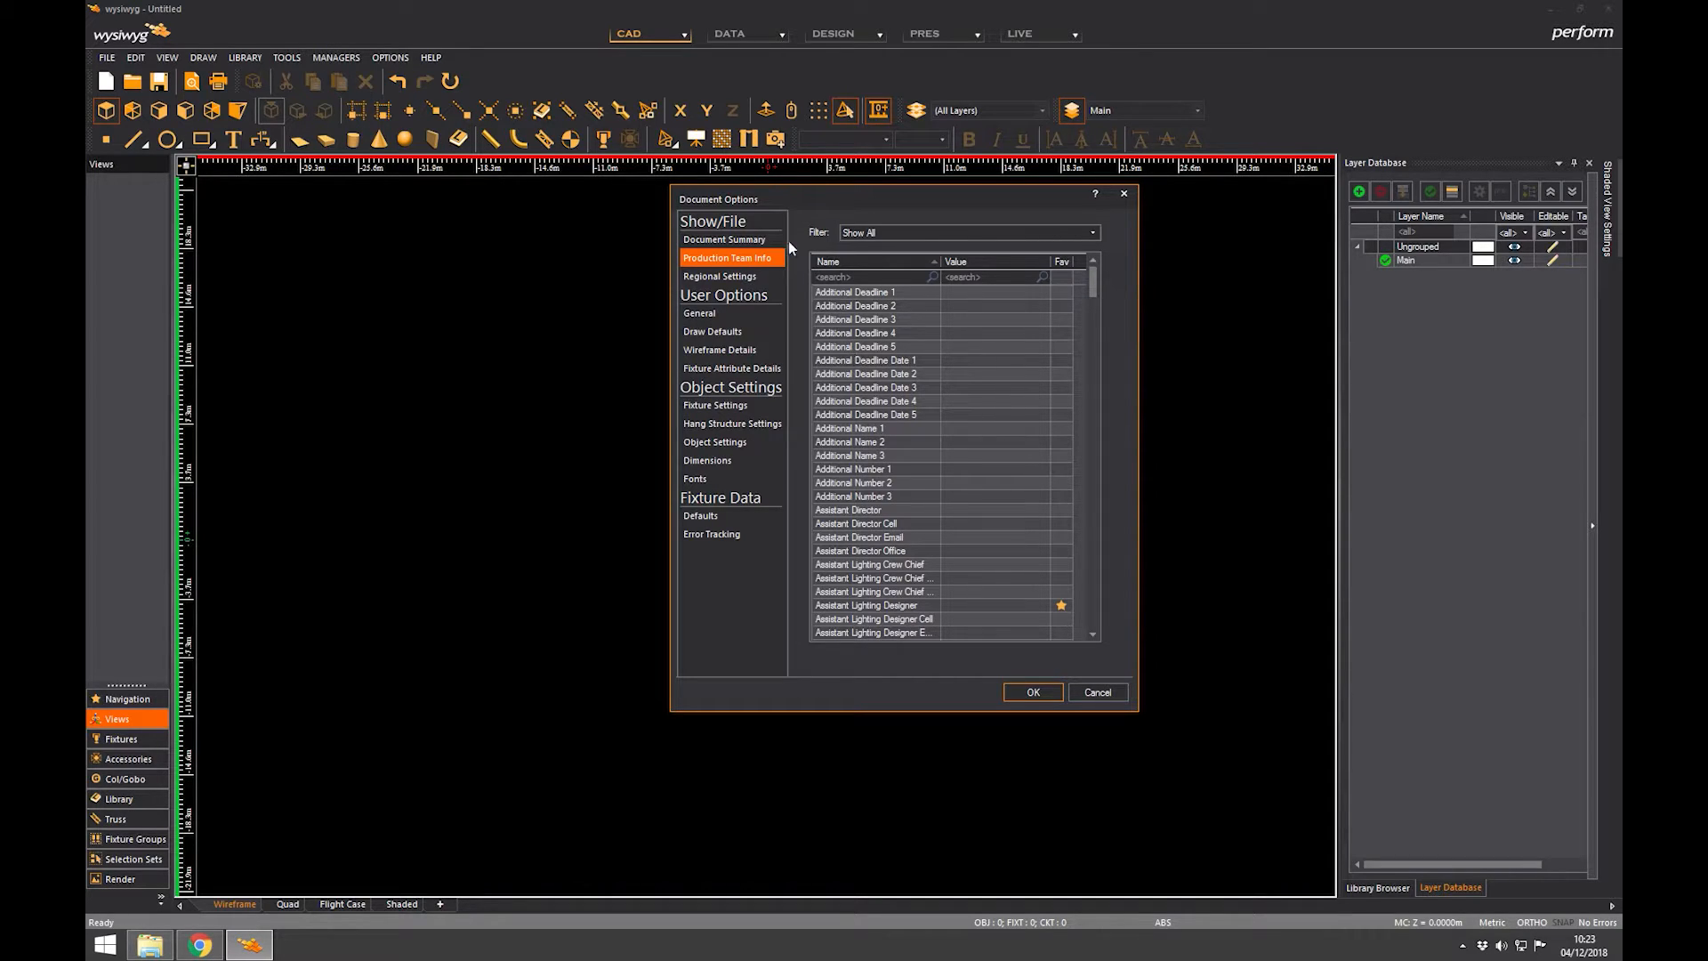
mouse_move(784, 277)
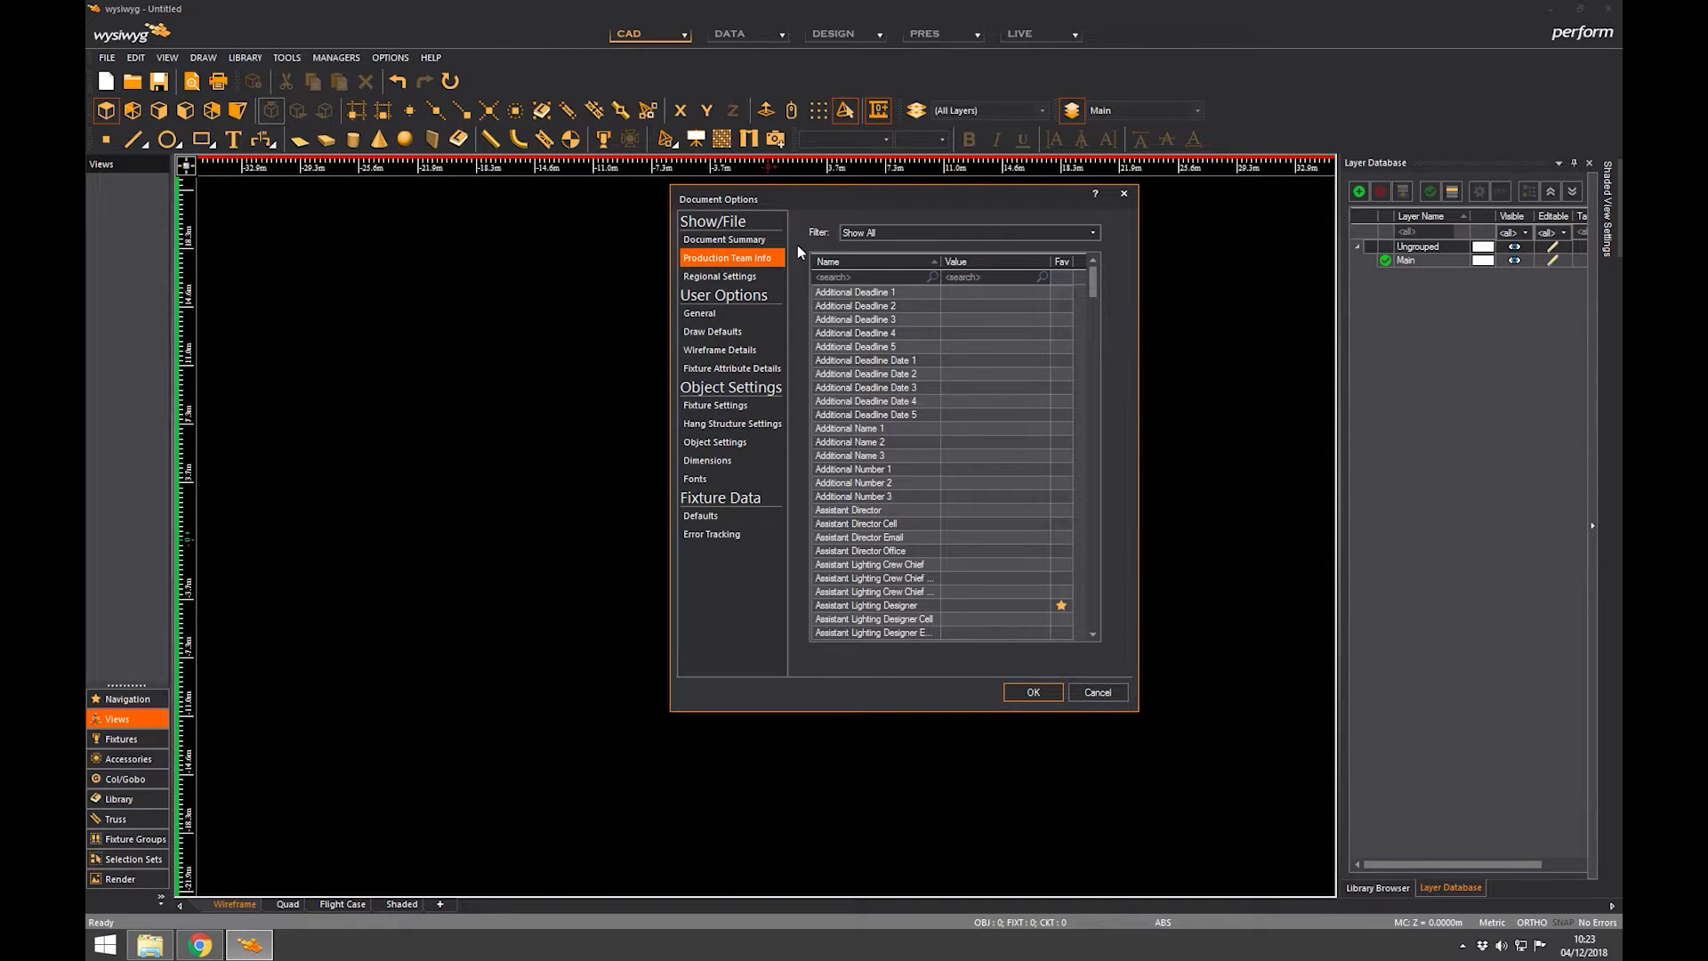
mouse_move(803, 256)
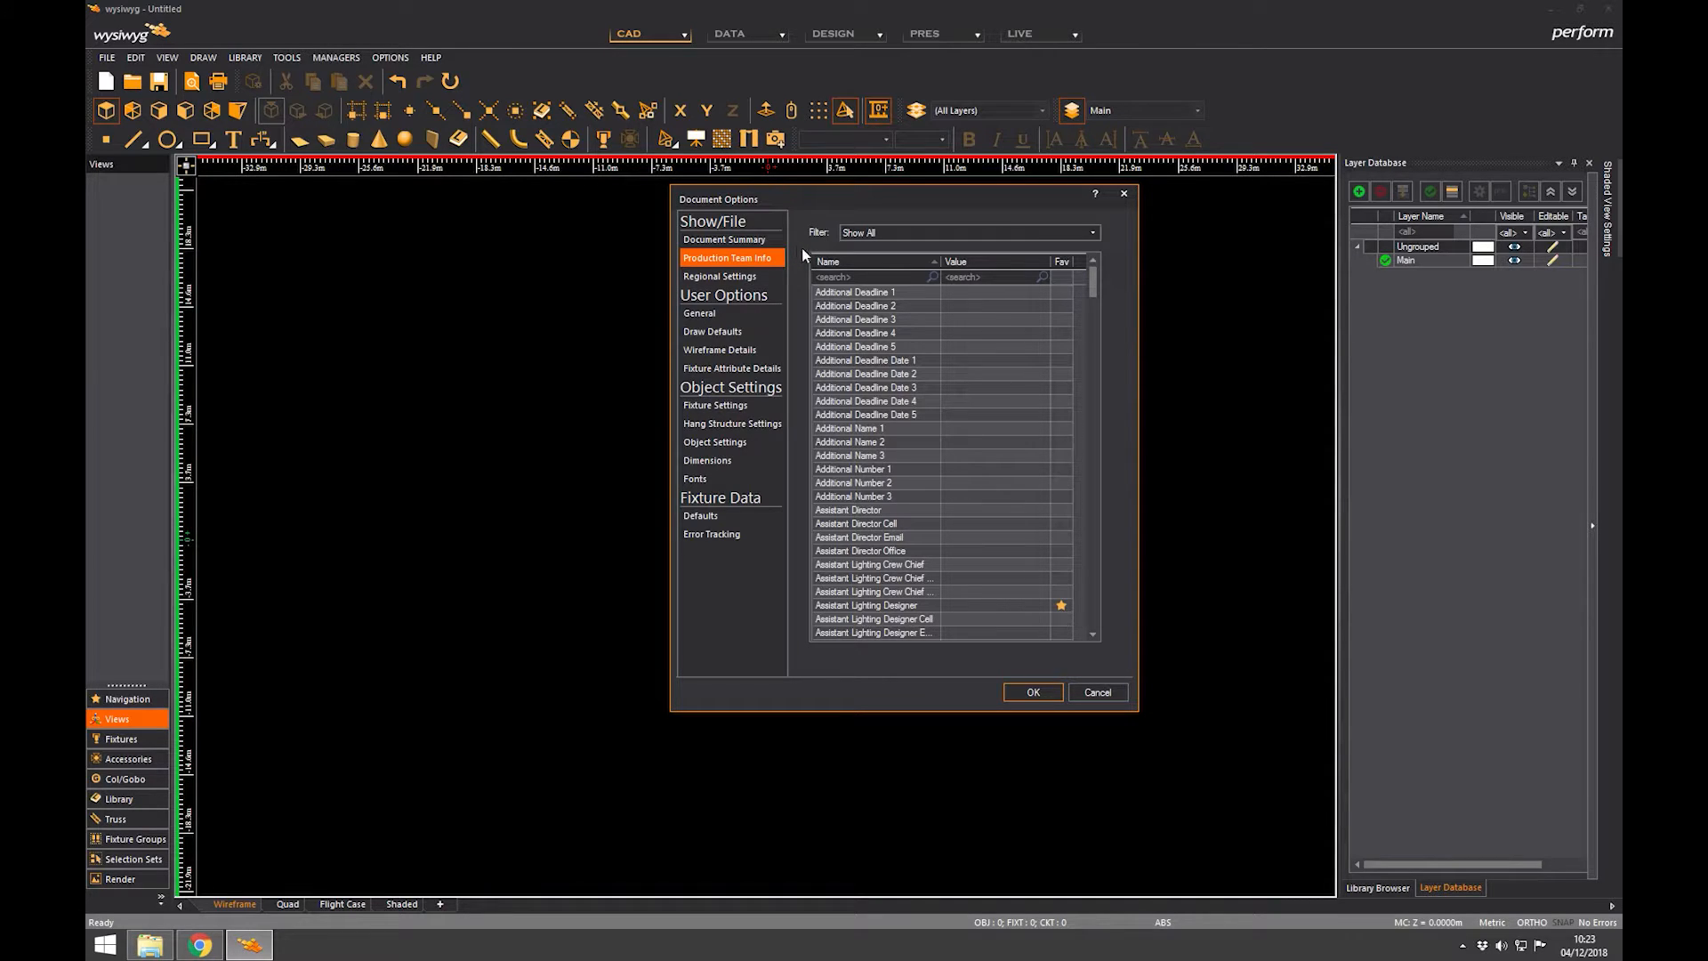
mouse_move(960, 390)
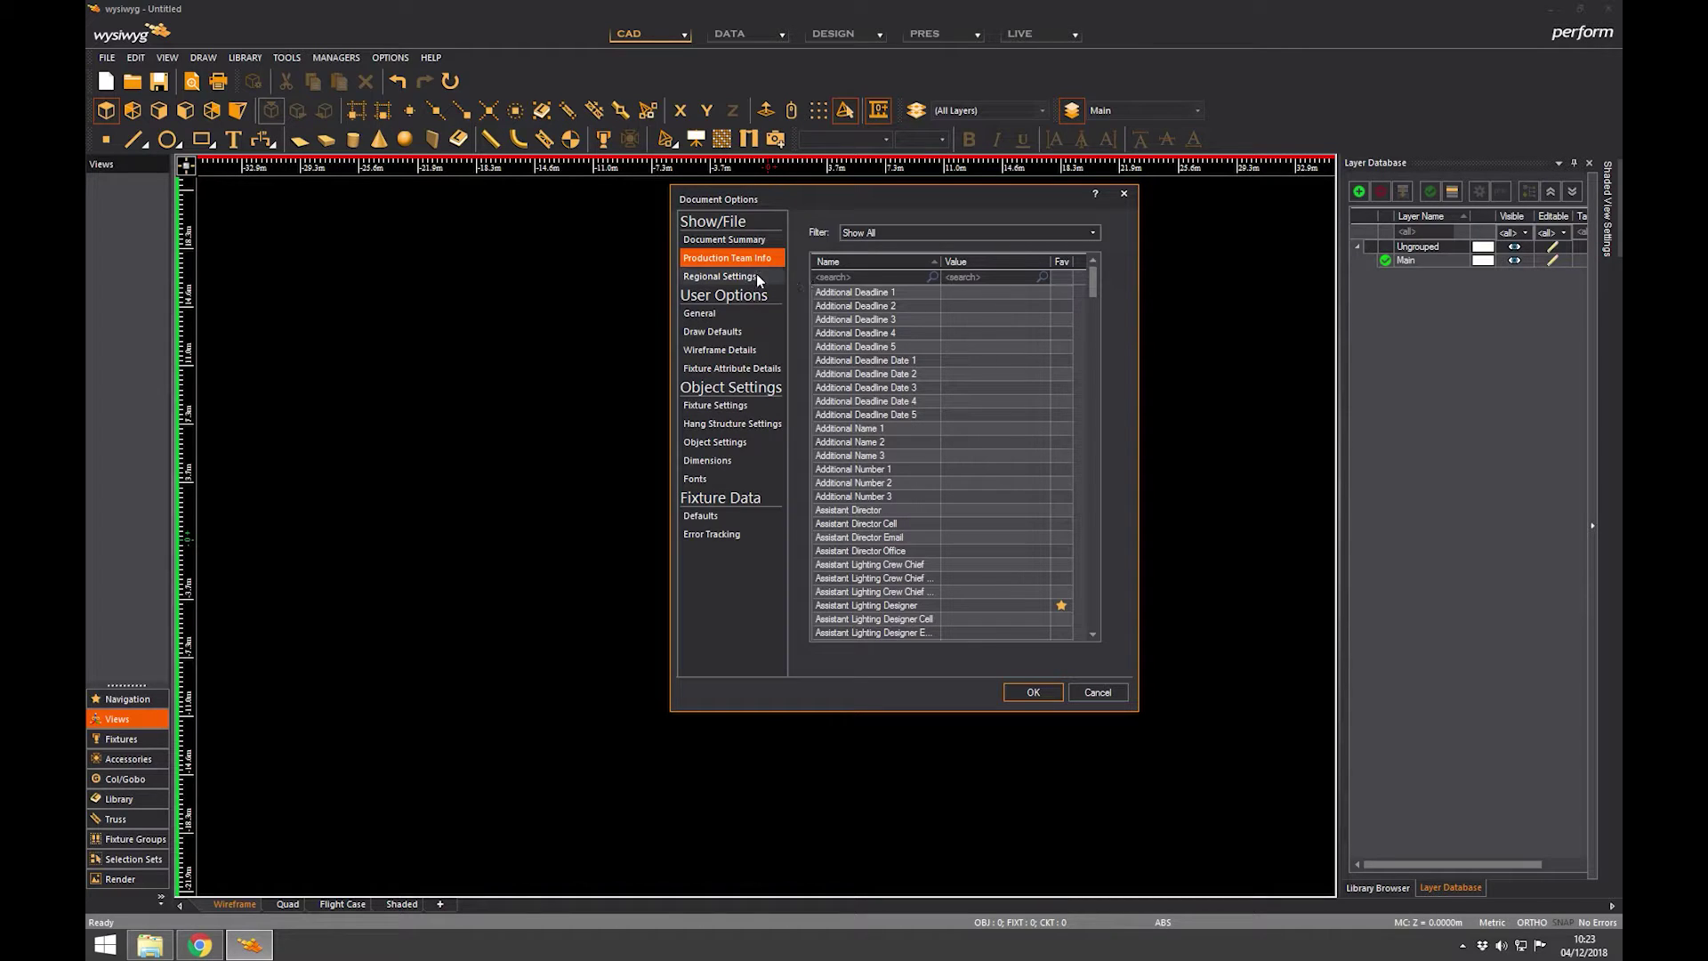
Set Regional Settings to United Kingdom, London (Greenwich Mean Time), then move to the General page
left_click(721, 276)
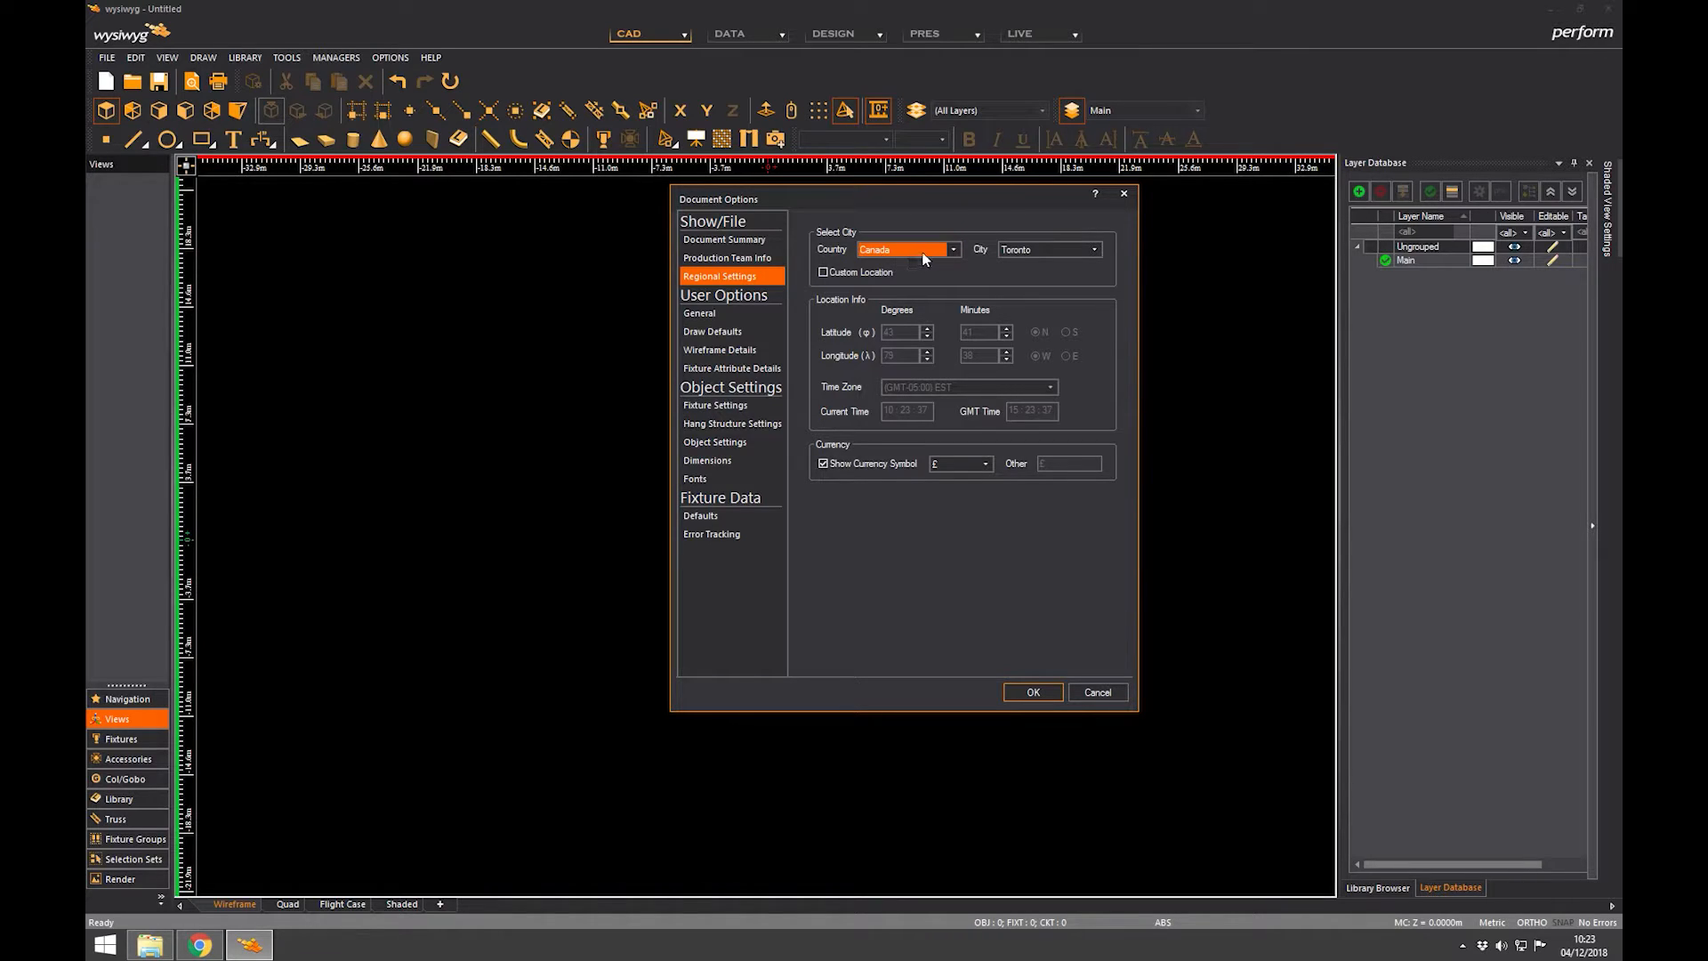
mouse_move(985, 265)
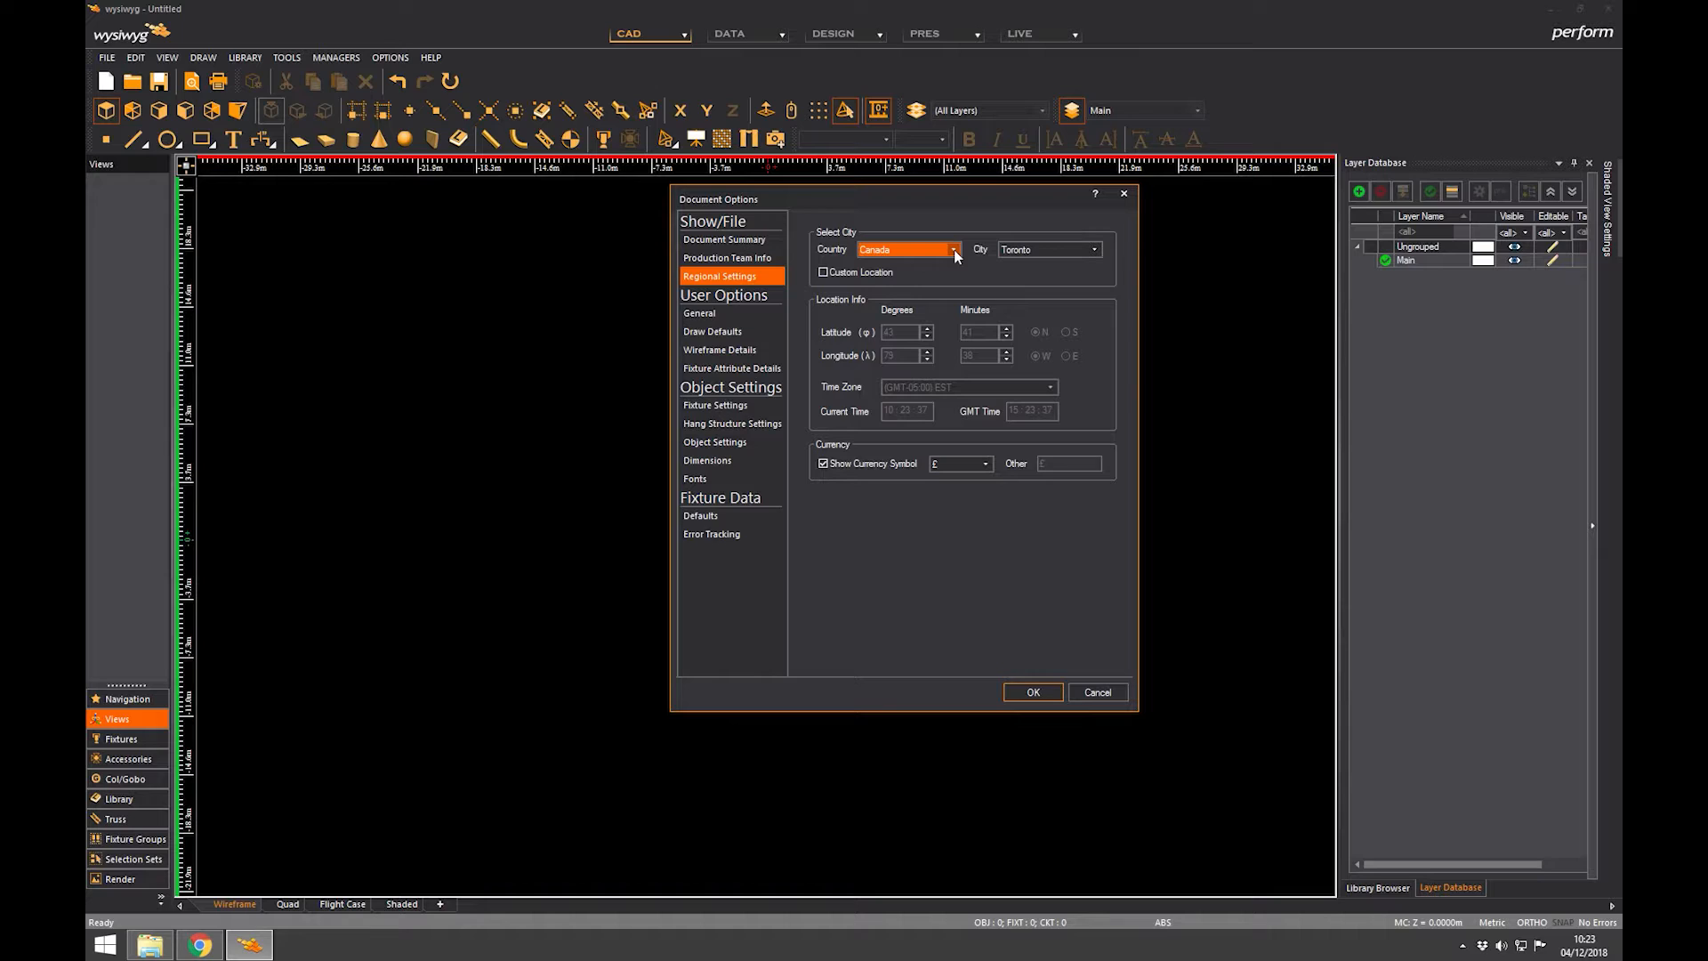
left_click(952, 249)
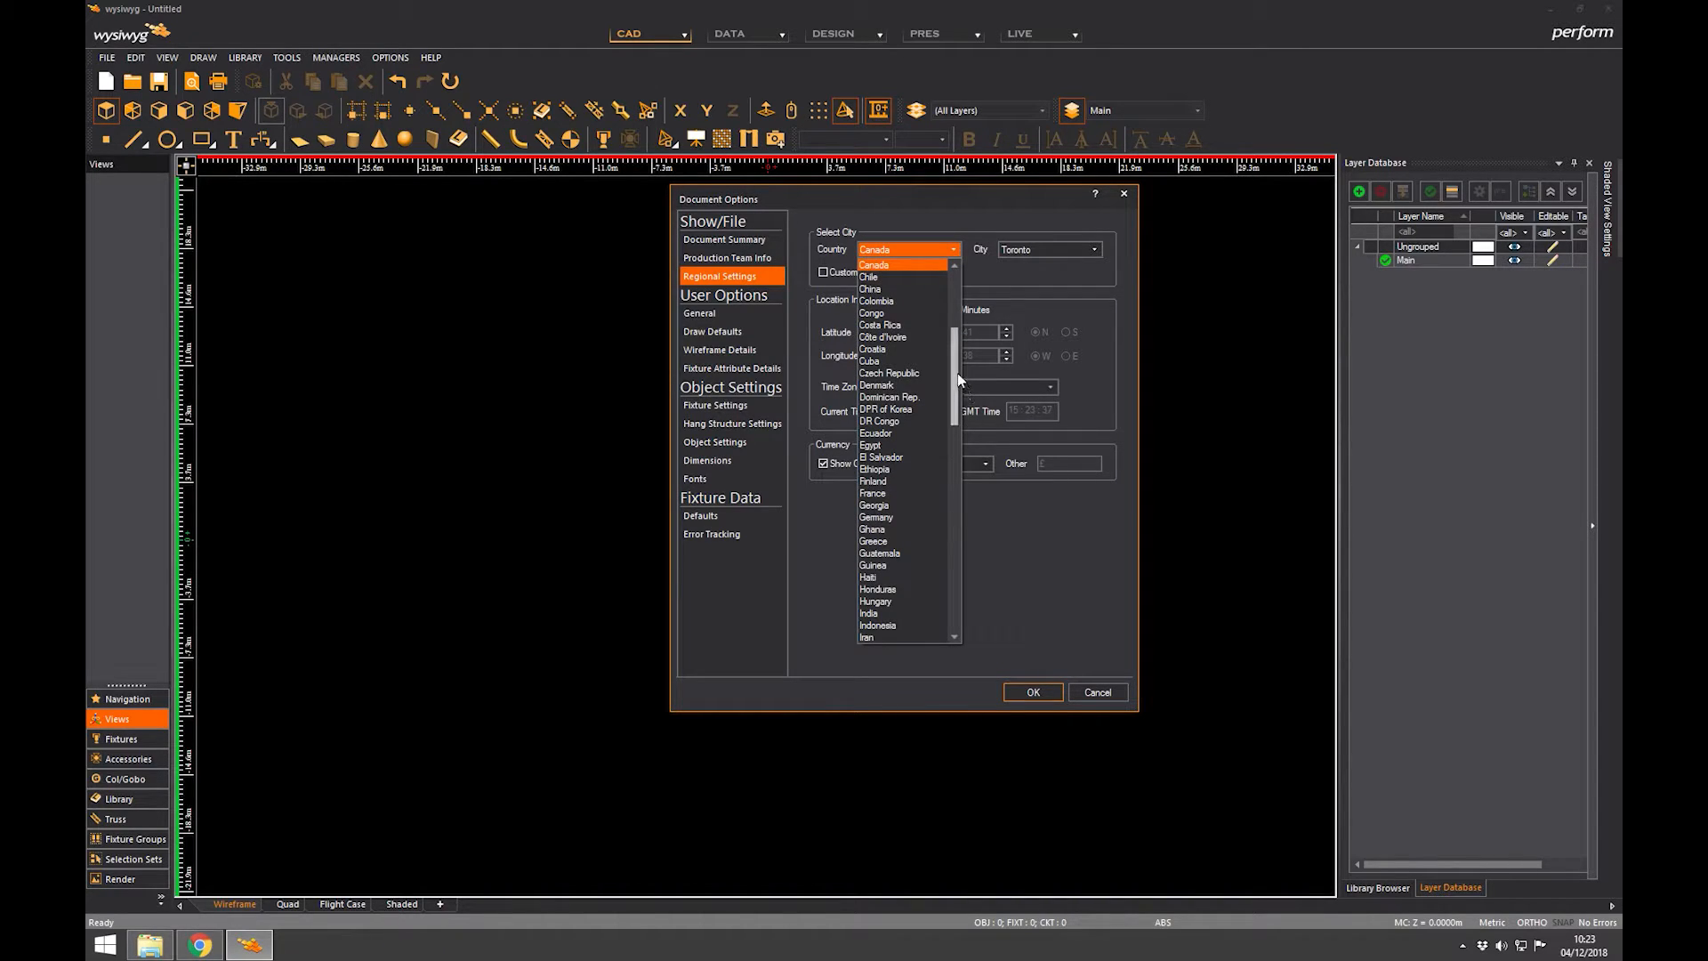
scroll("down", 3)
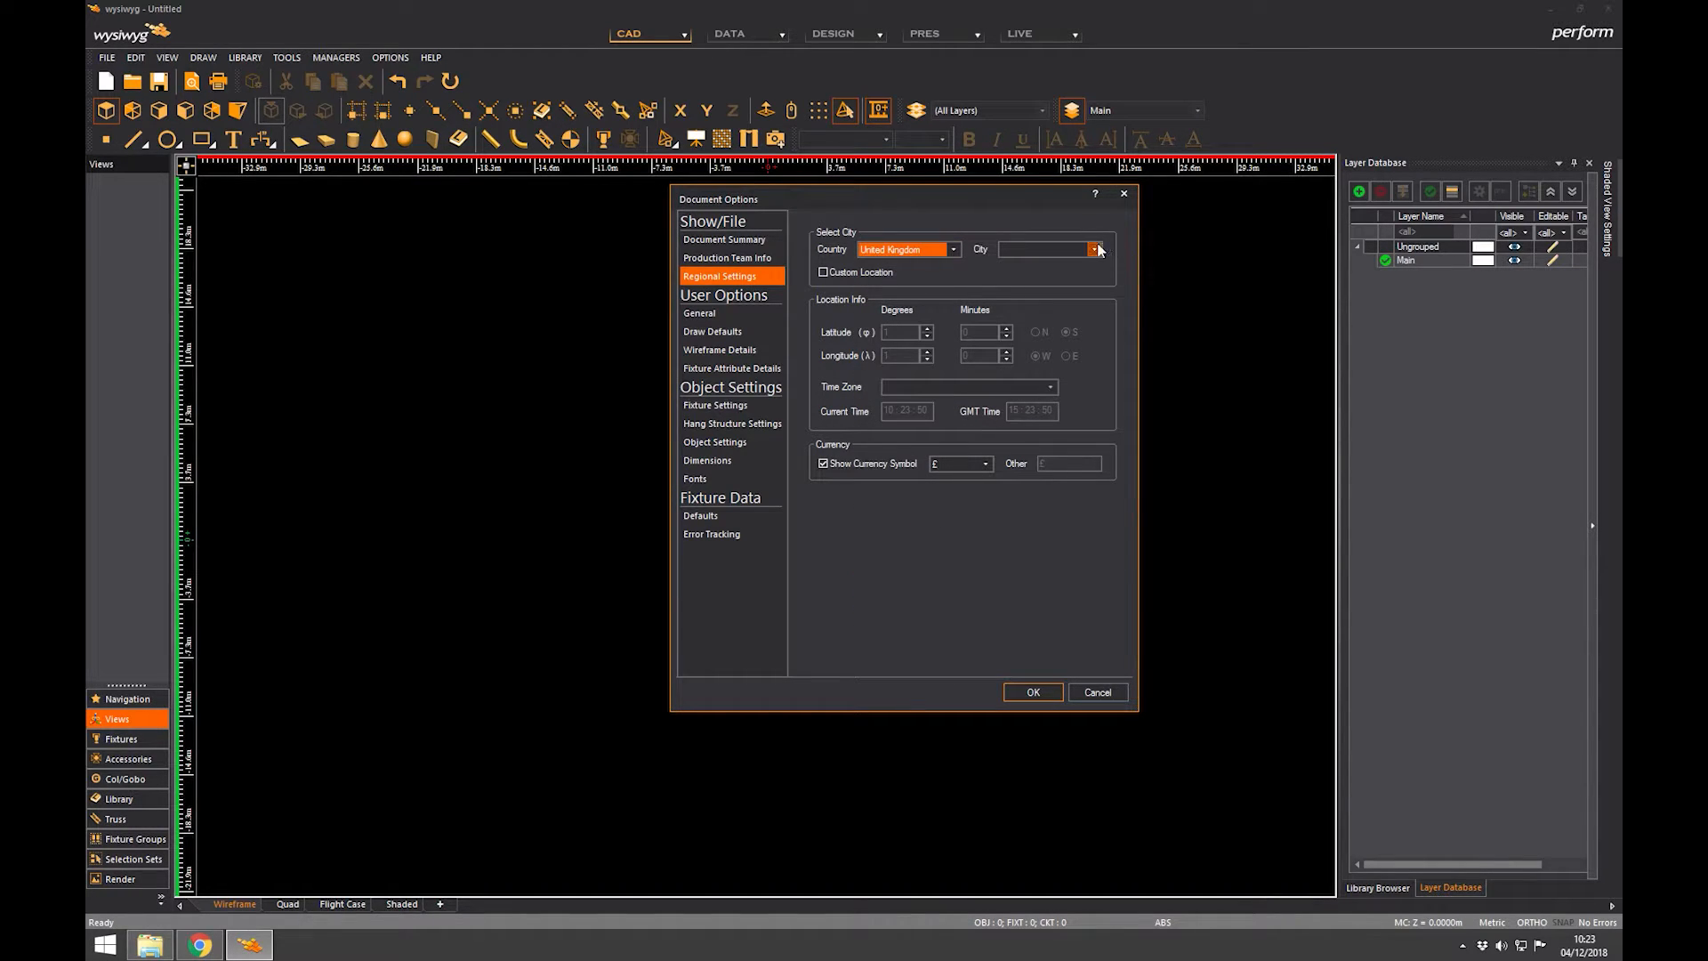
left_click(1099, 249)
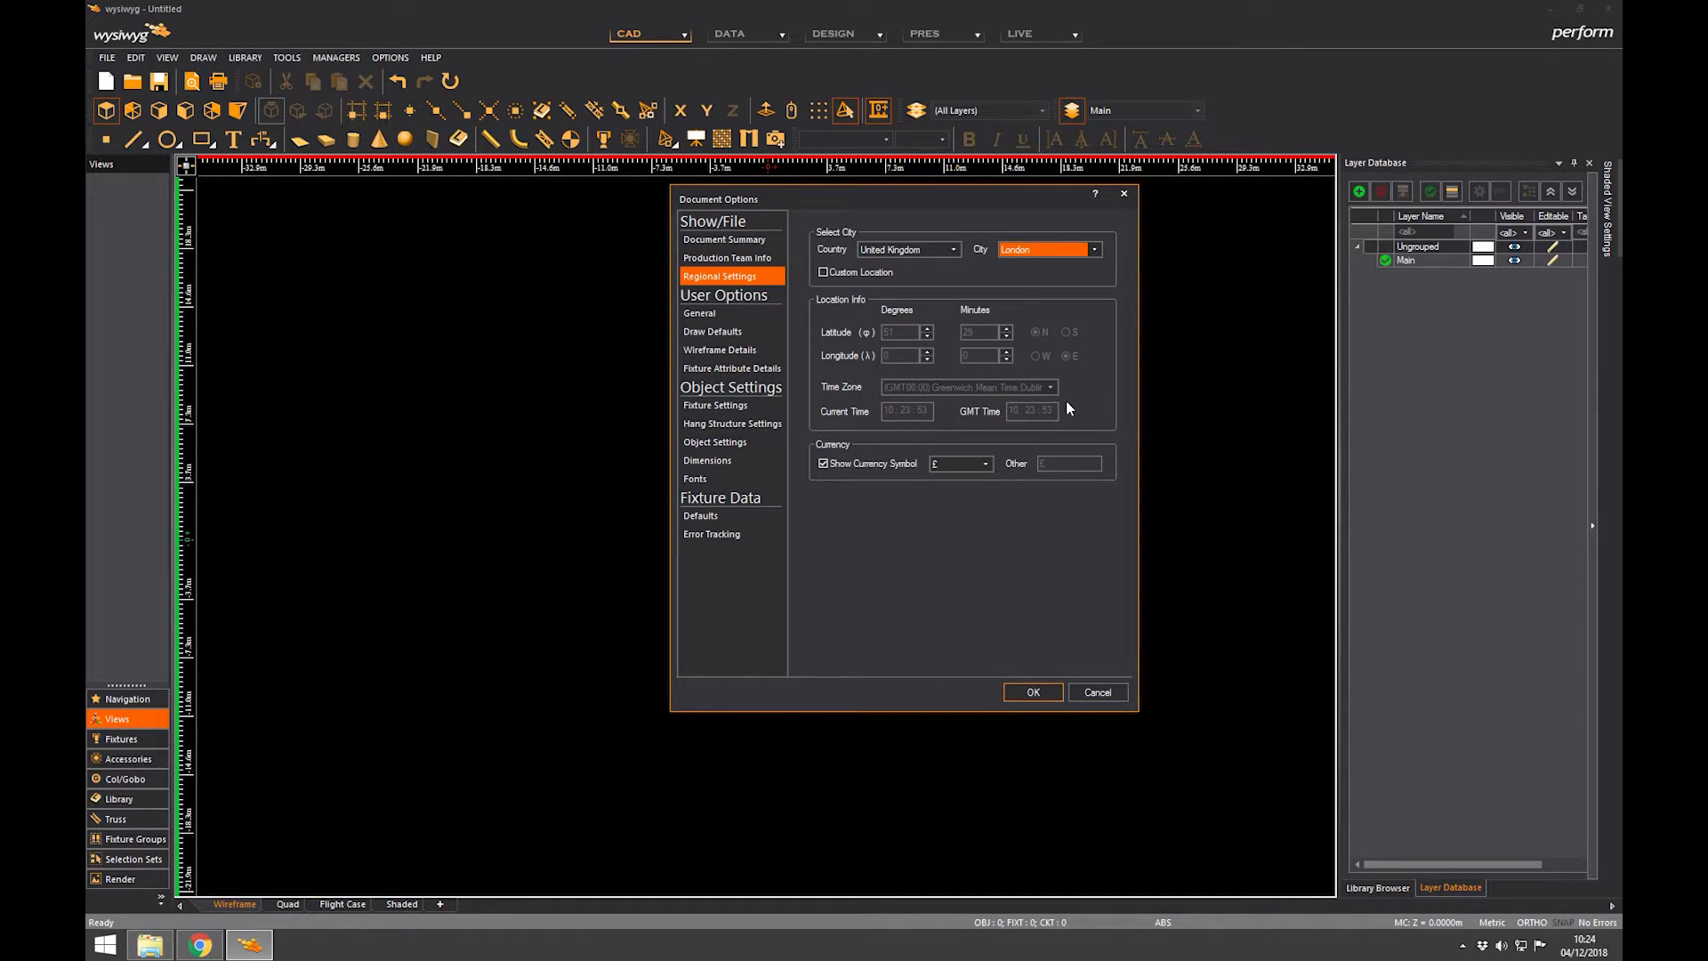
mouse_move(1061, 394)
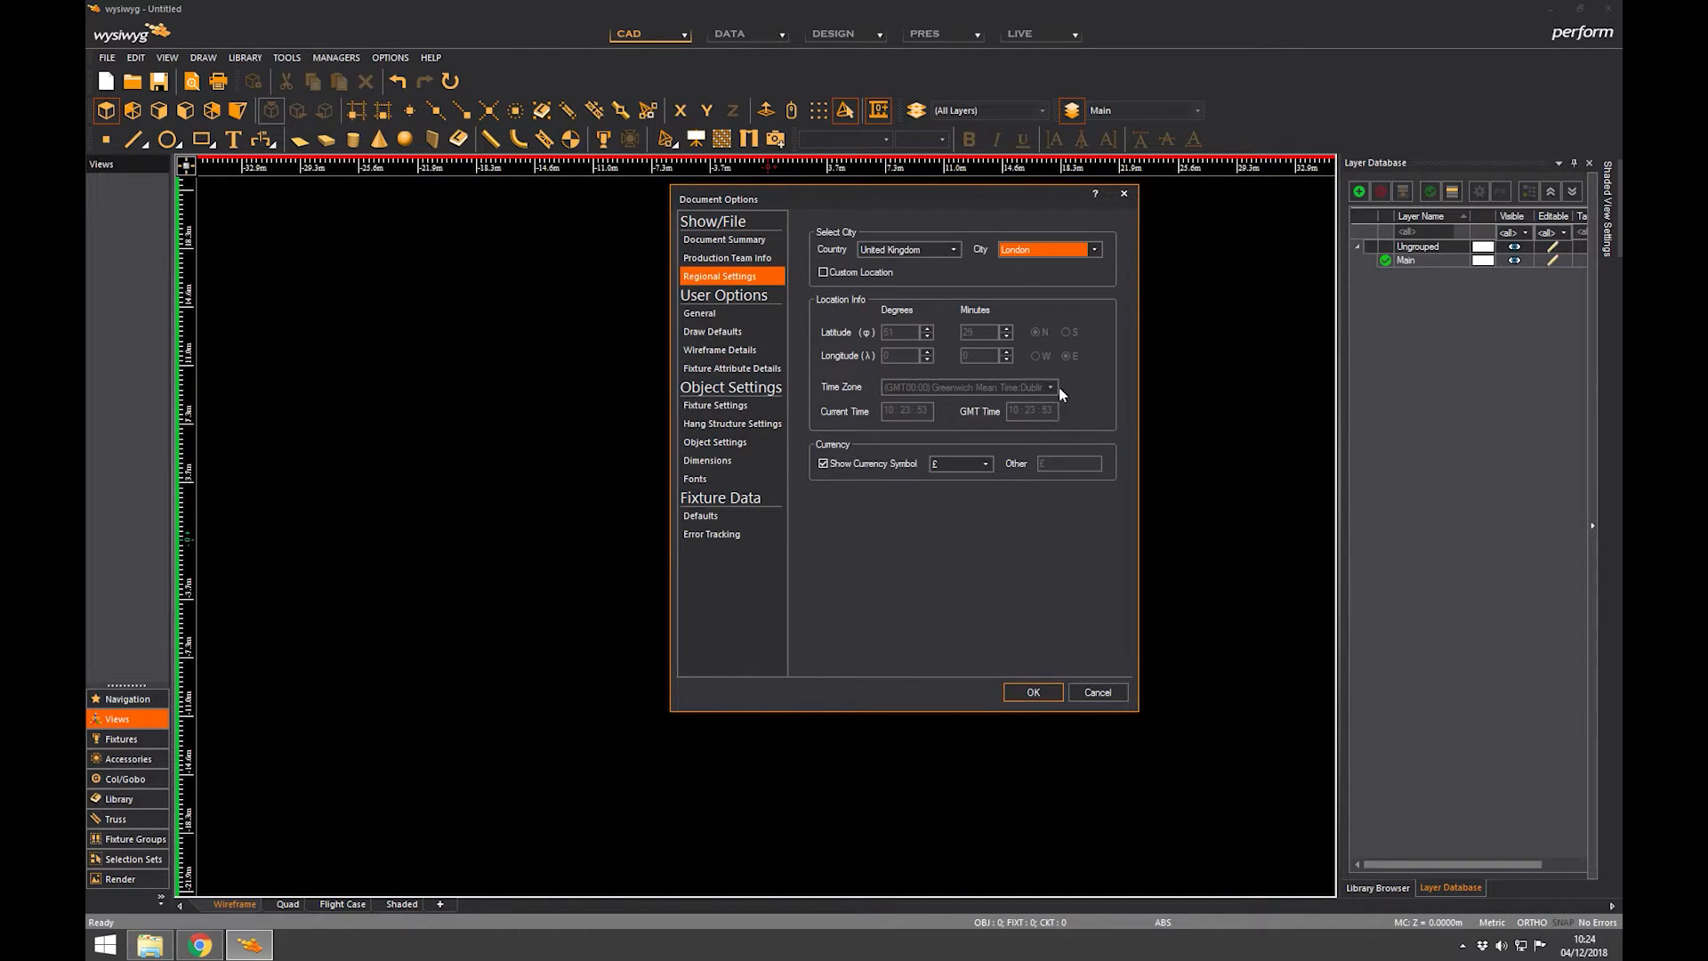
mouse_move(1027, 379)
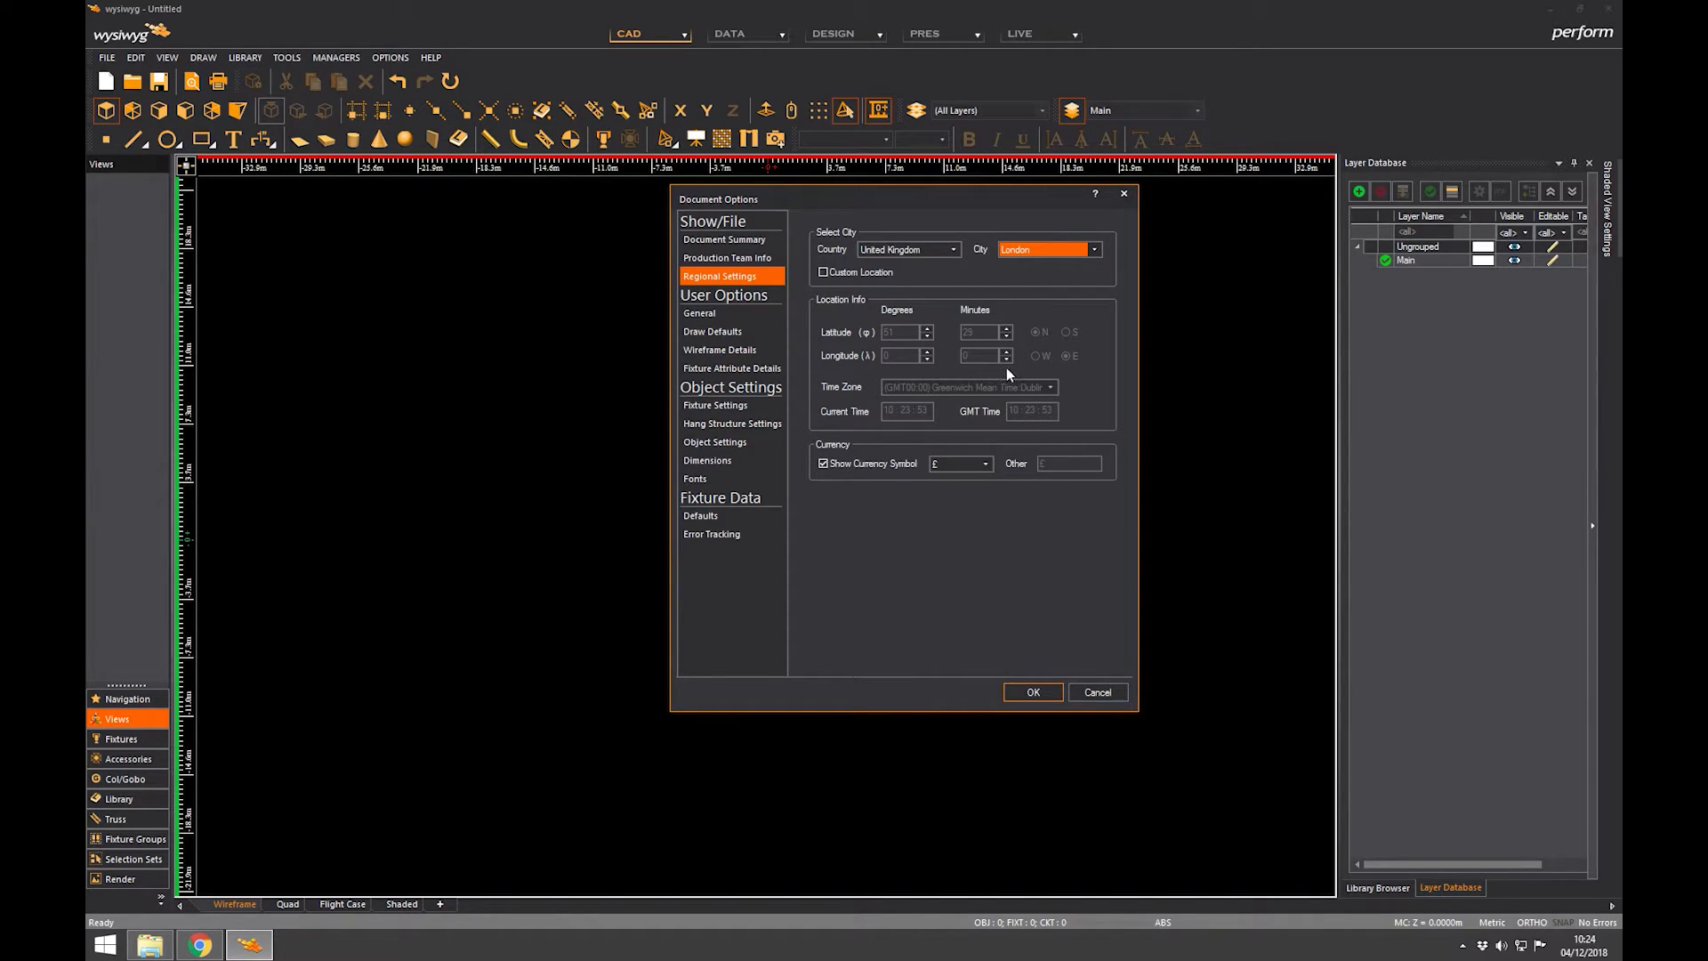
mouse_move(936, 313)
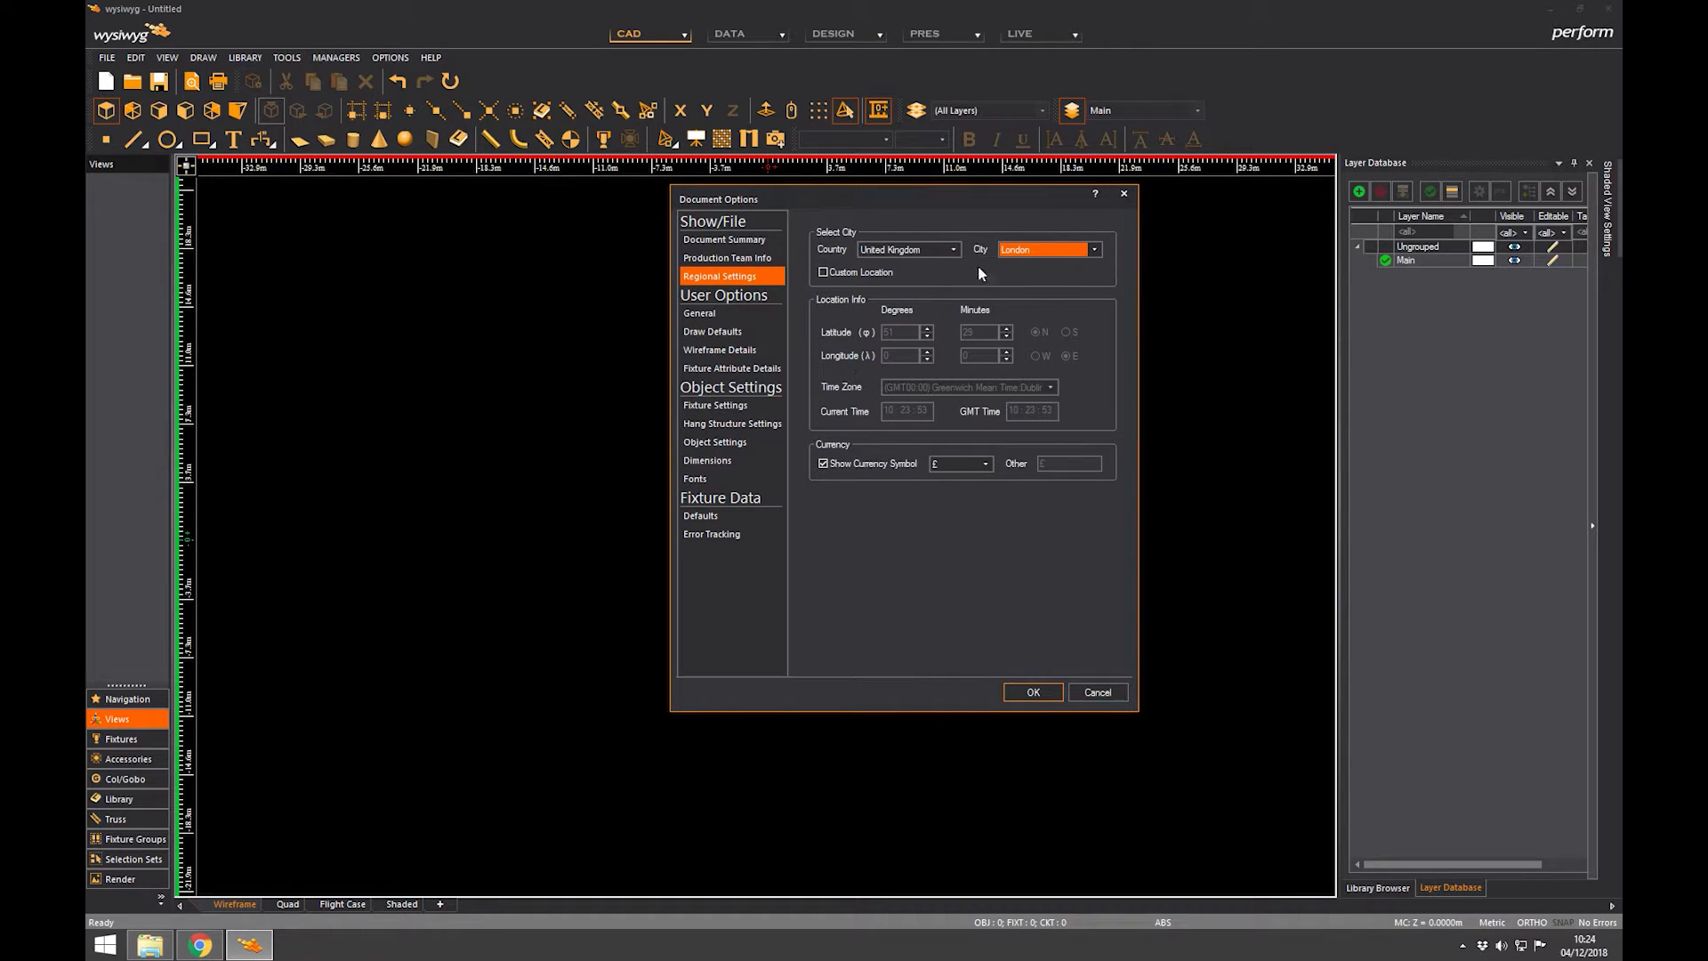
left_click(699, 311)
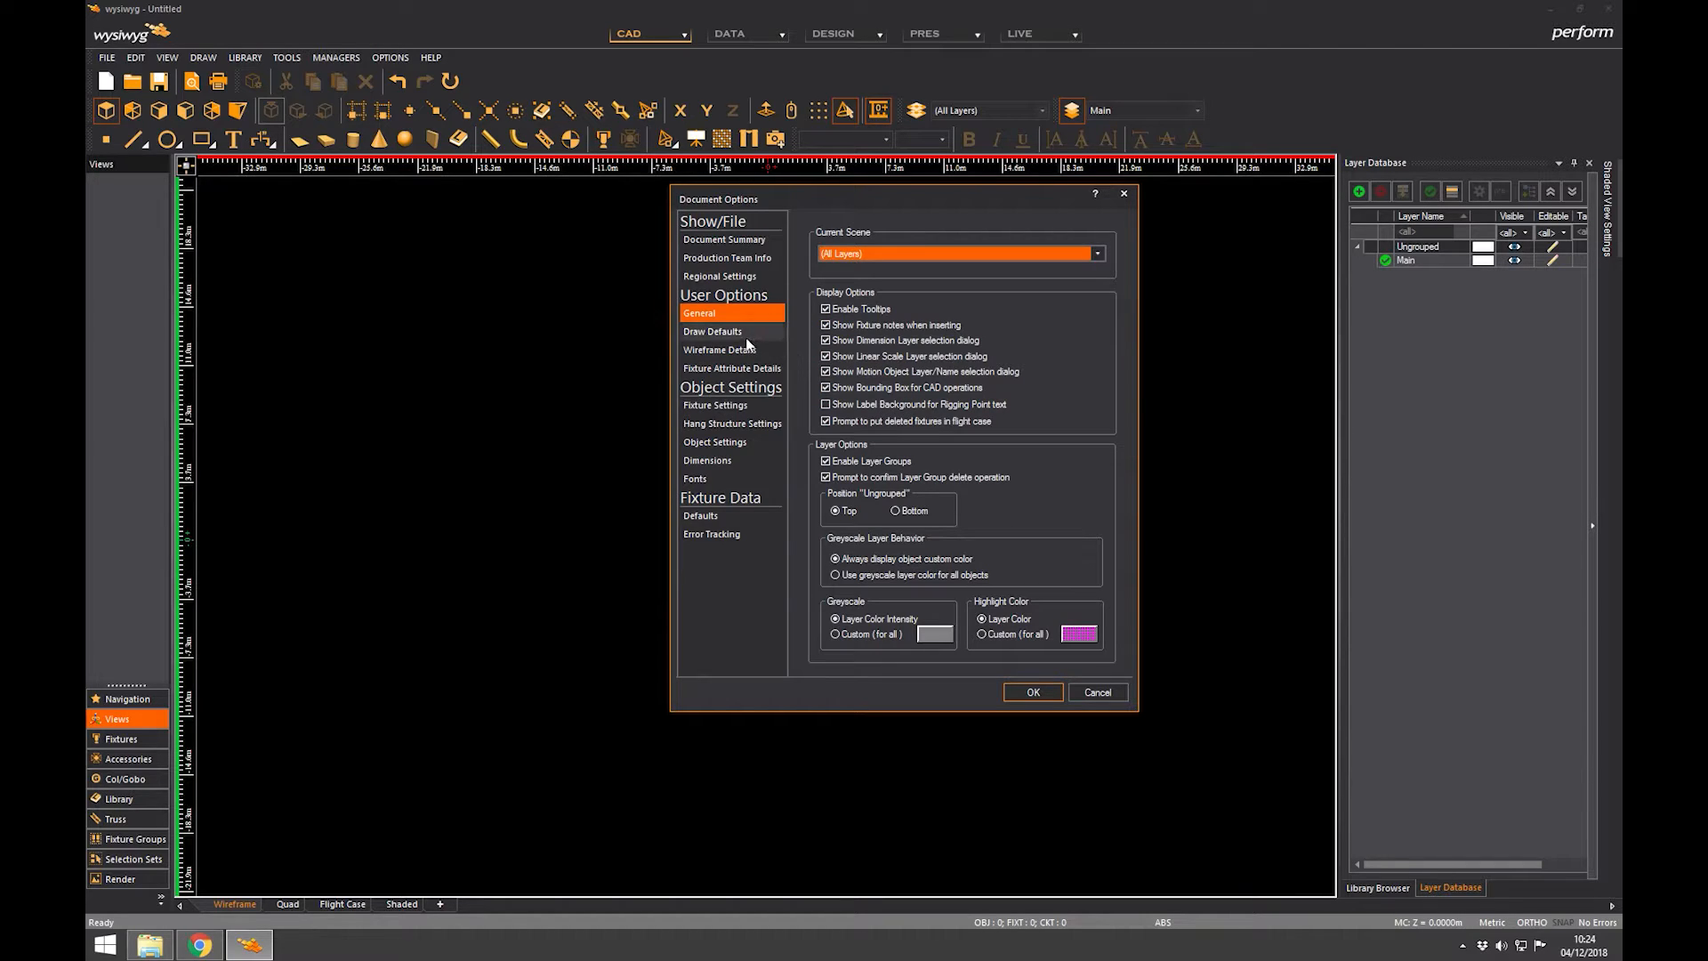
In Draw Defaults, change the canvas background colour to dark blue, then to black
left_click(712, 331)
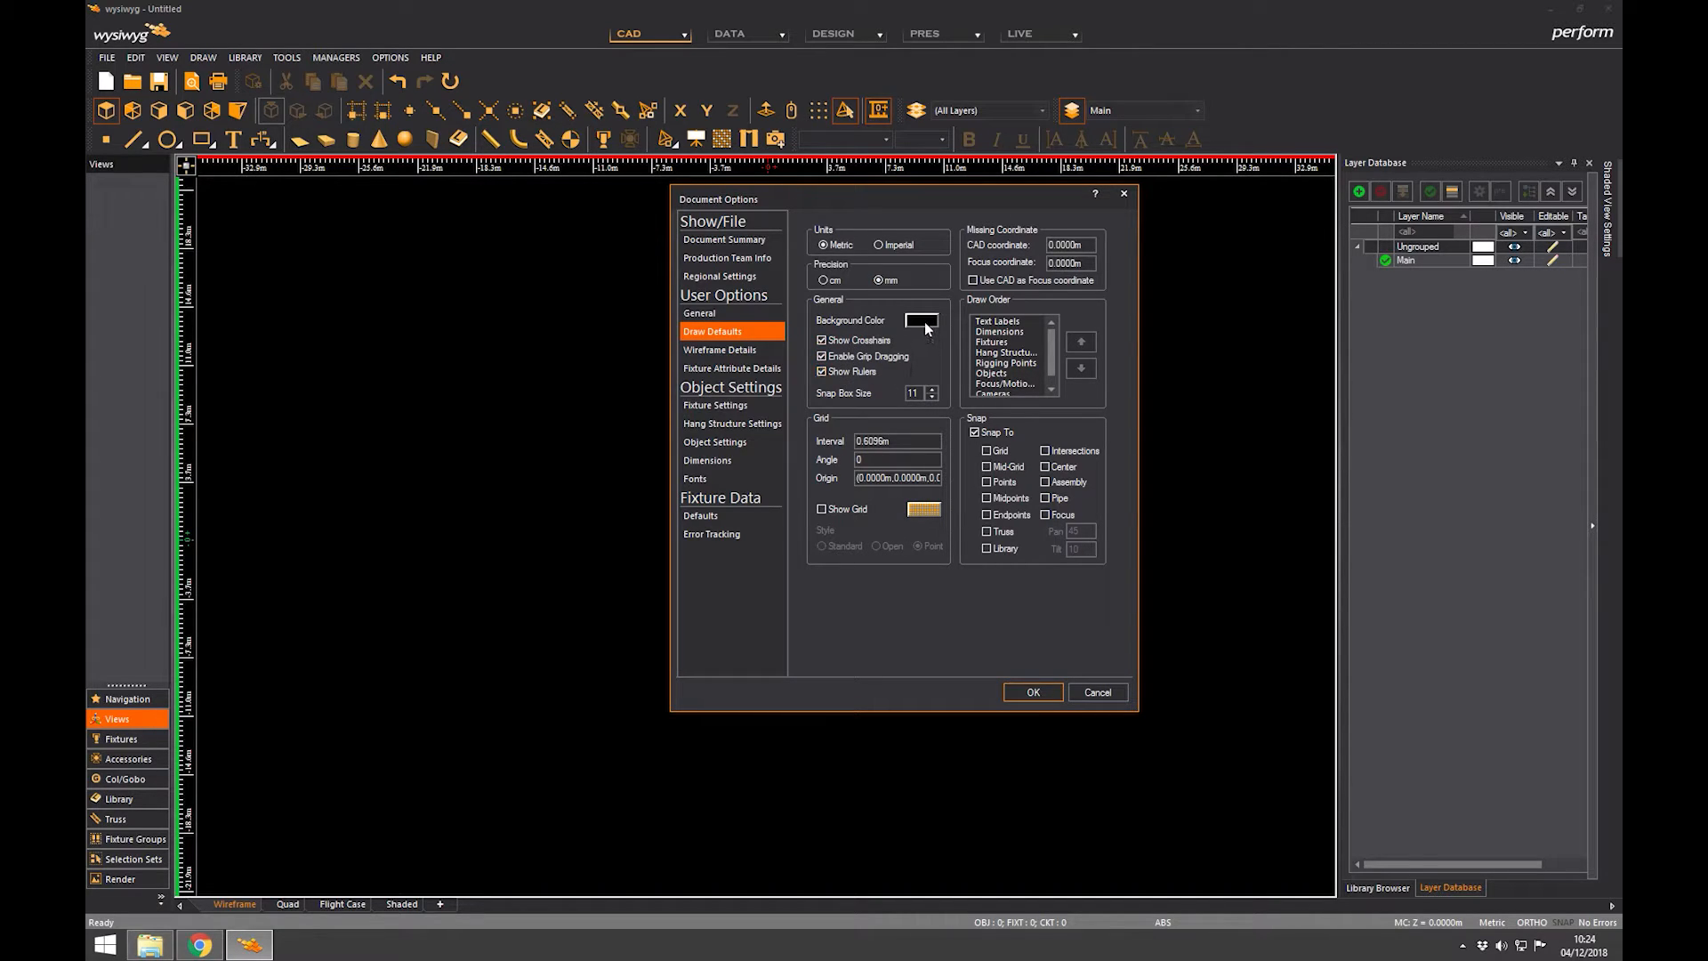
left_click(920, 320)
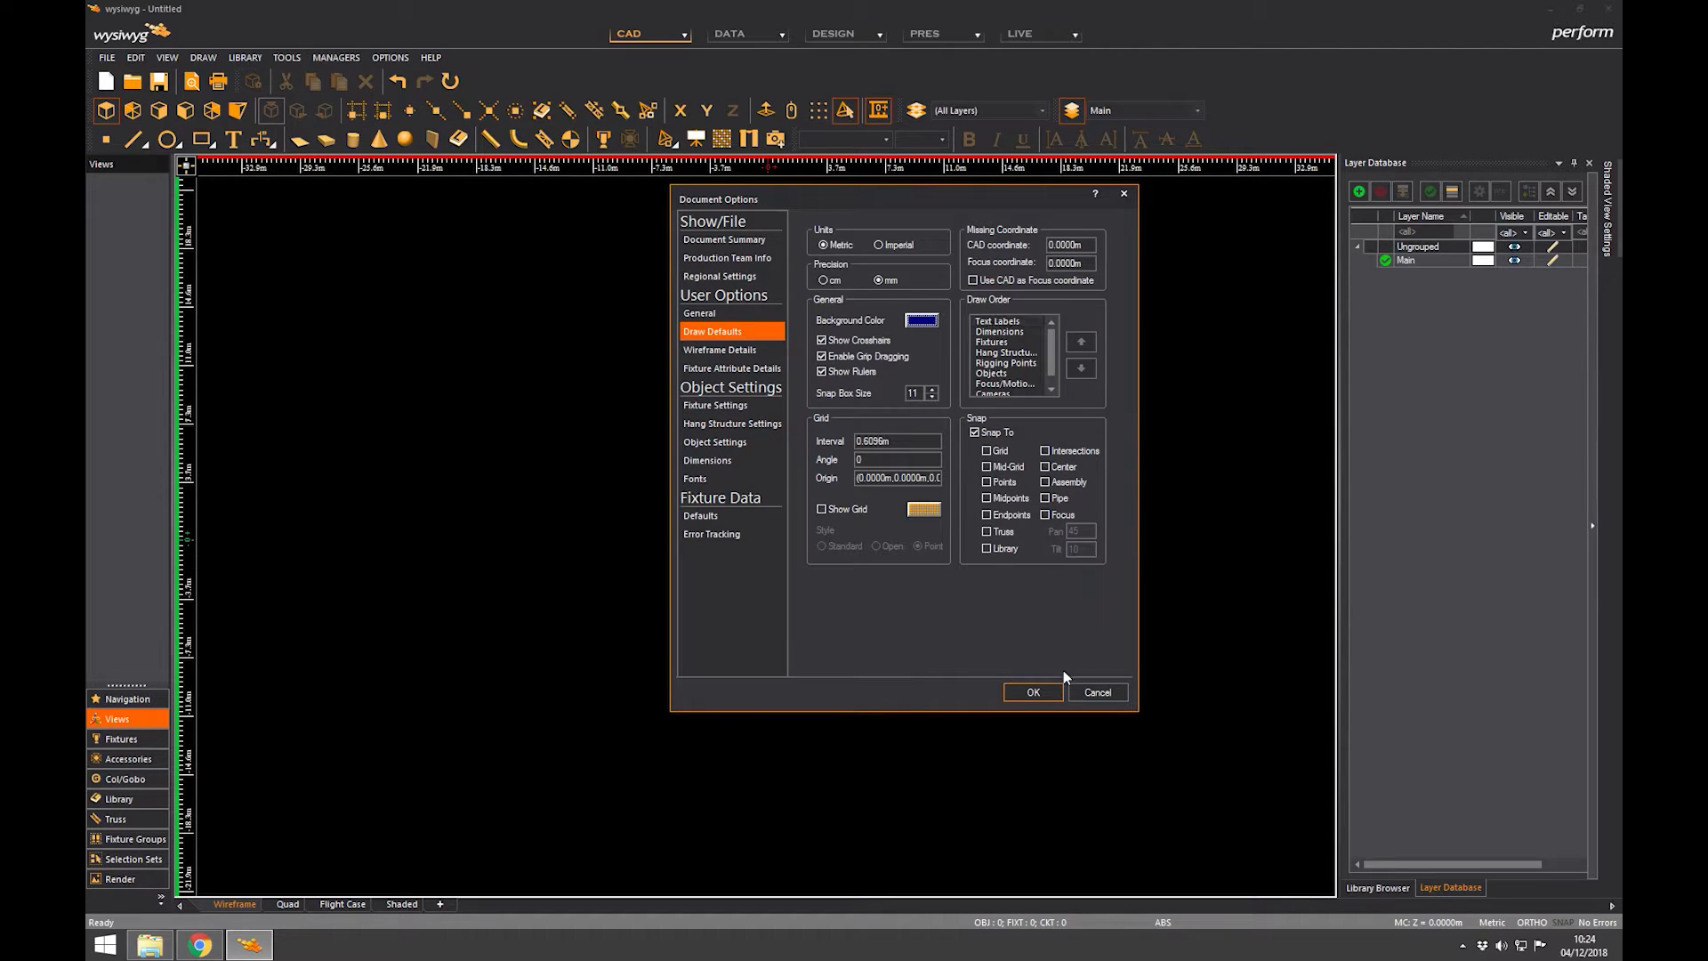
left_click(1031, 692)
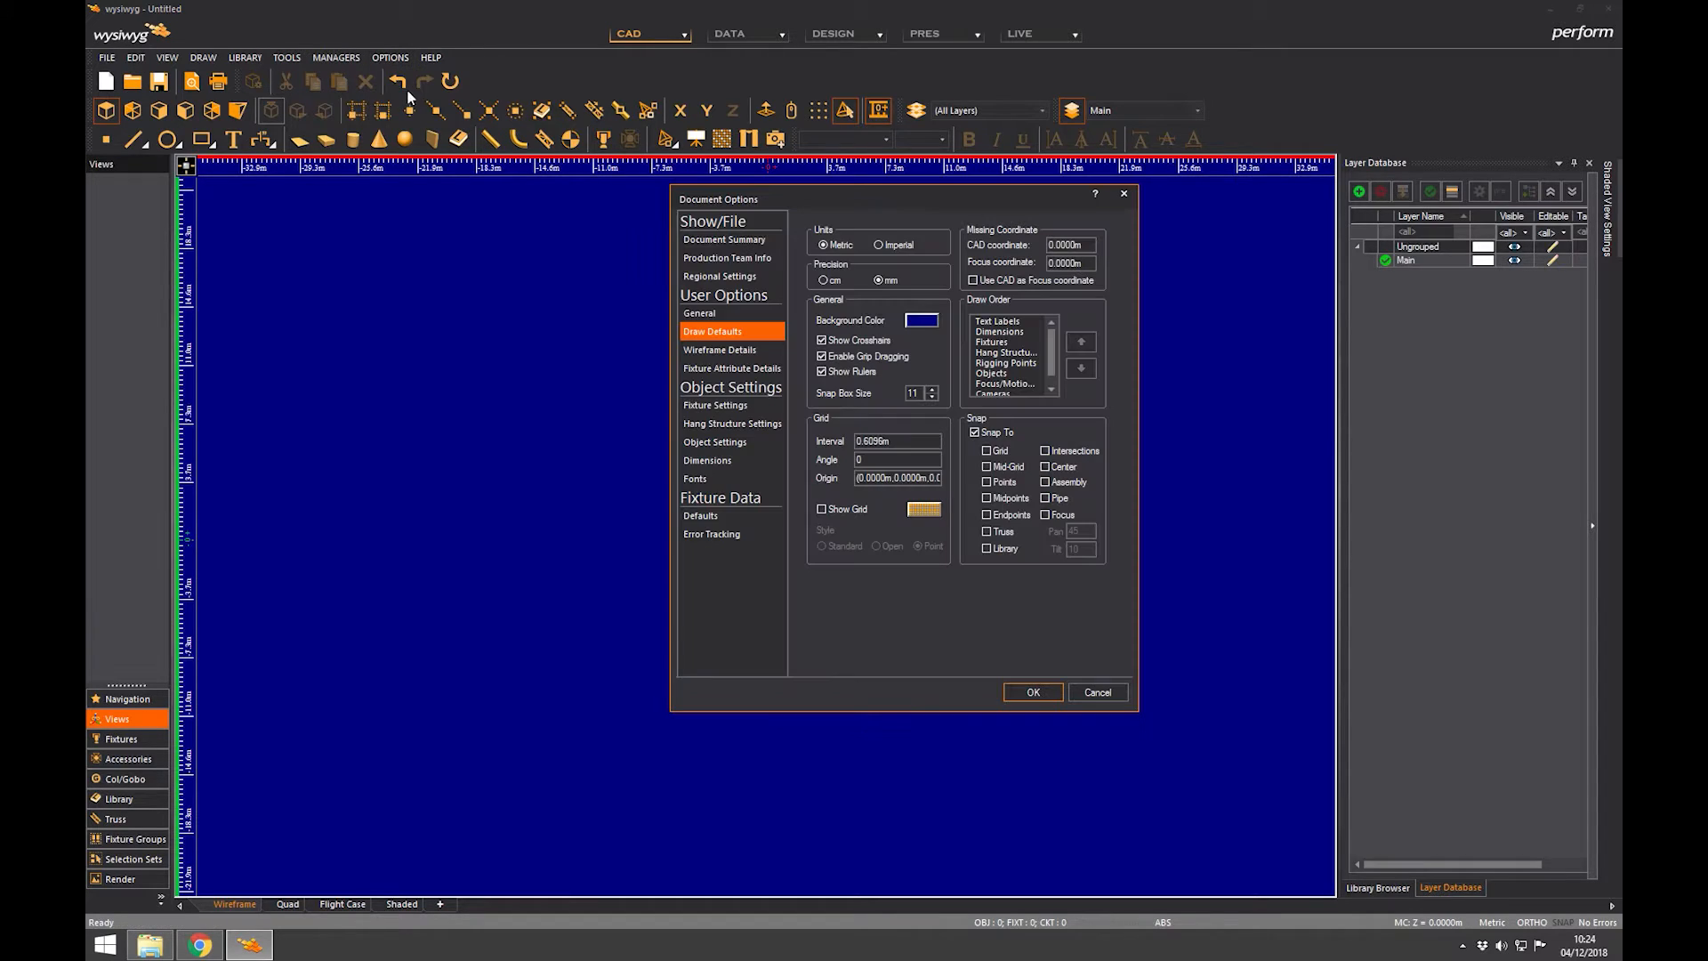
left_click(922, 320)
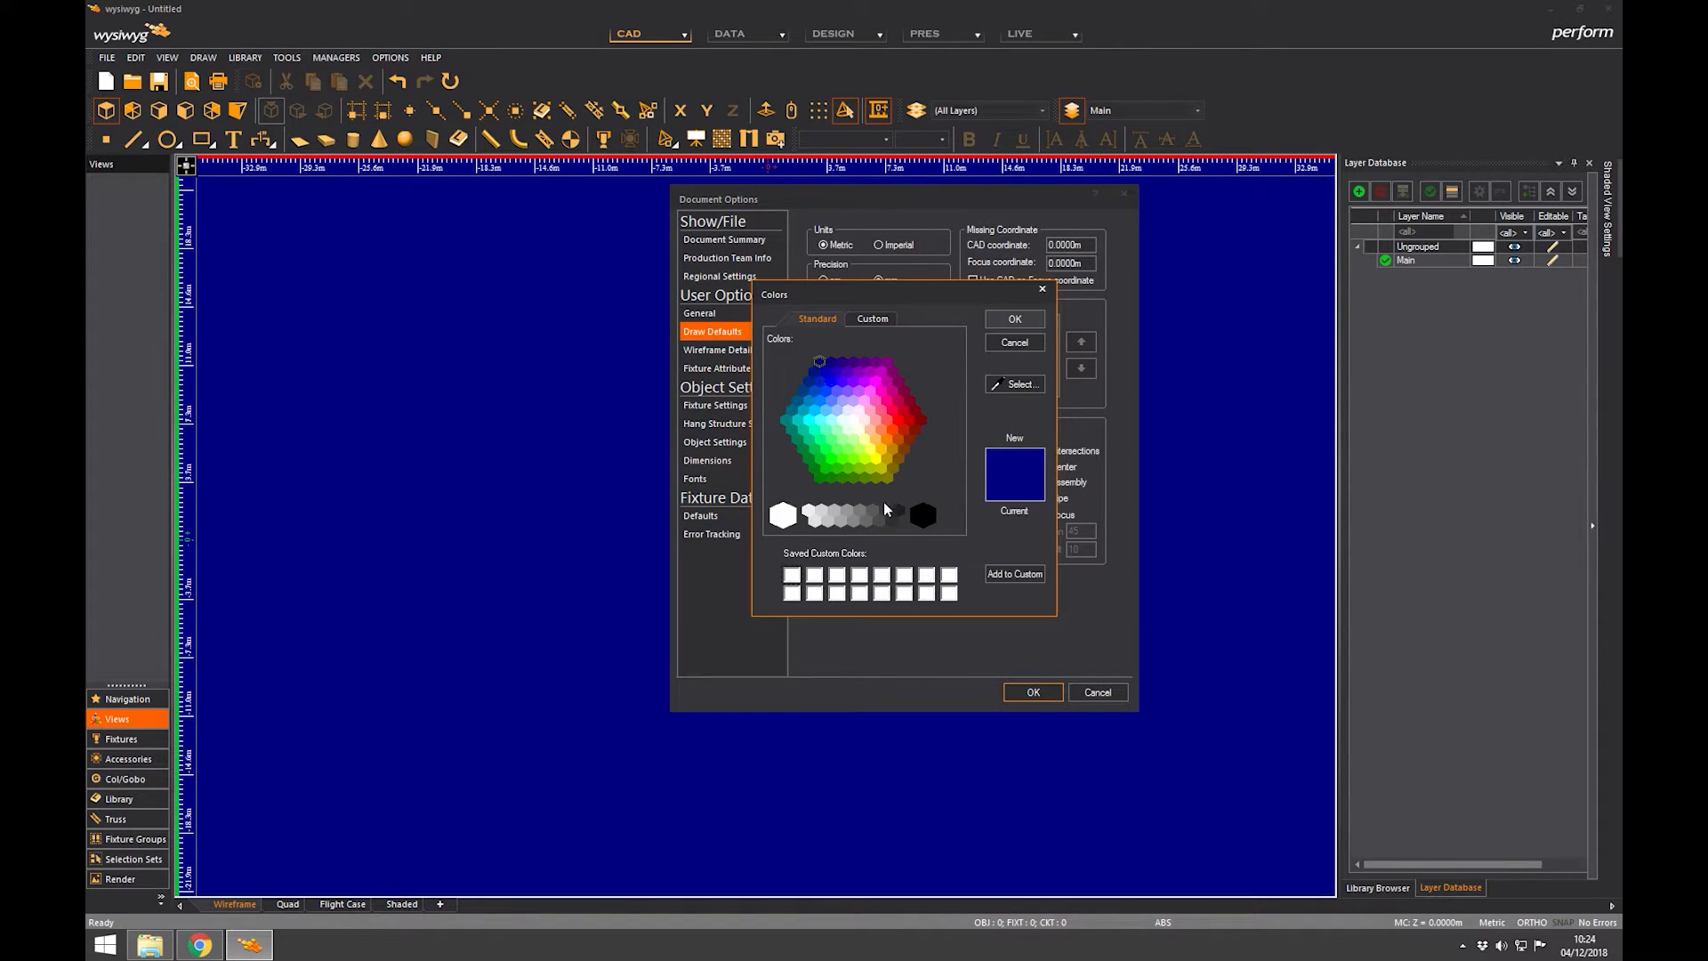
left_click(922, 516)
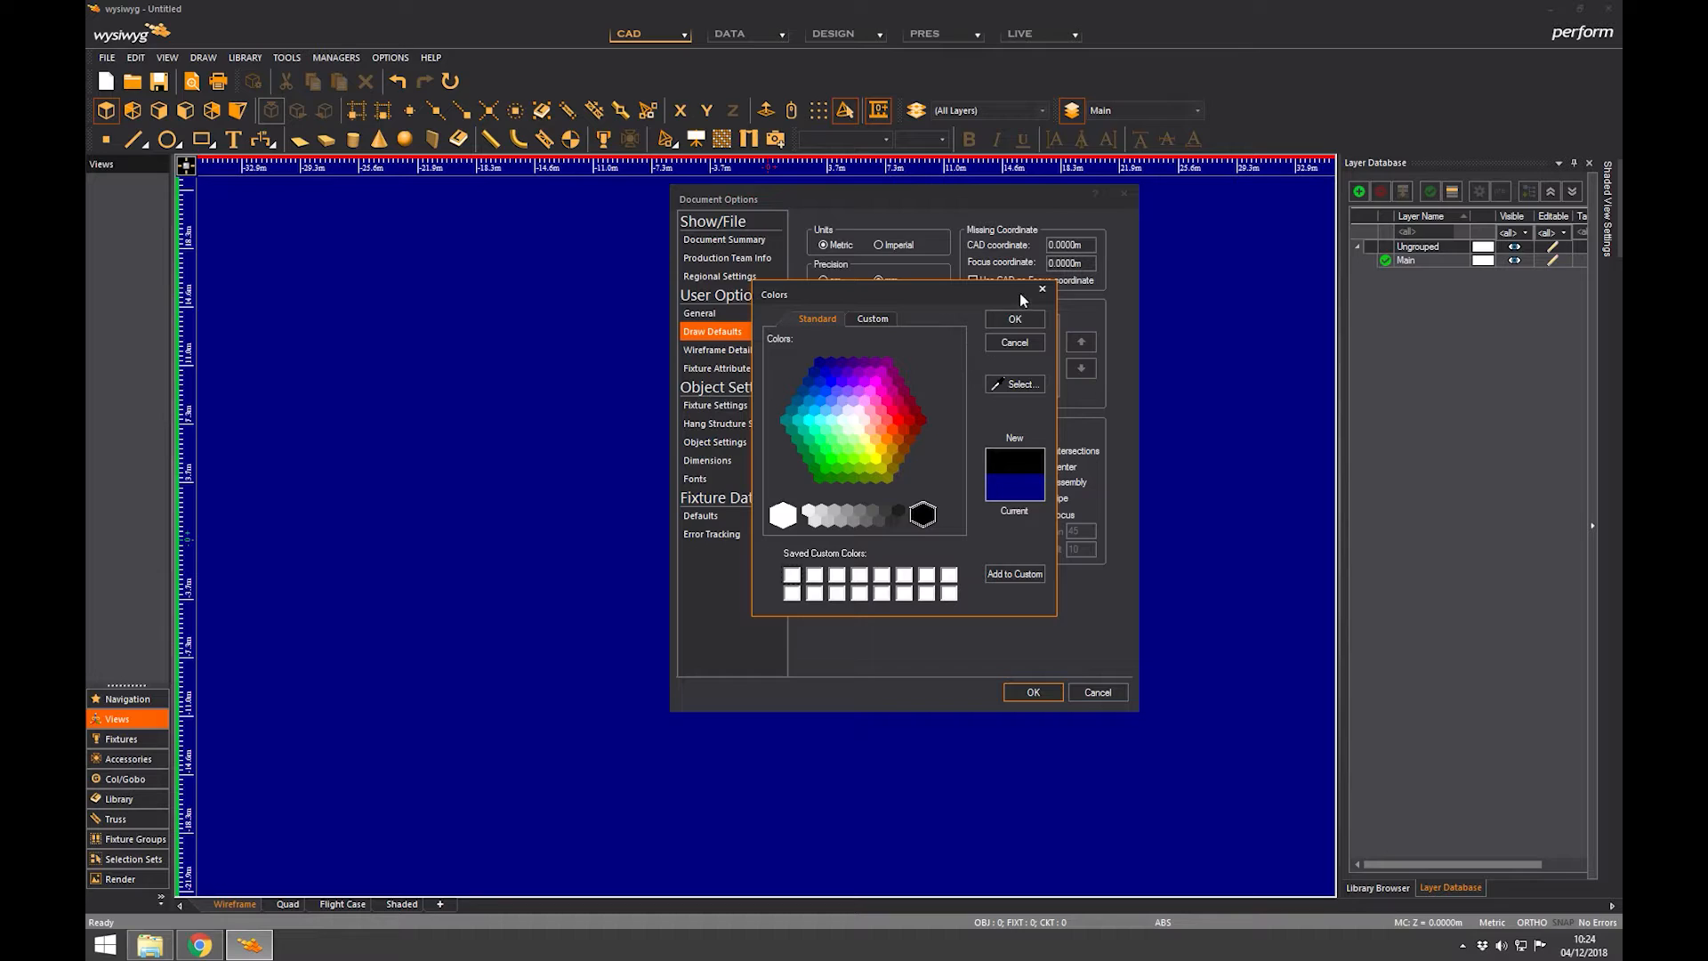
left_click(1014, 344)
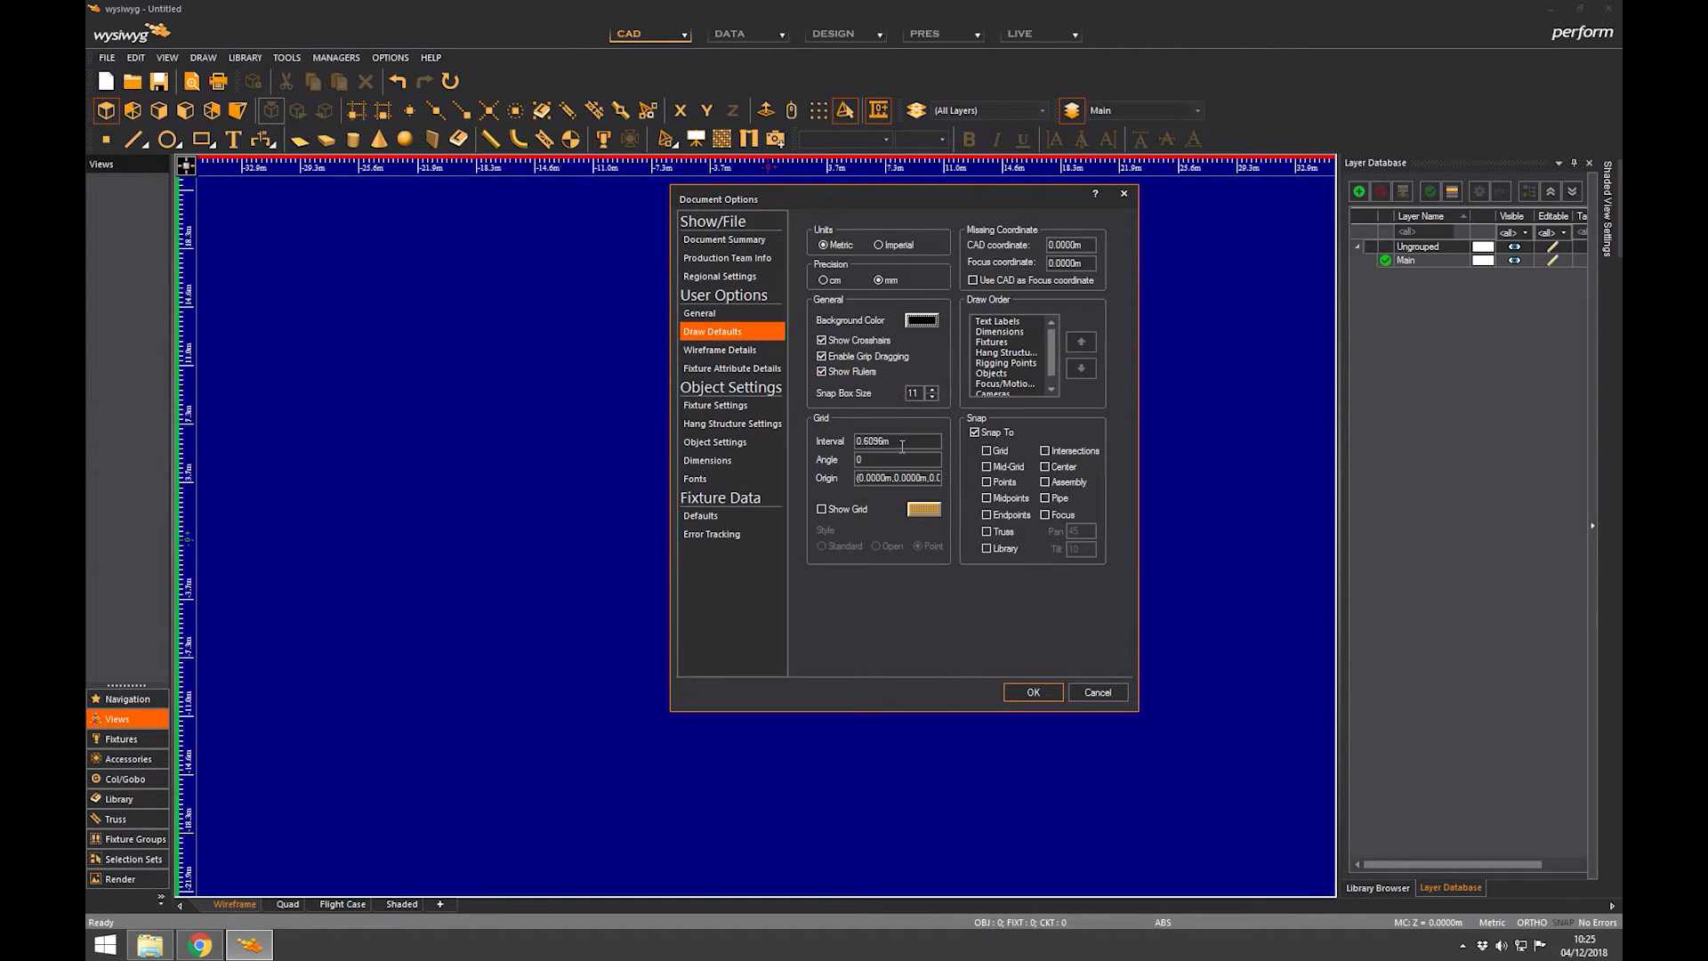
Keep units Metric after trying Imperial, with grid interval 0.5 and grid angle 5
left_click(875, 243)
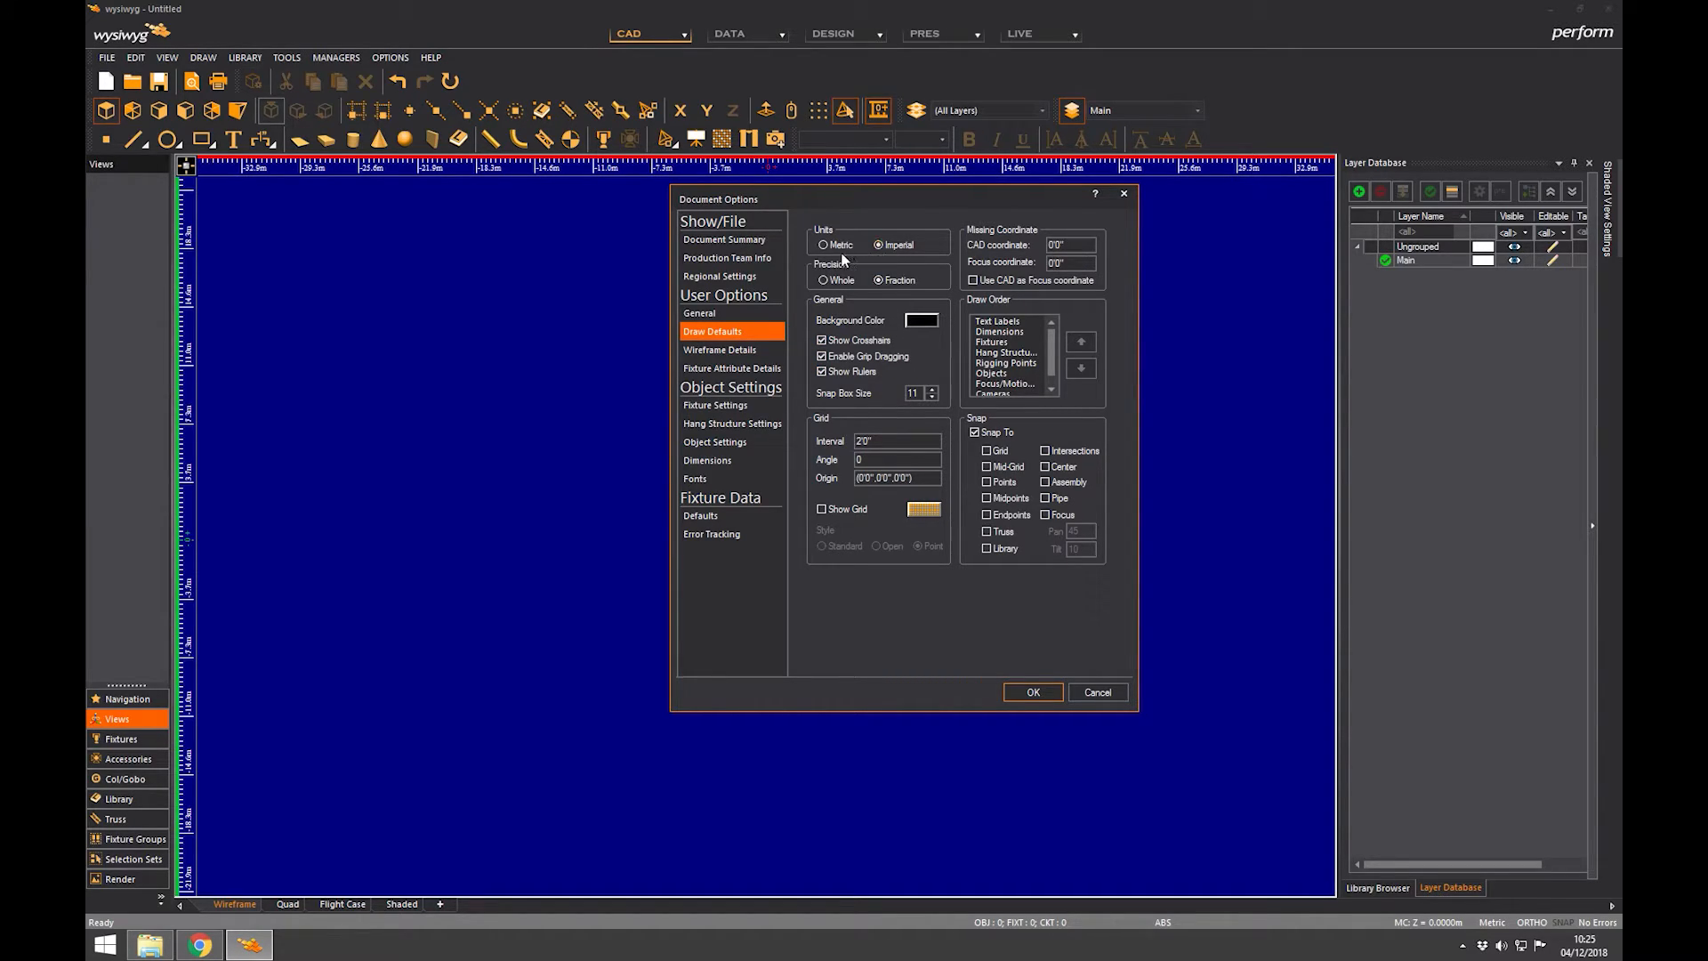
left_click(815, 244)
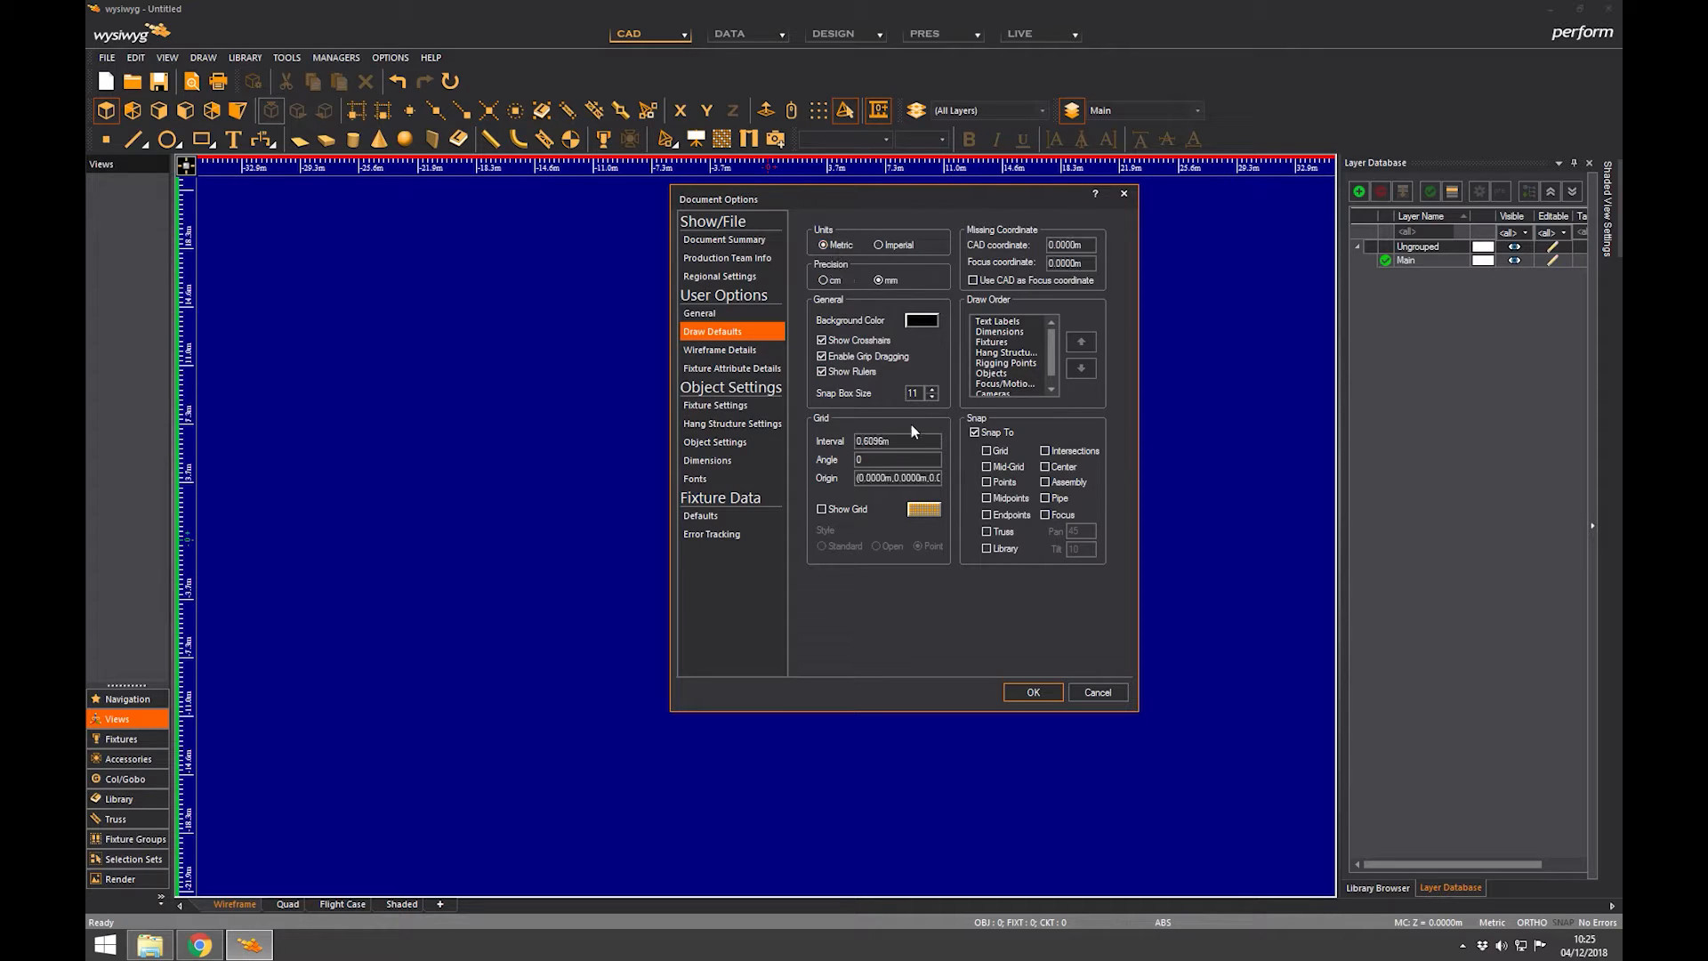
type("0.5")
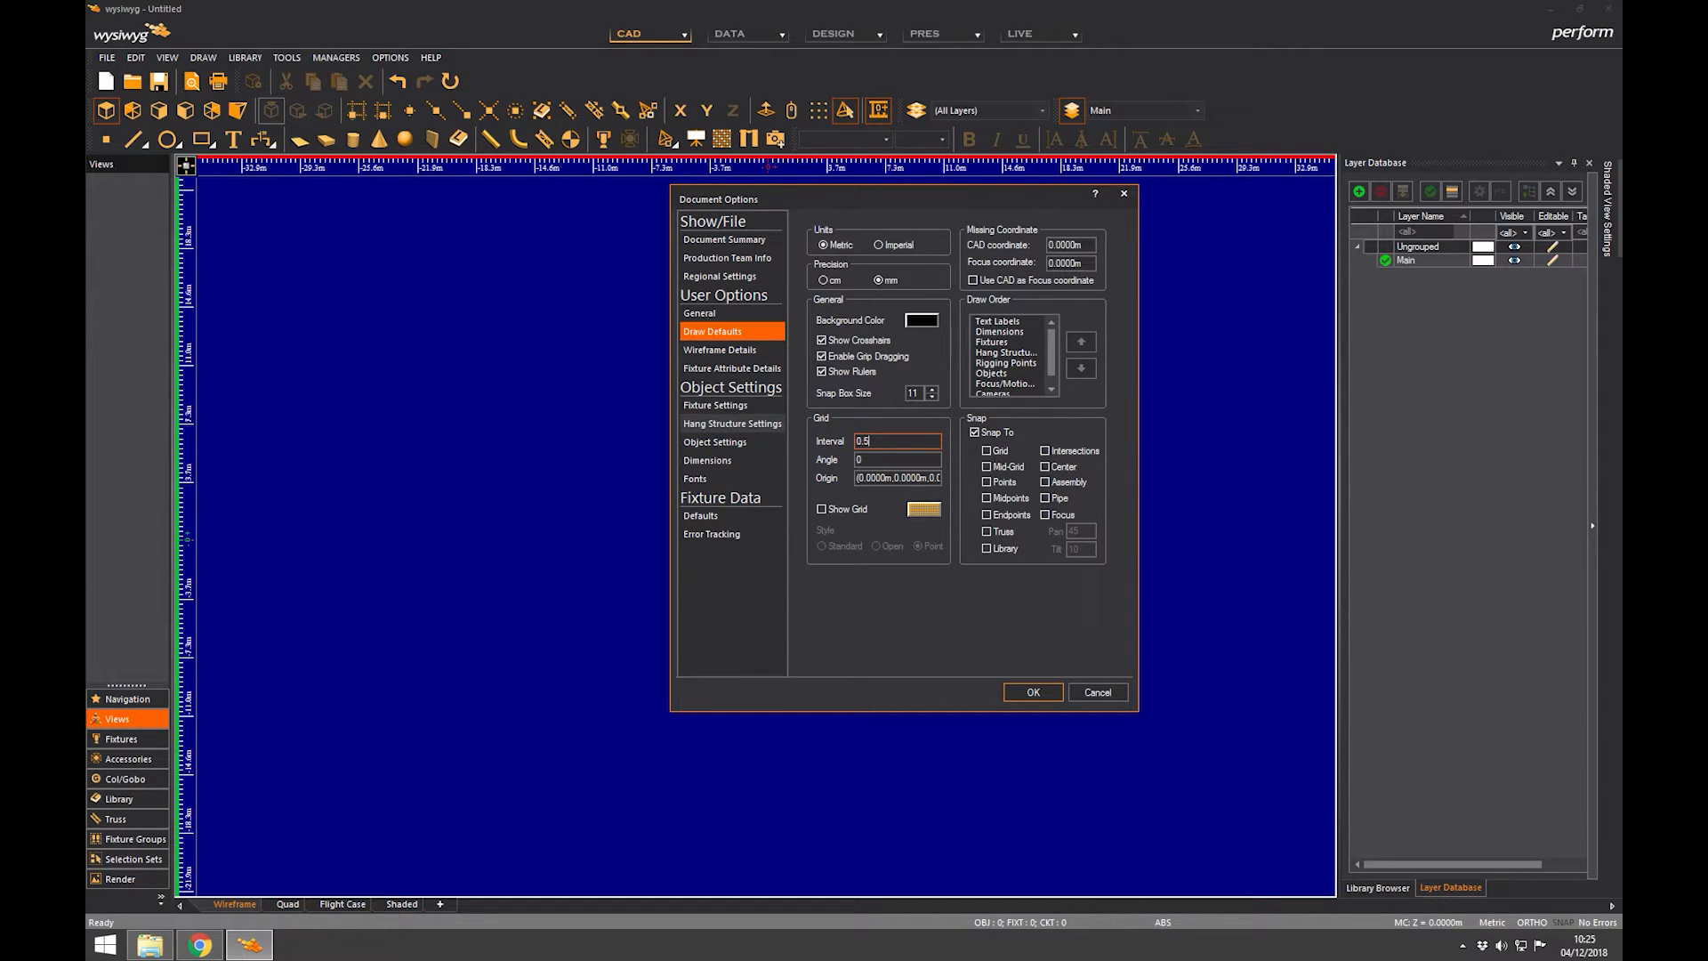
left_click(897, 459)
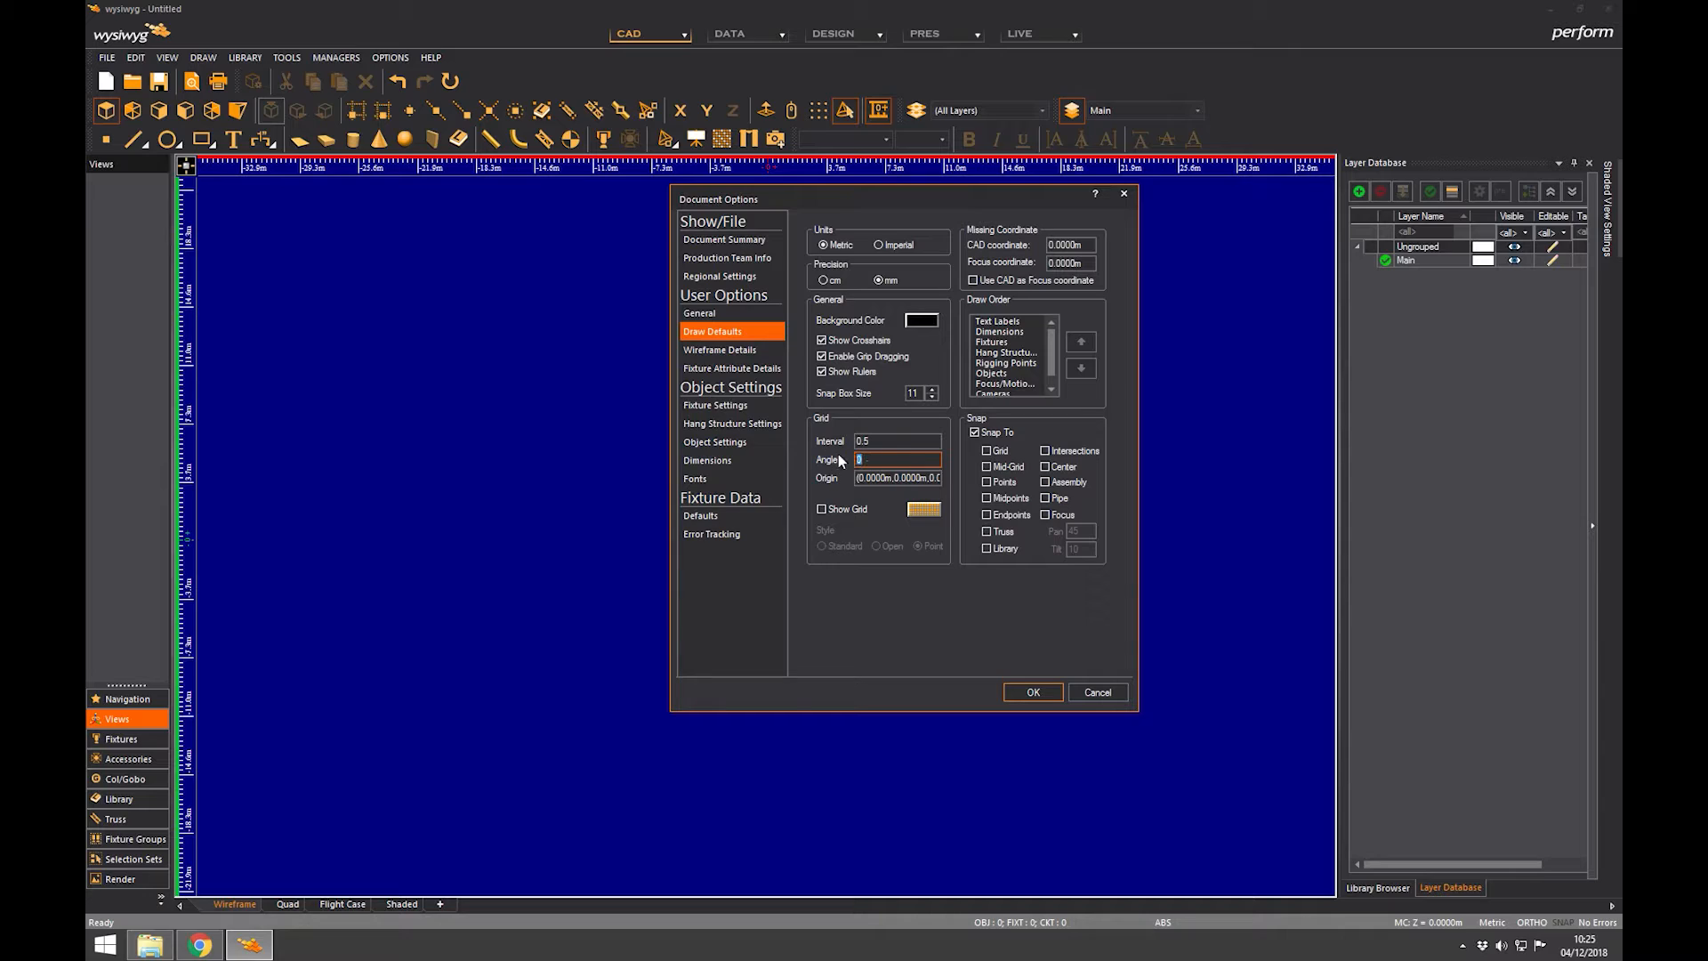
type("5")
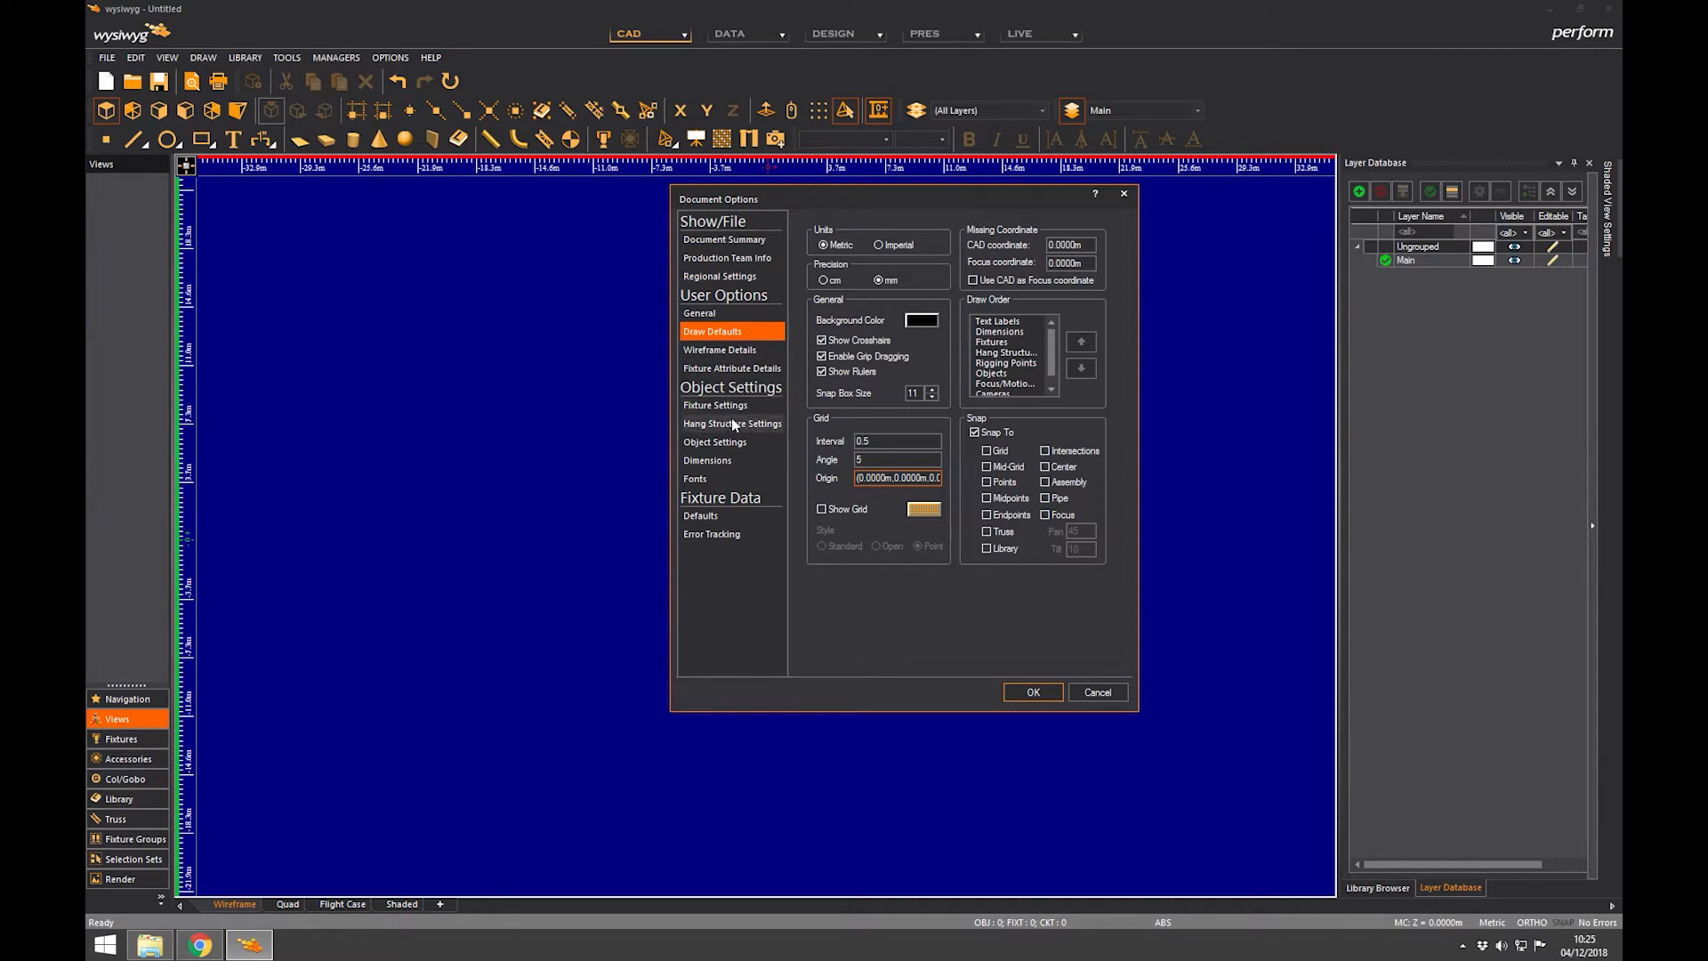
mouse_move(1015, 683)
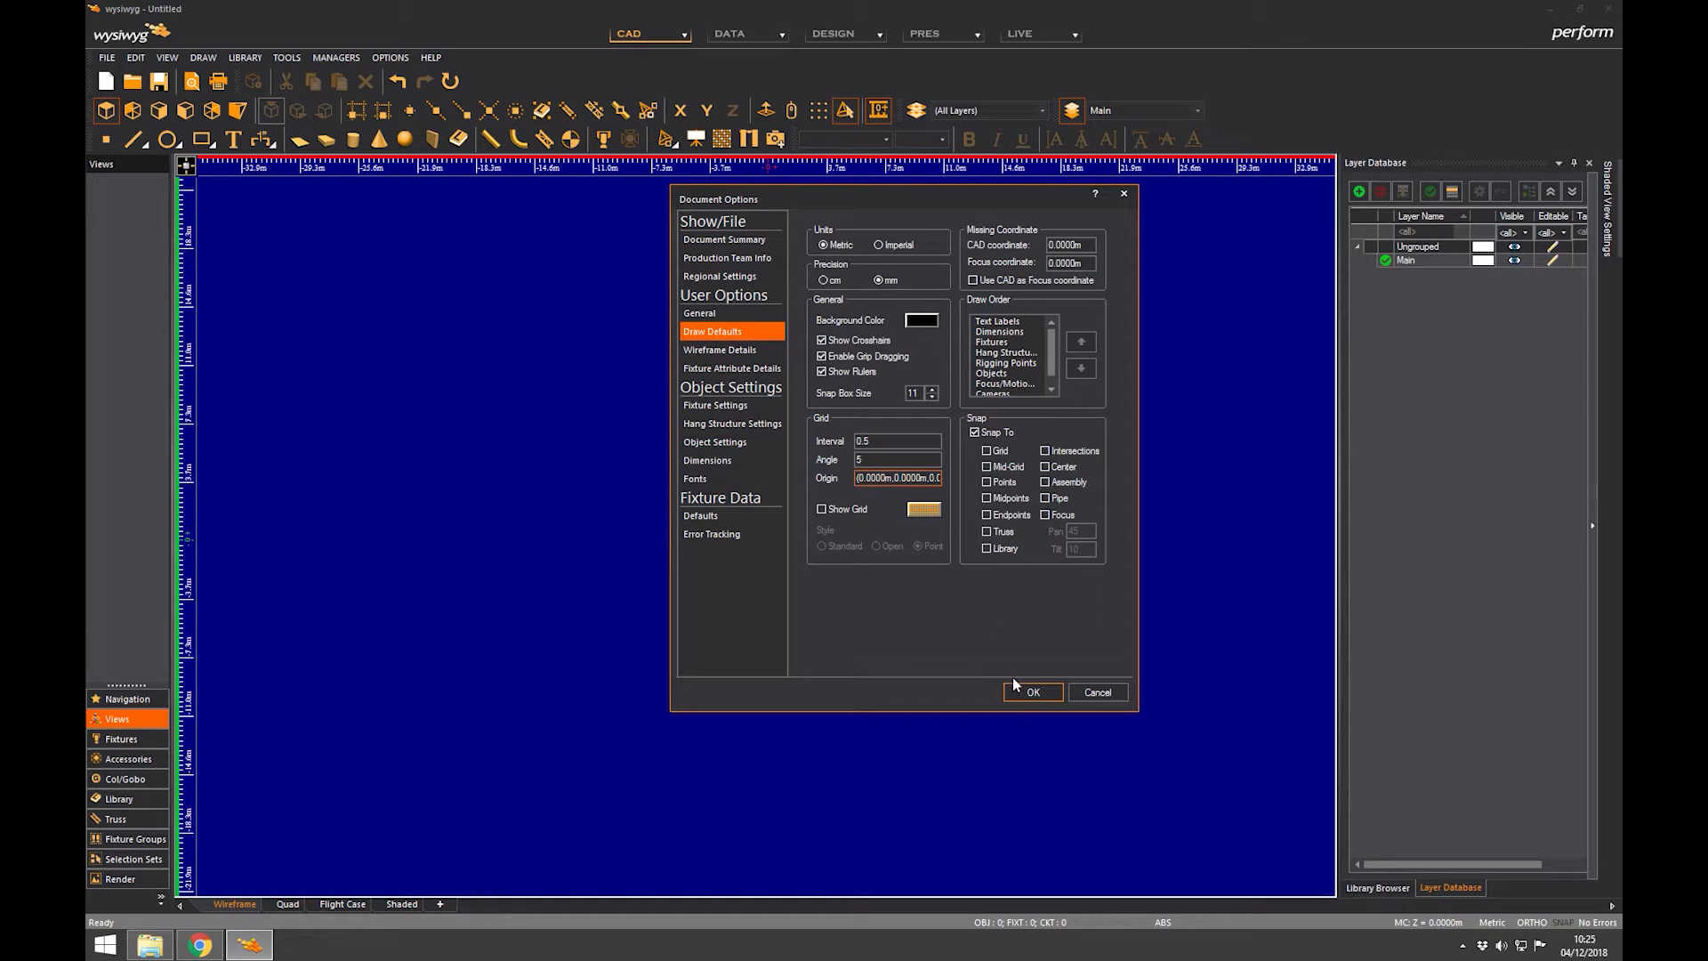
Apply the document settings, then reopen Document Options and reset the grid angle to 0
left_click(1032, 692)
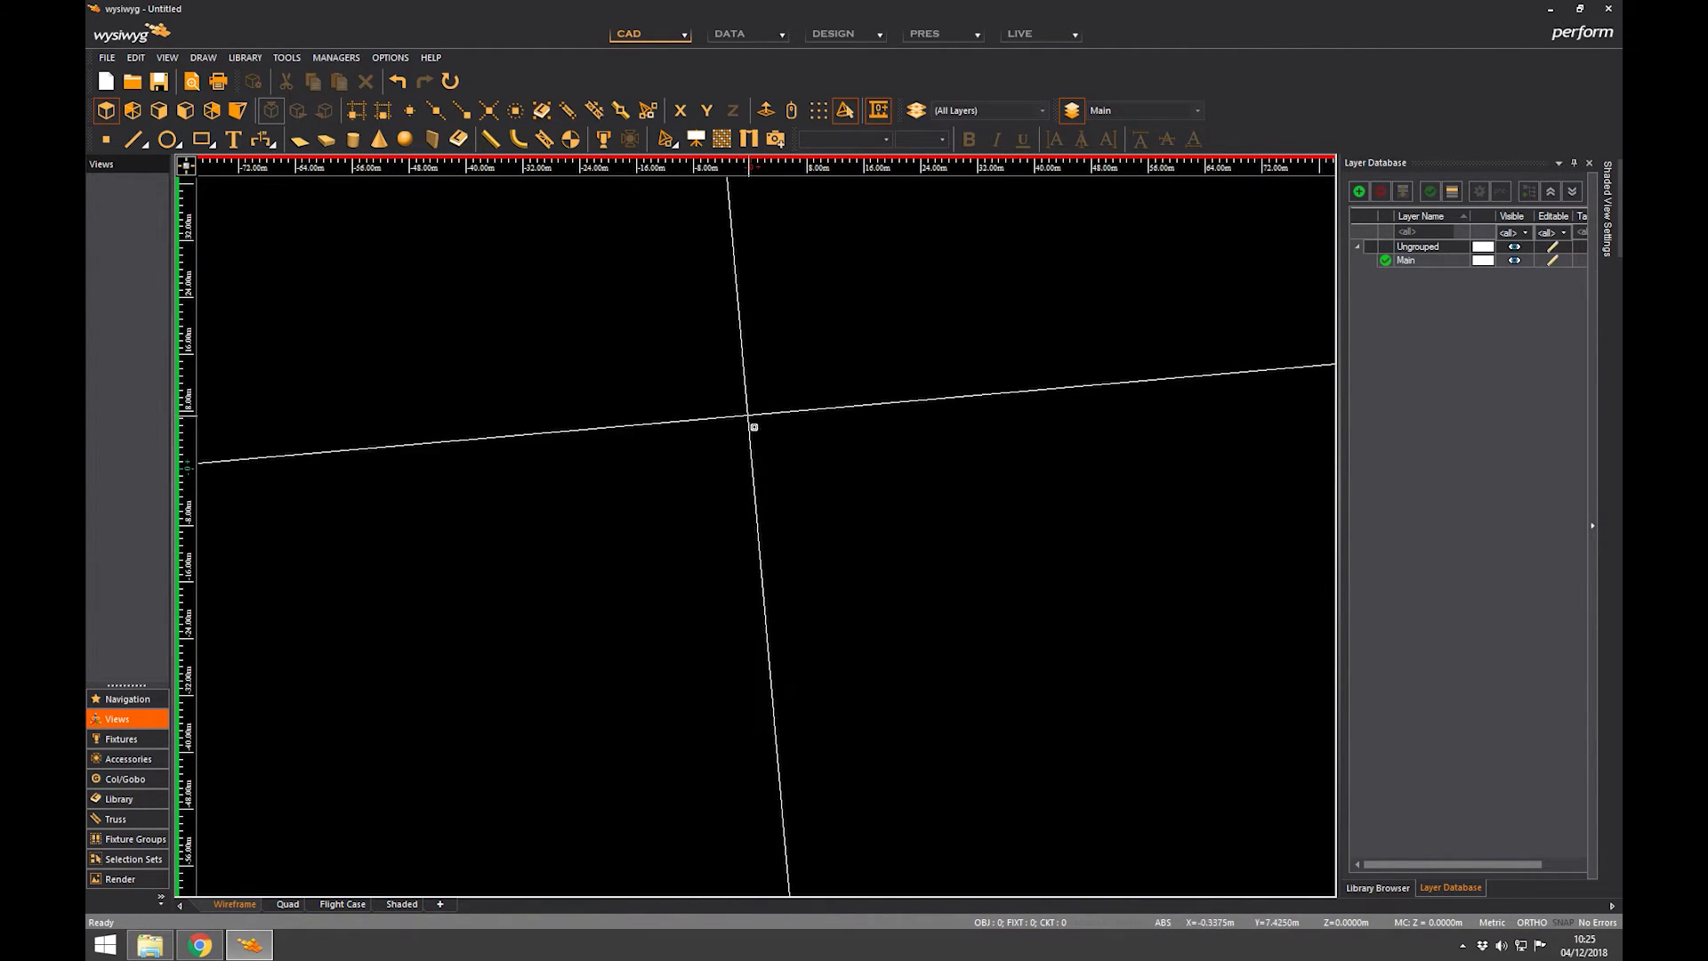
left_click(388, 57)
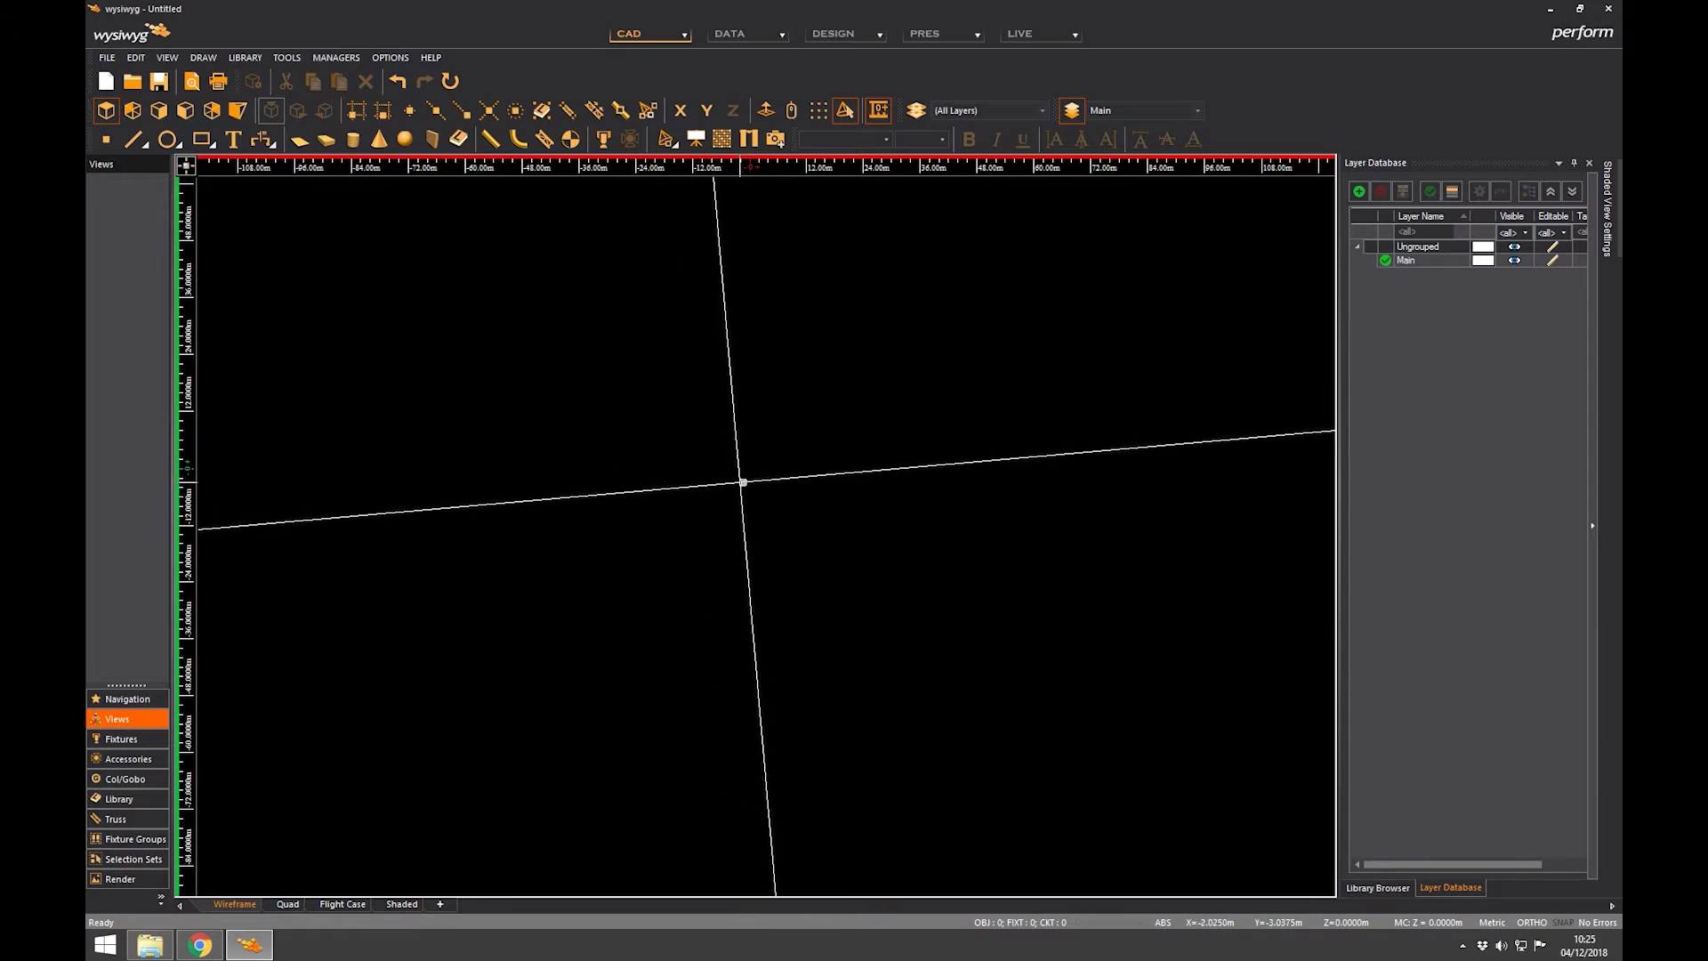
left_click(390, 57)
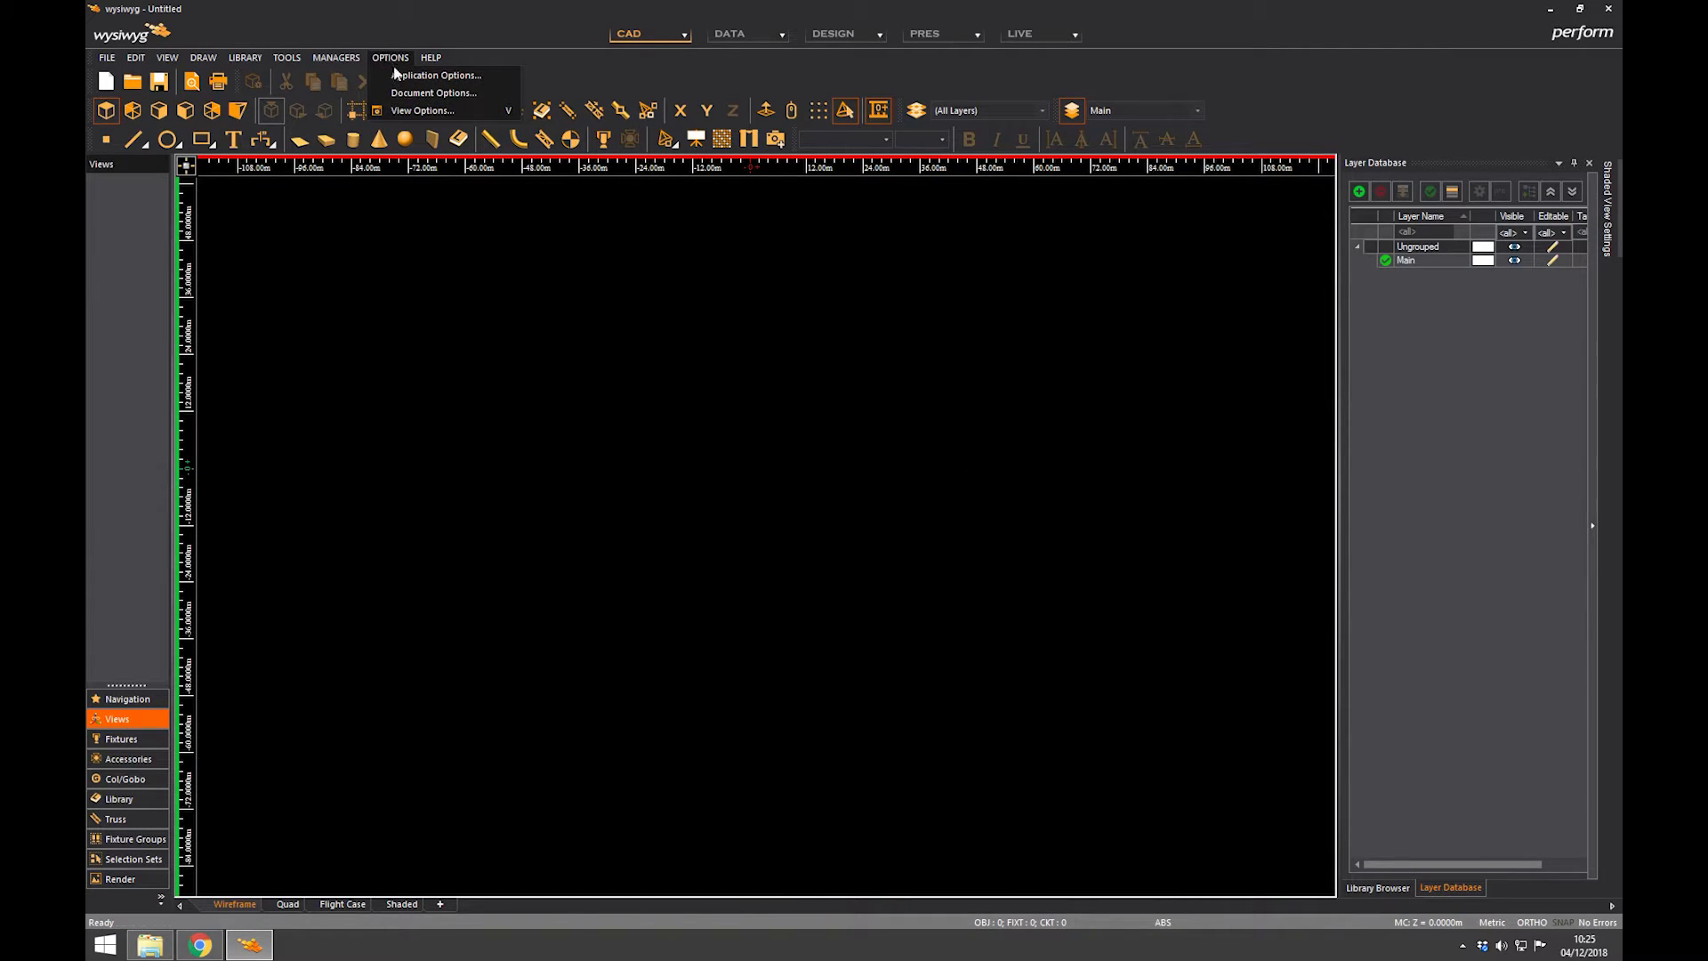
left_click(432, 92)
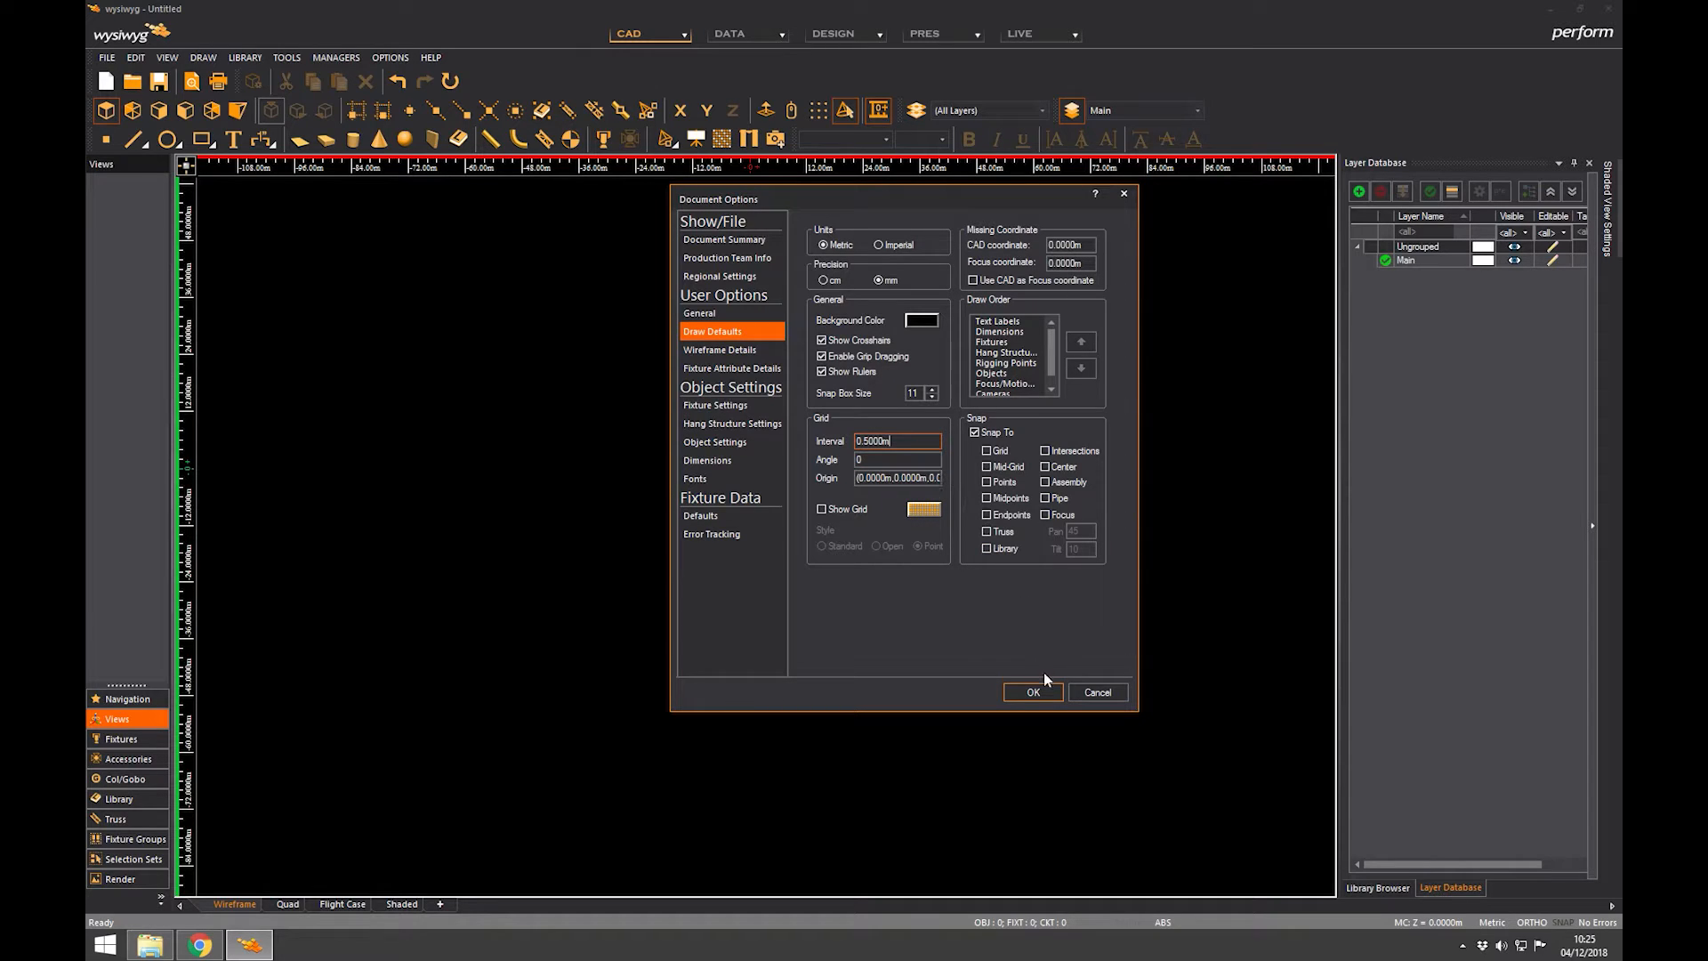
left_click(1032, 692)
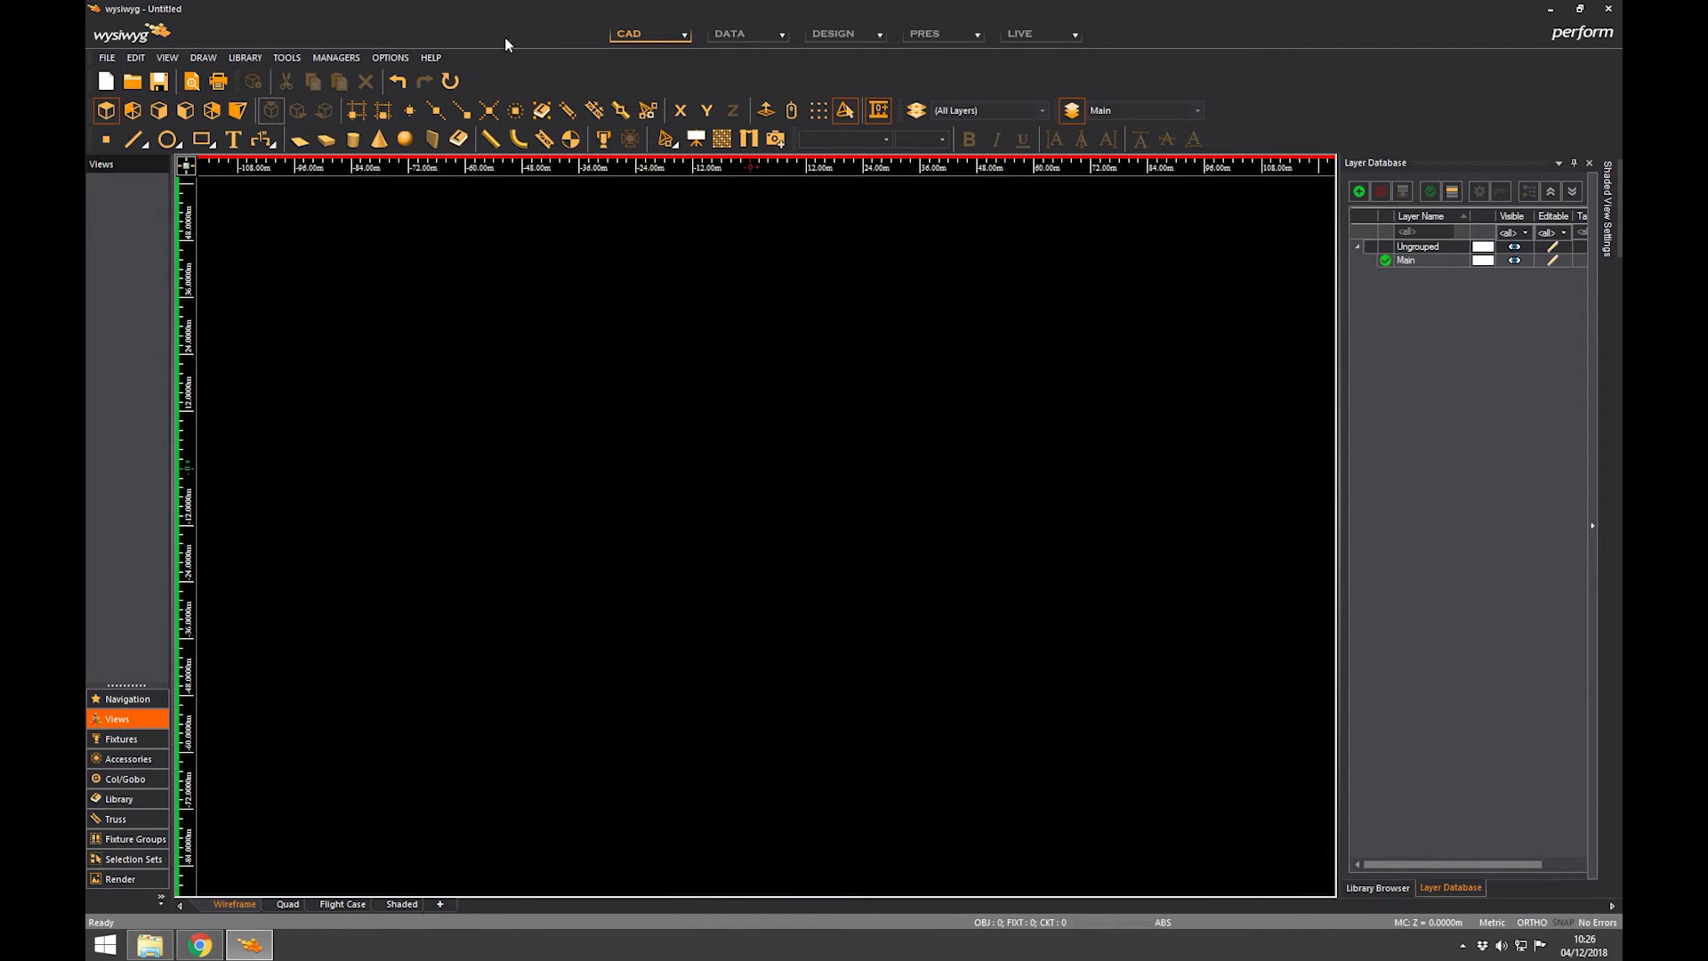
Bring up the Application Options dialog on its General page
left_click(390, 57)
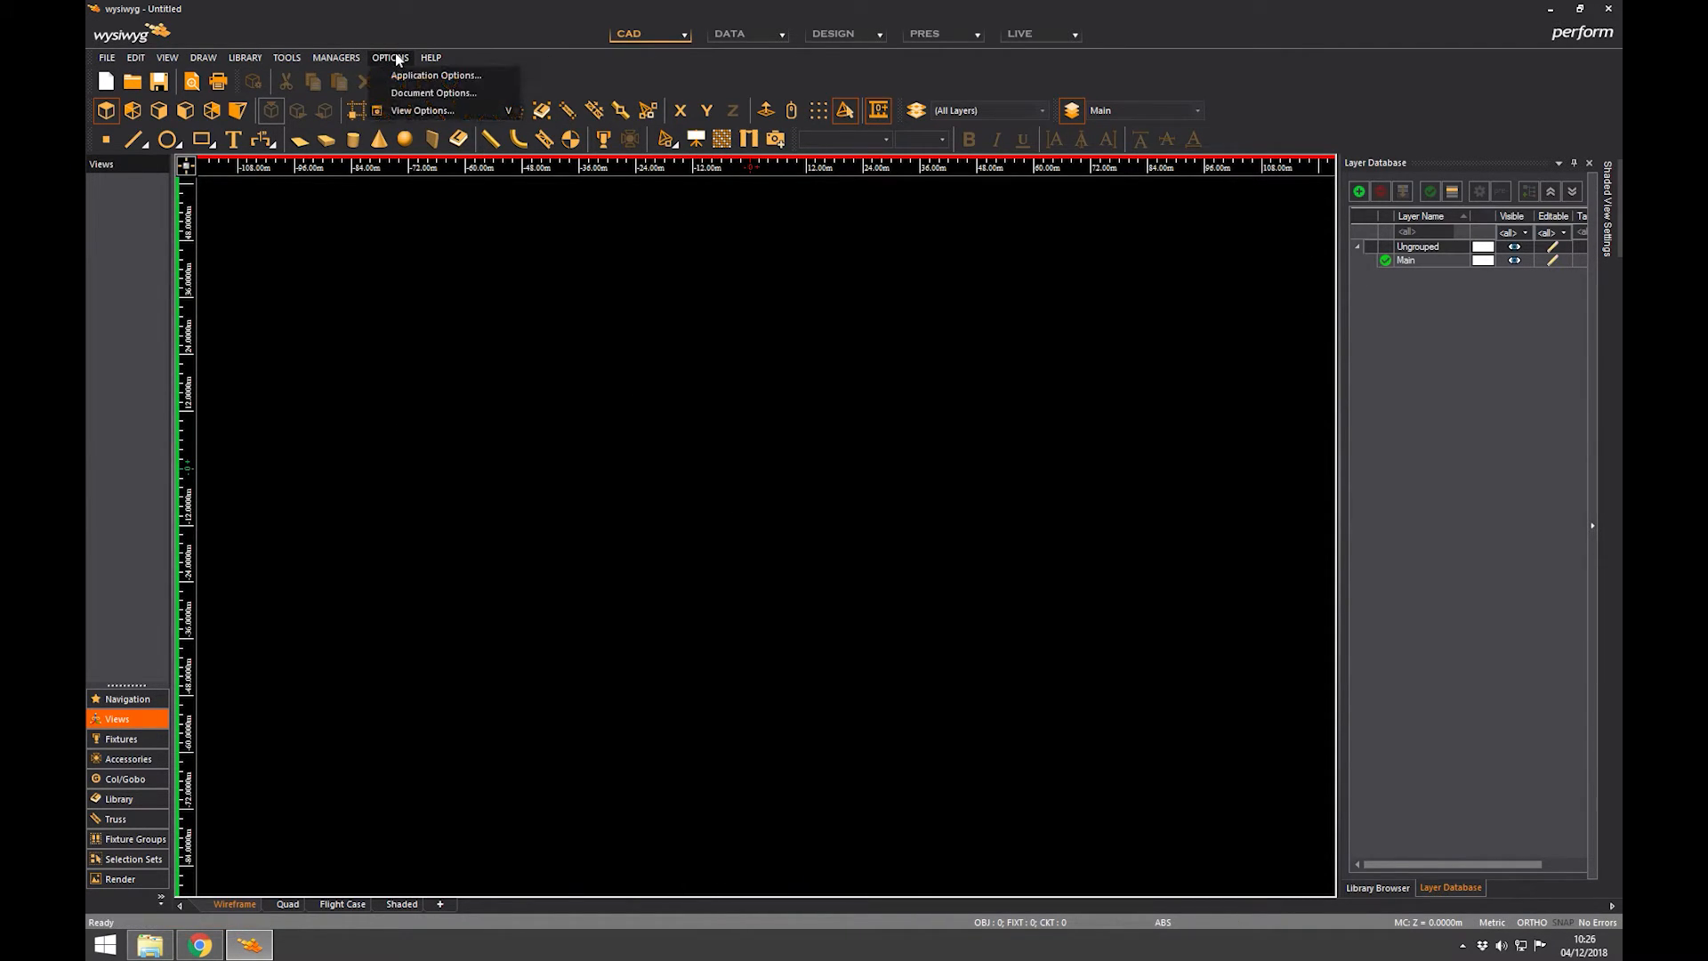
left_click(443, 75)
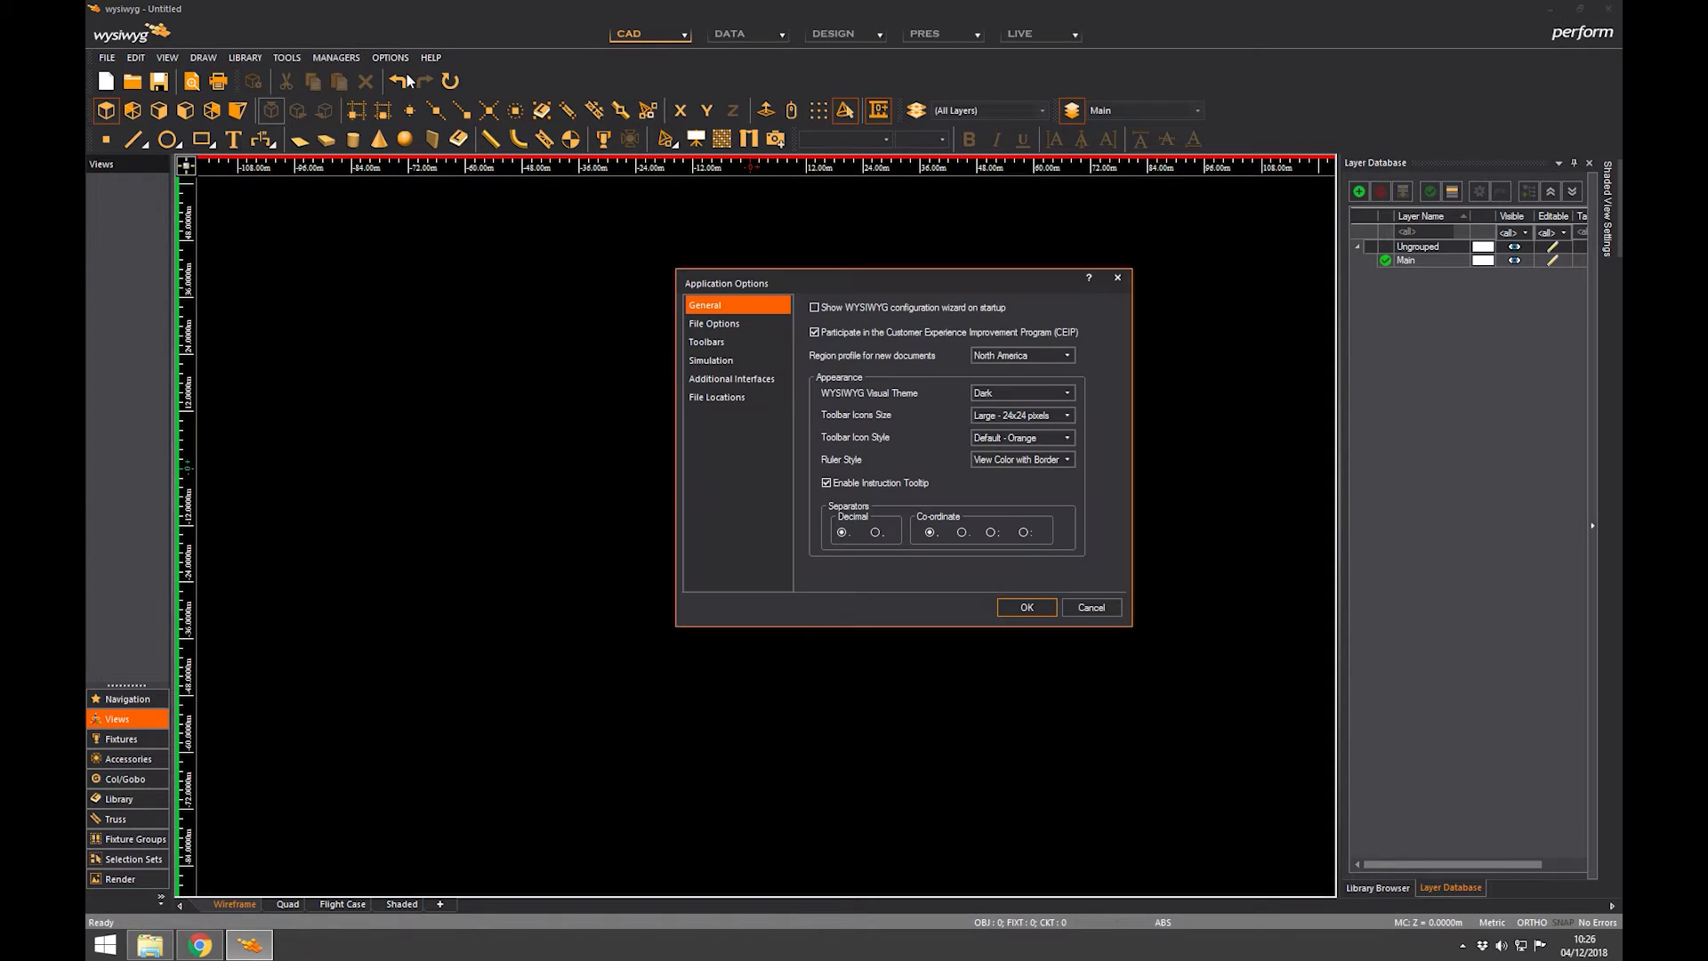
Show File Options and leave auto-recover saving every 10 minutes after trying 30
left_click(716, 322)
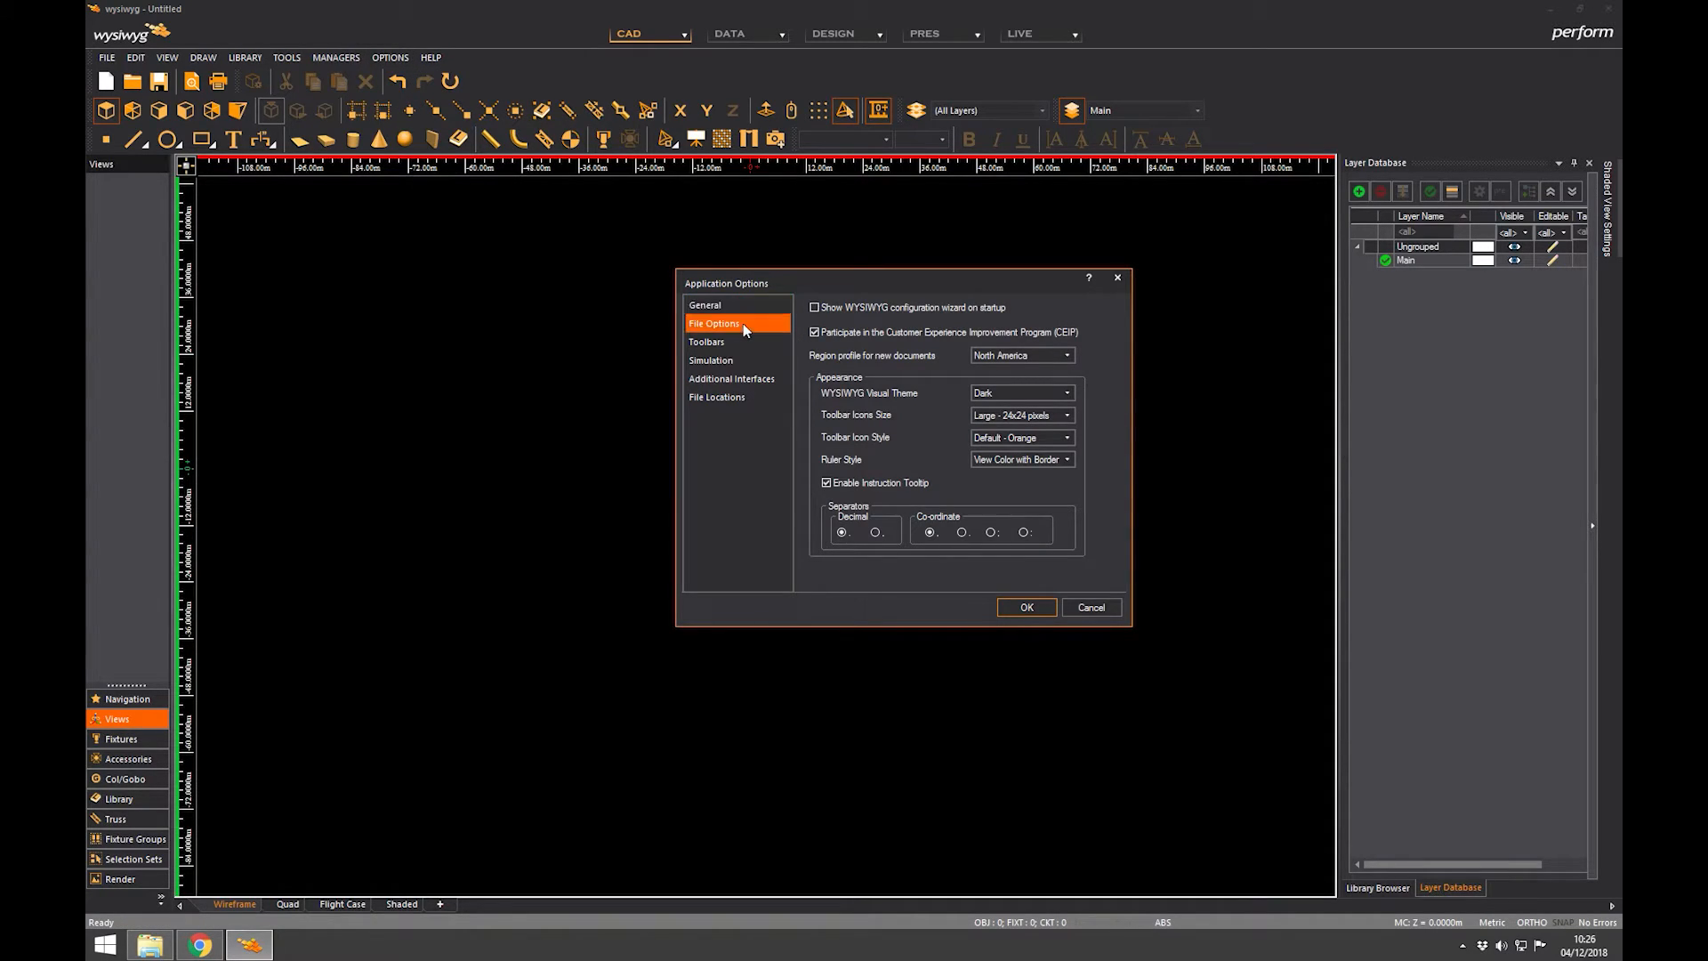
left_click(713, 322)
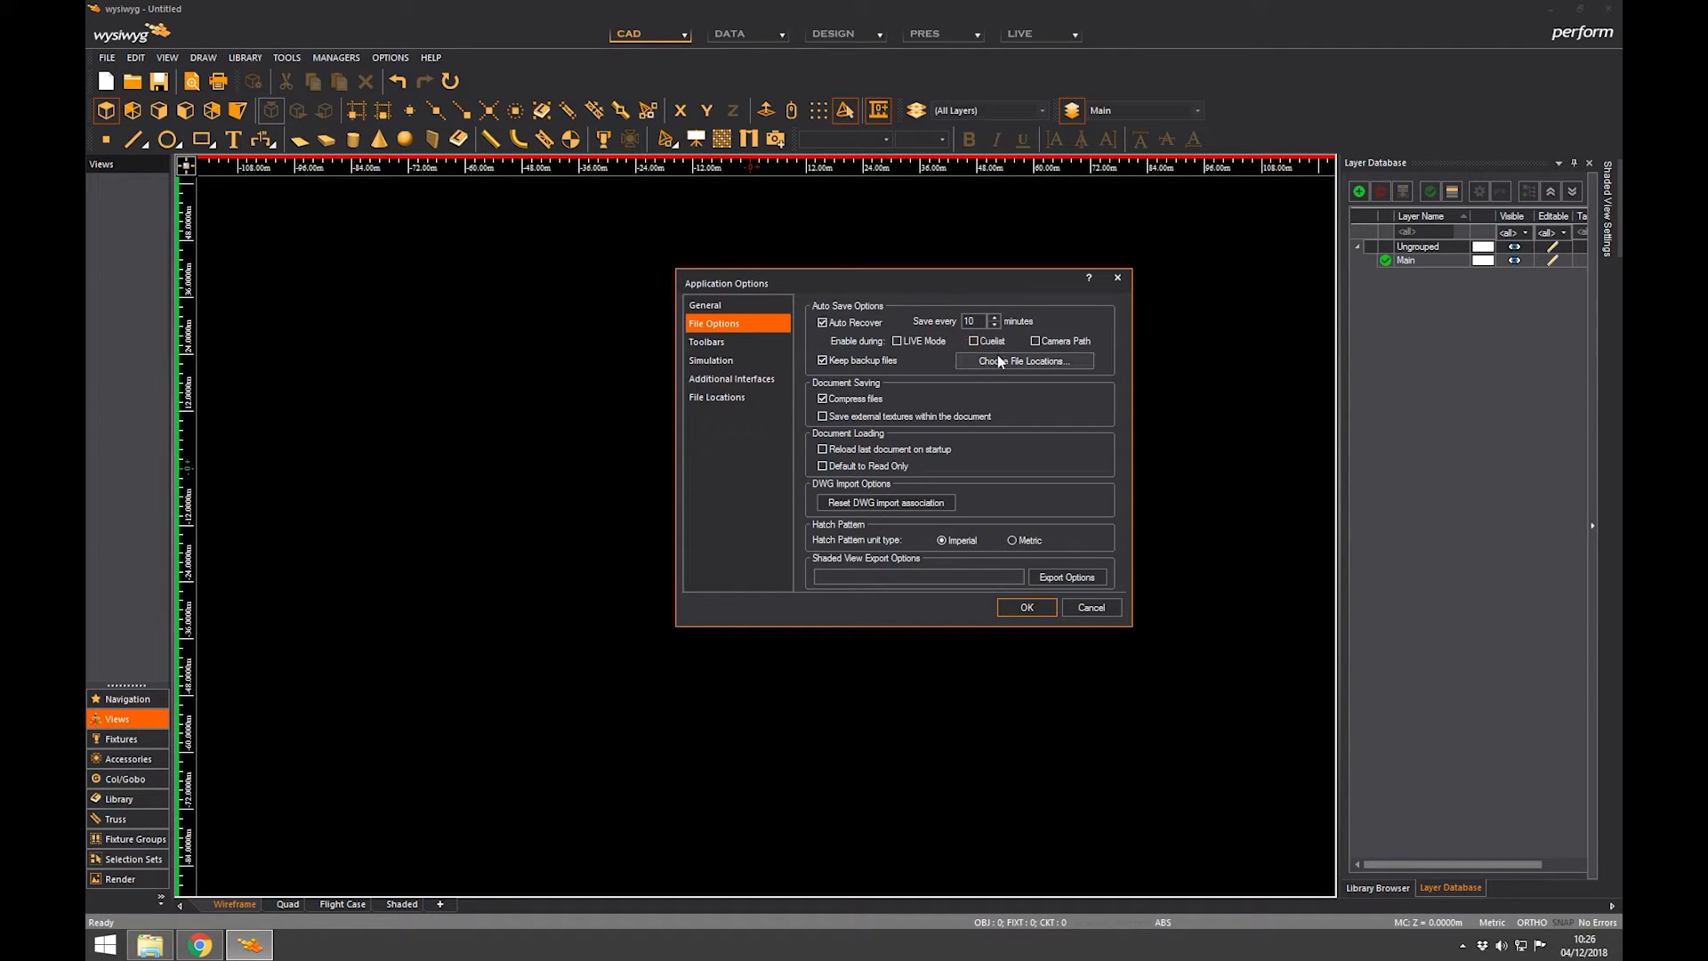
mouse_move(964, 369)
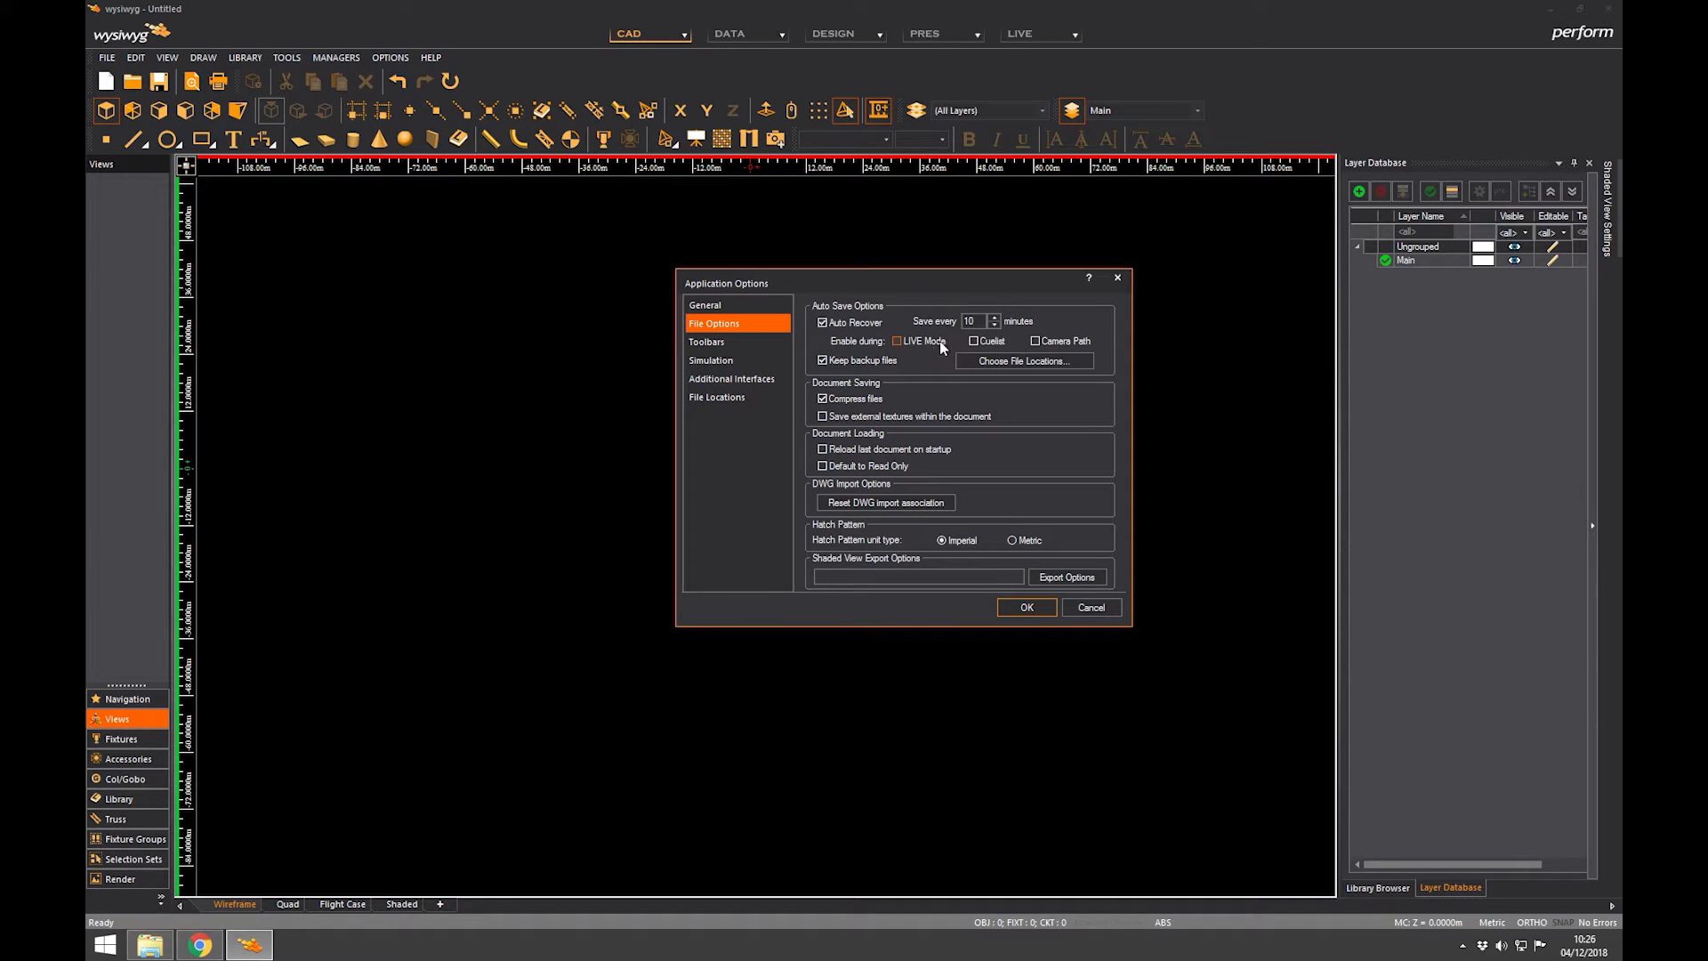
mouse_move(918, 345)
type("30")
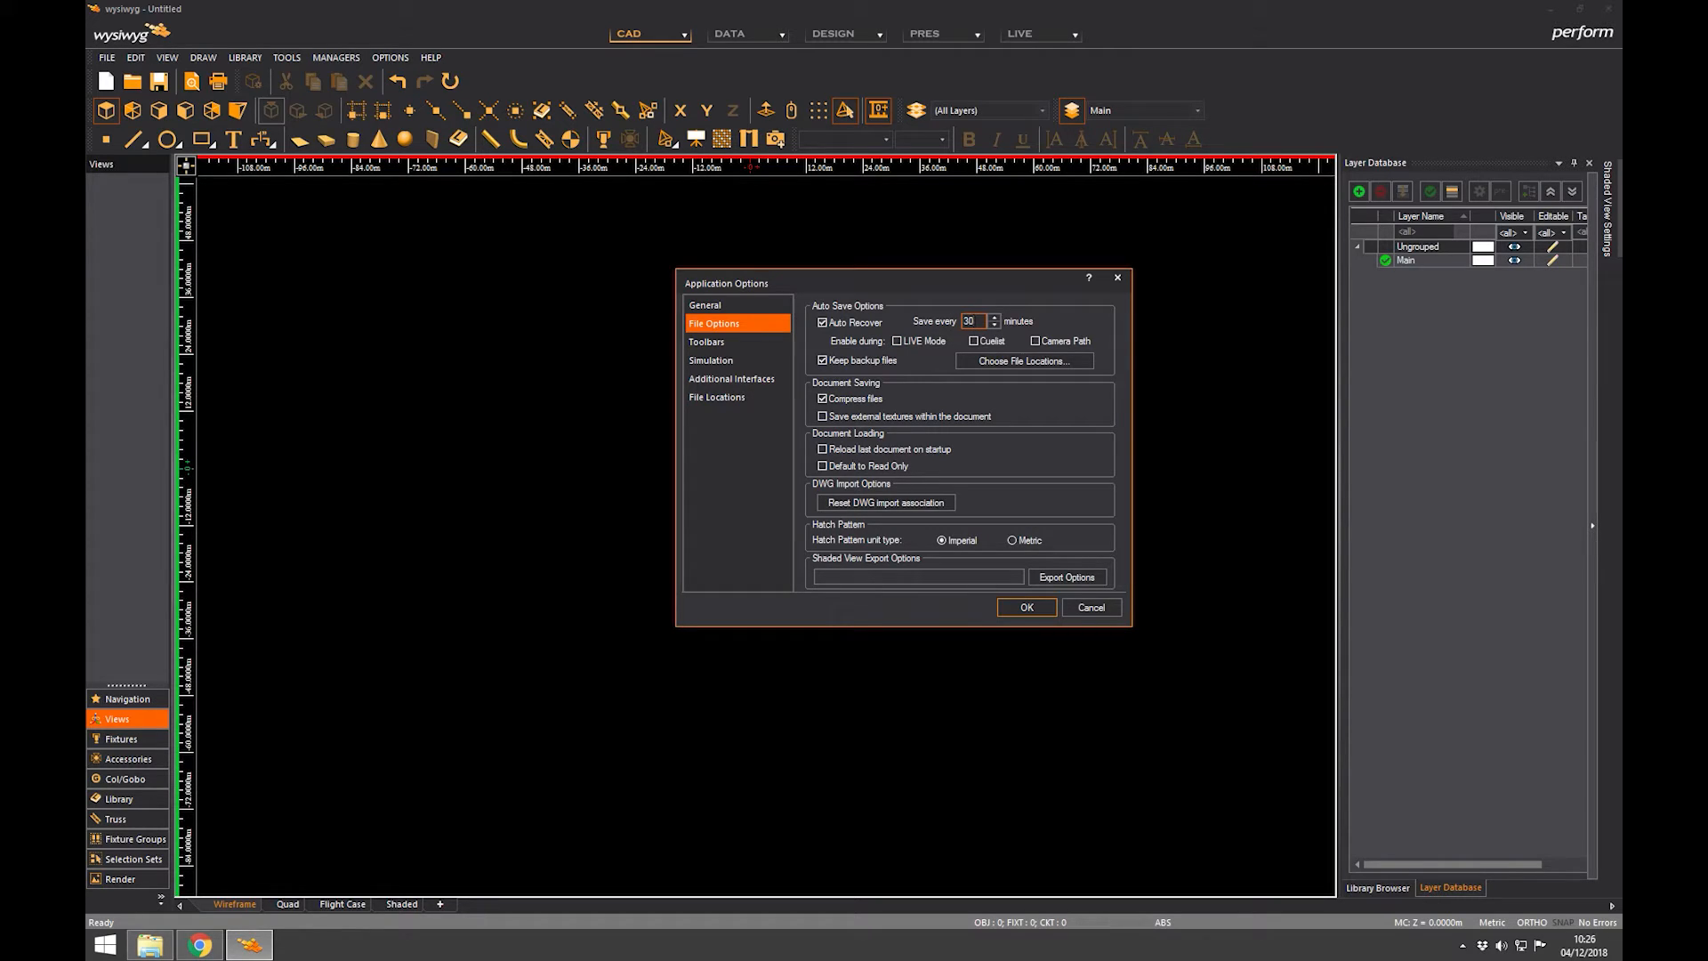
mouse_move(1029, 327)
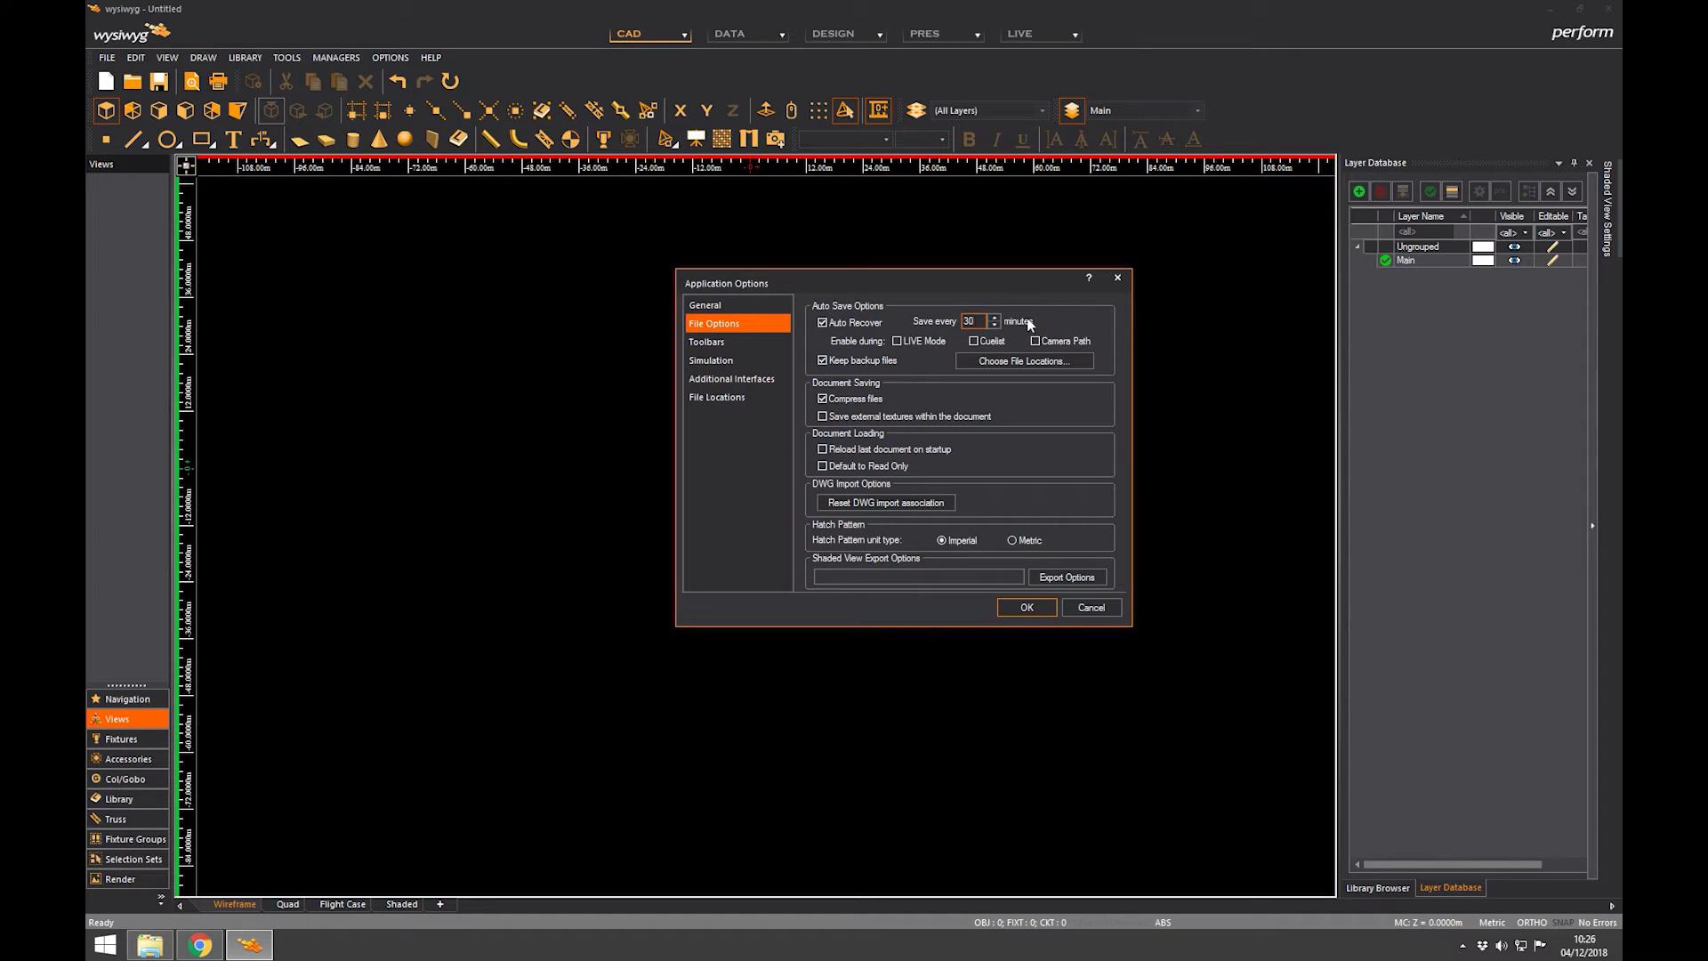
left_click(969, 320)
type("10")
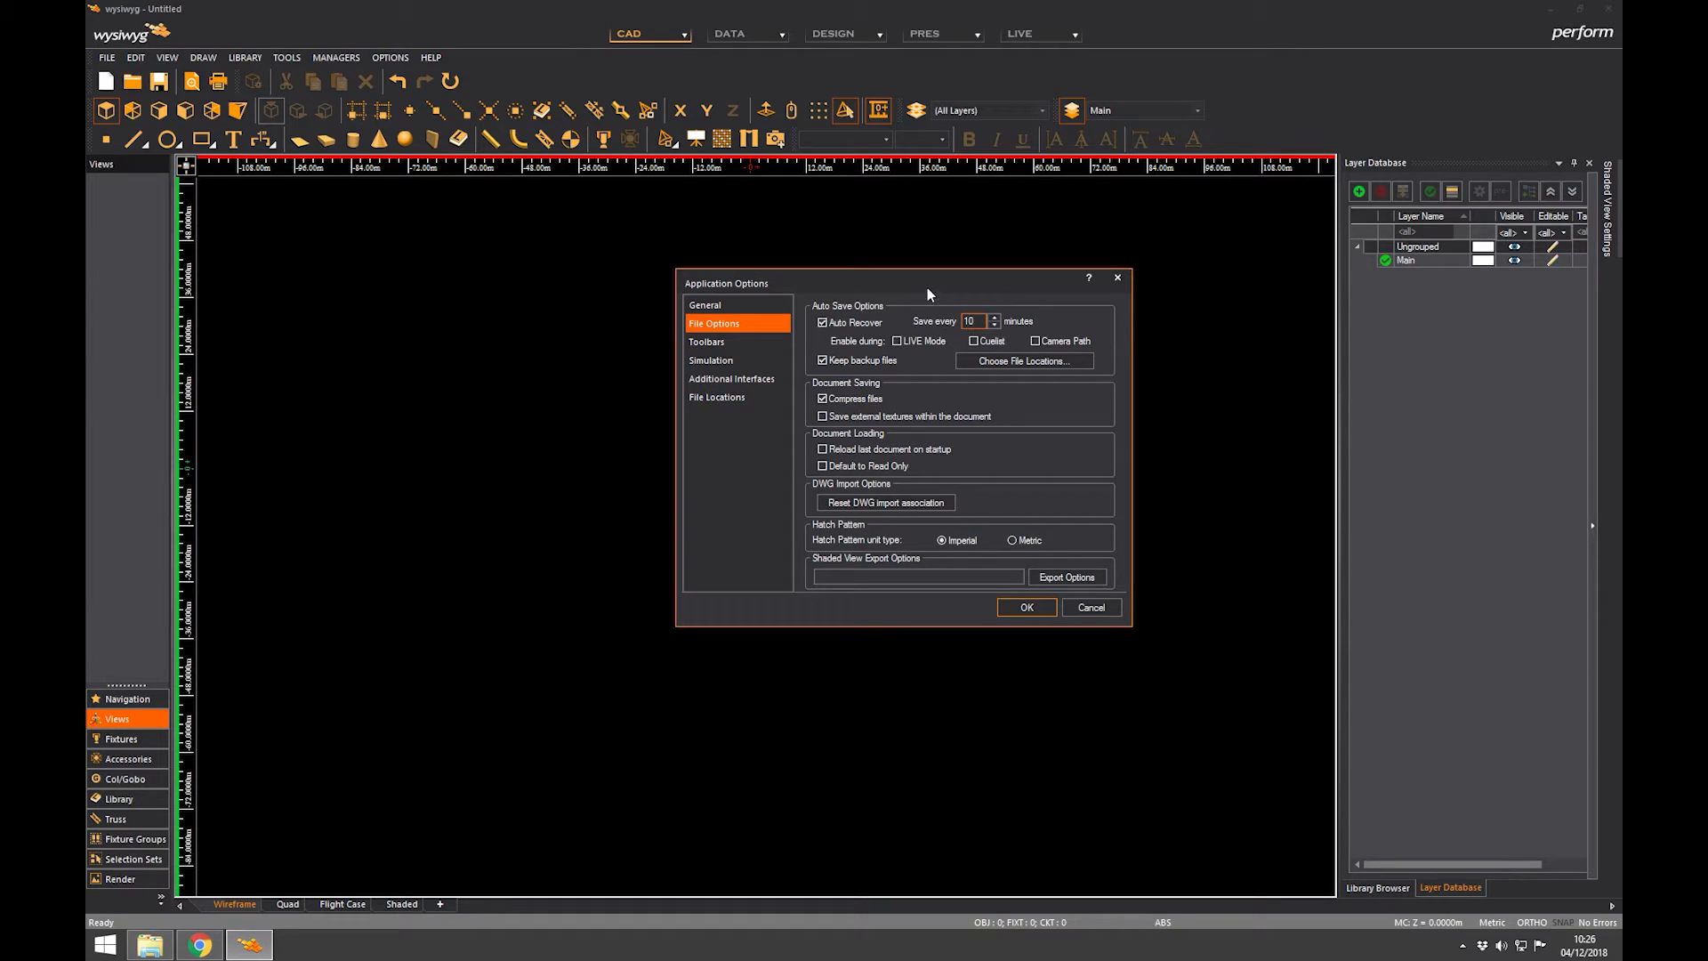
left_click_drag(927, 283, 893, 274)
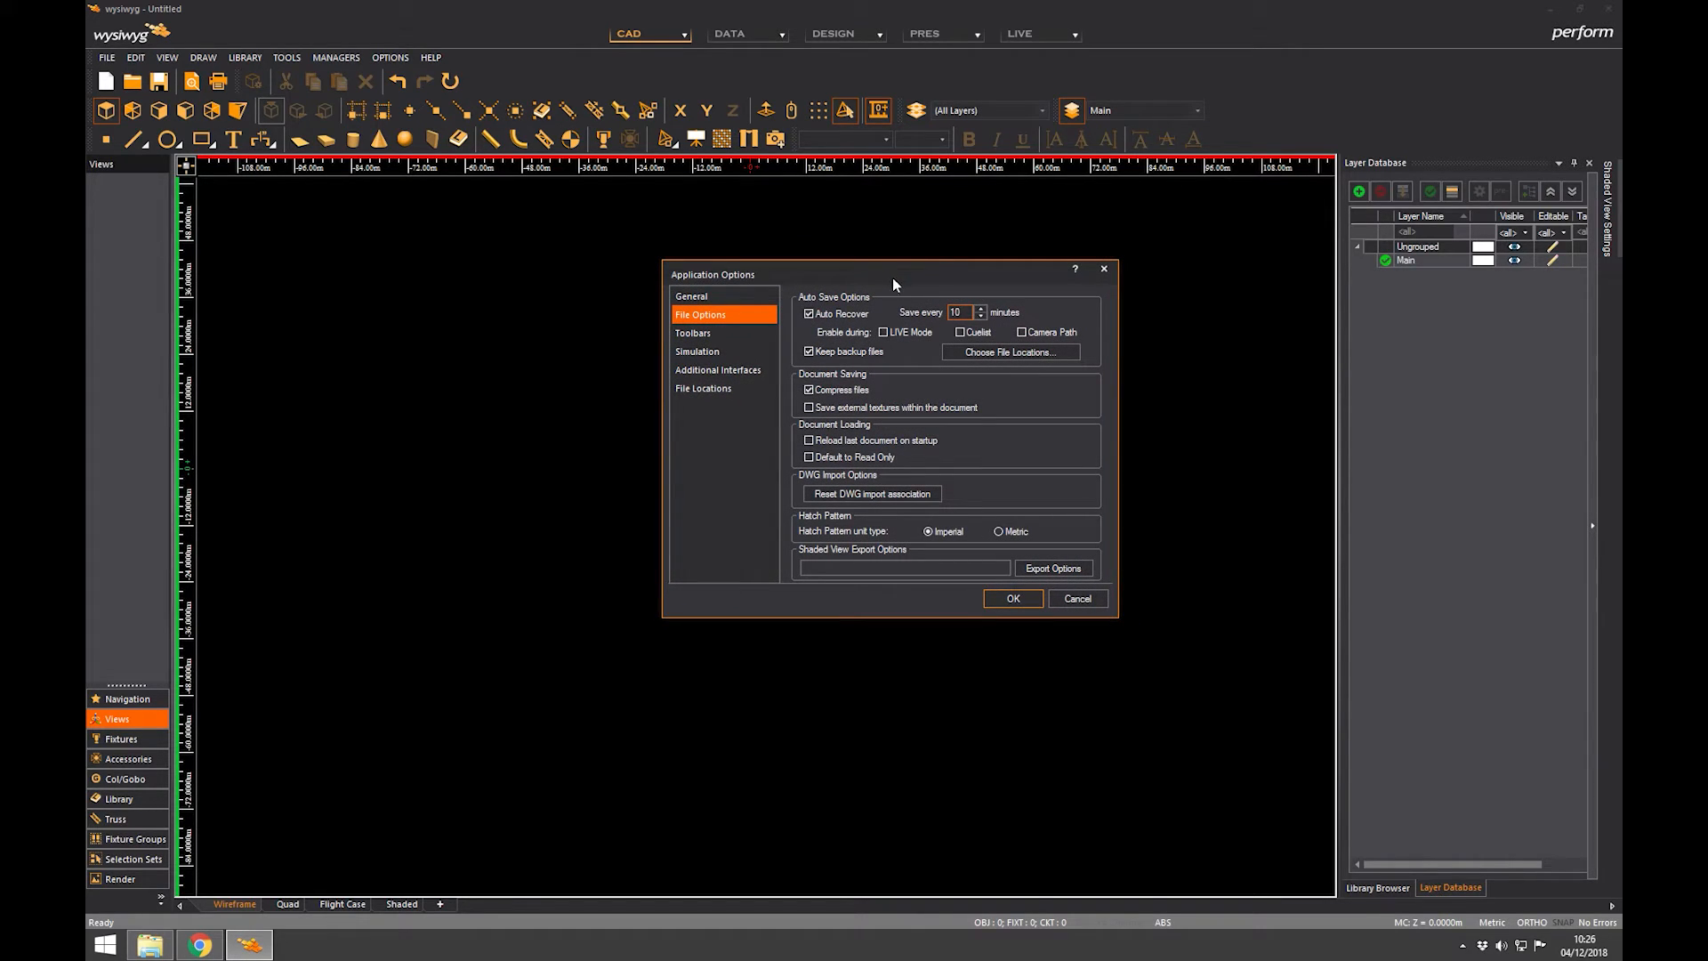
mouse_move(921, 367)
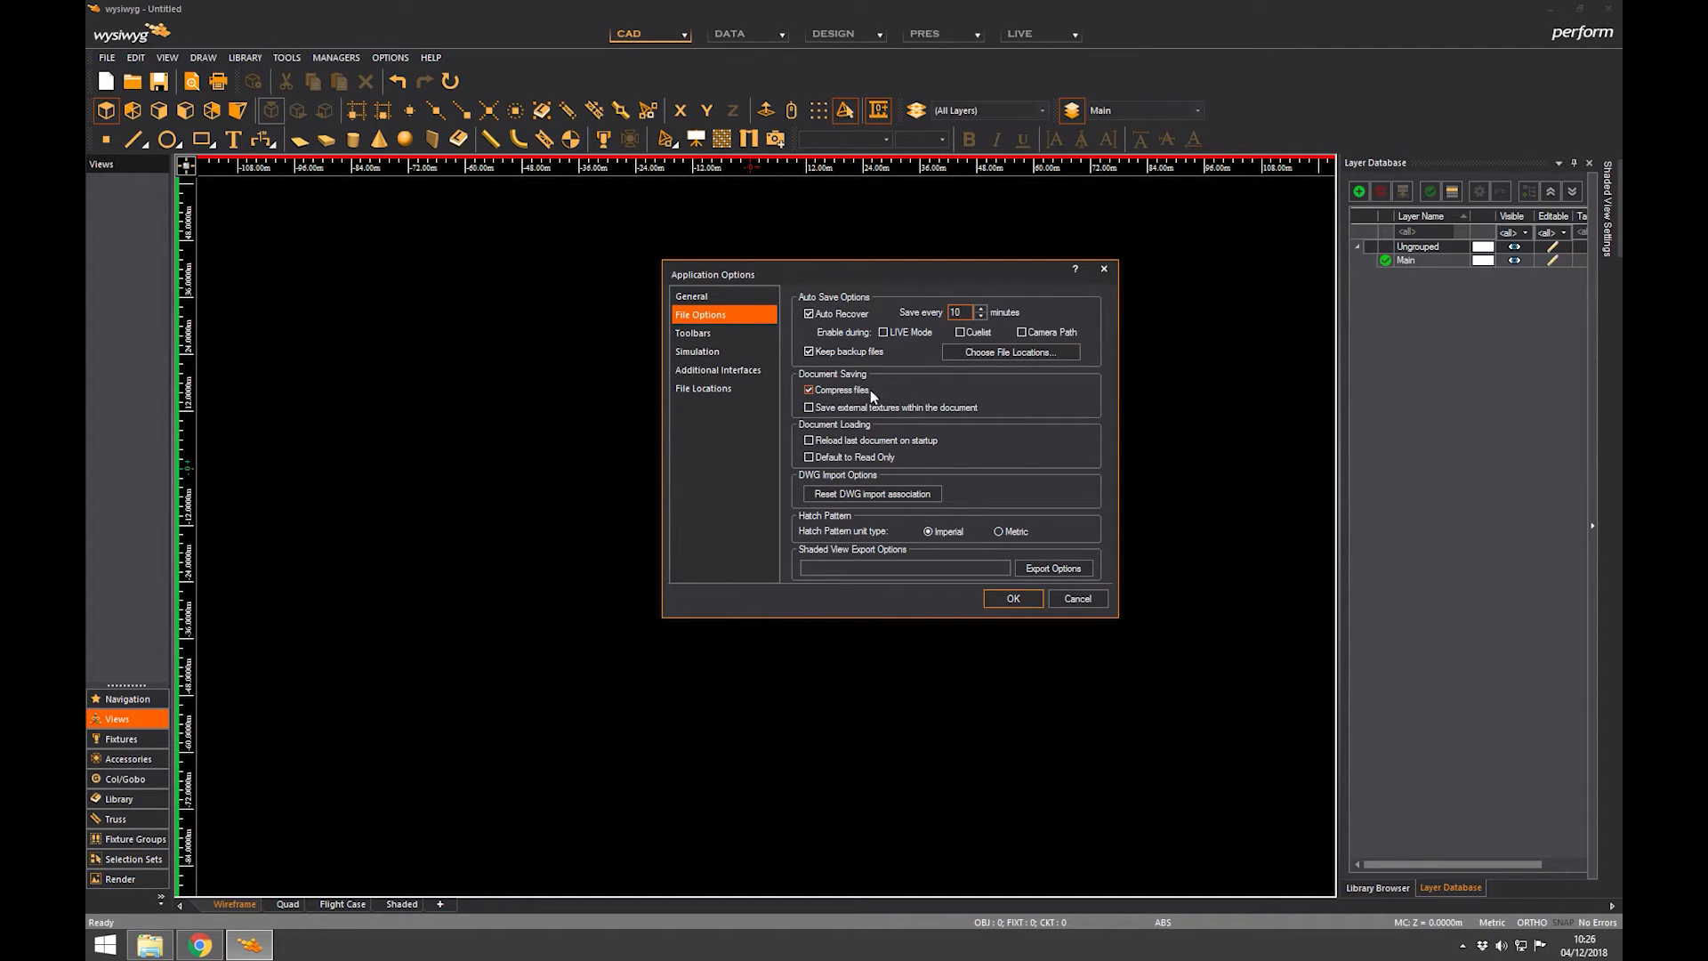
mouse_move(867, 395)
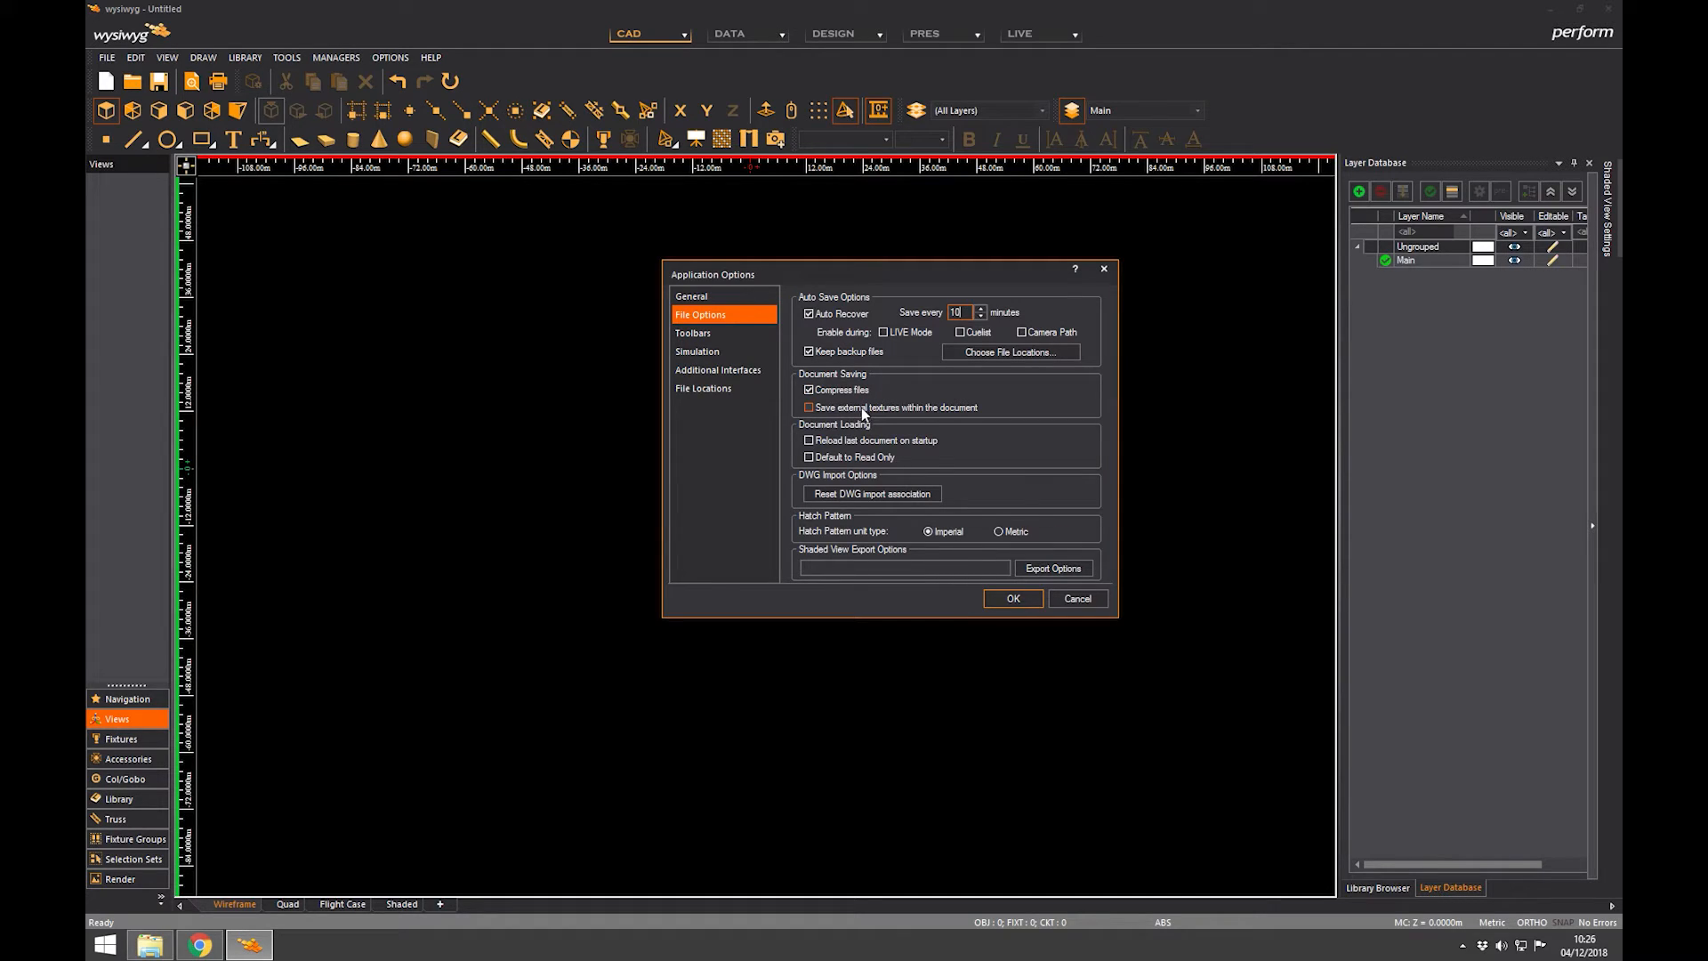
left_click(808, 407)
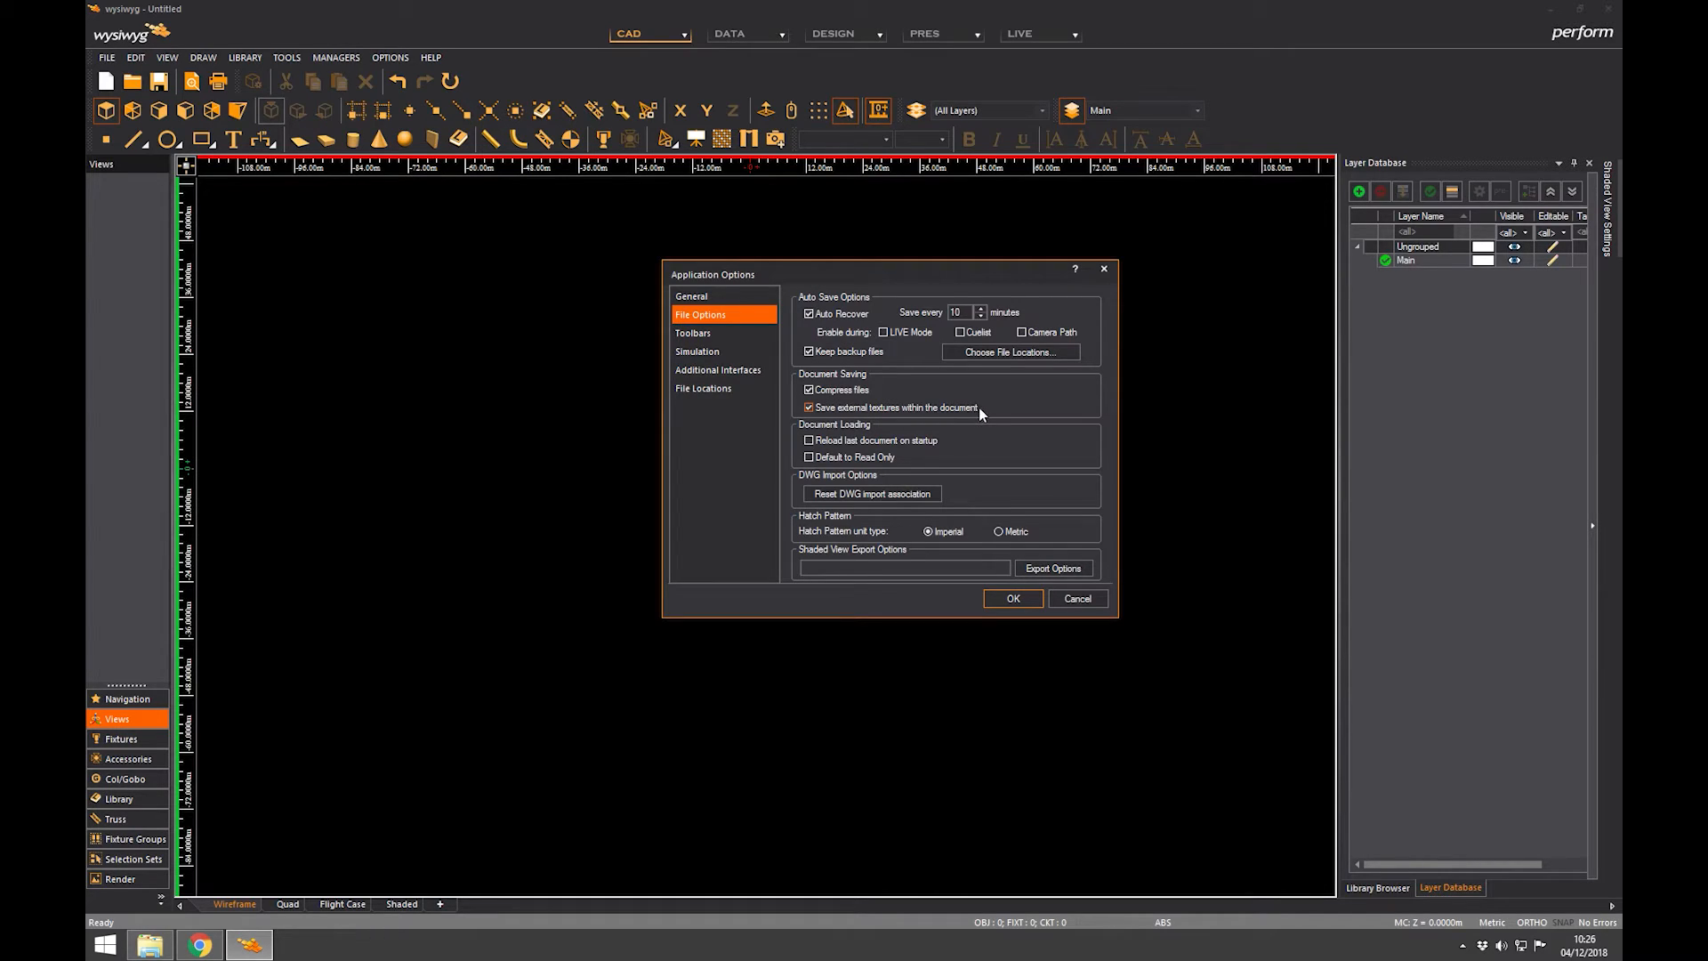
mouse_move(996, 413)
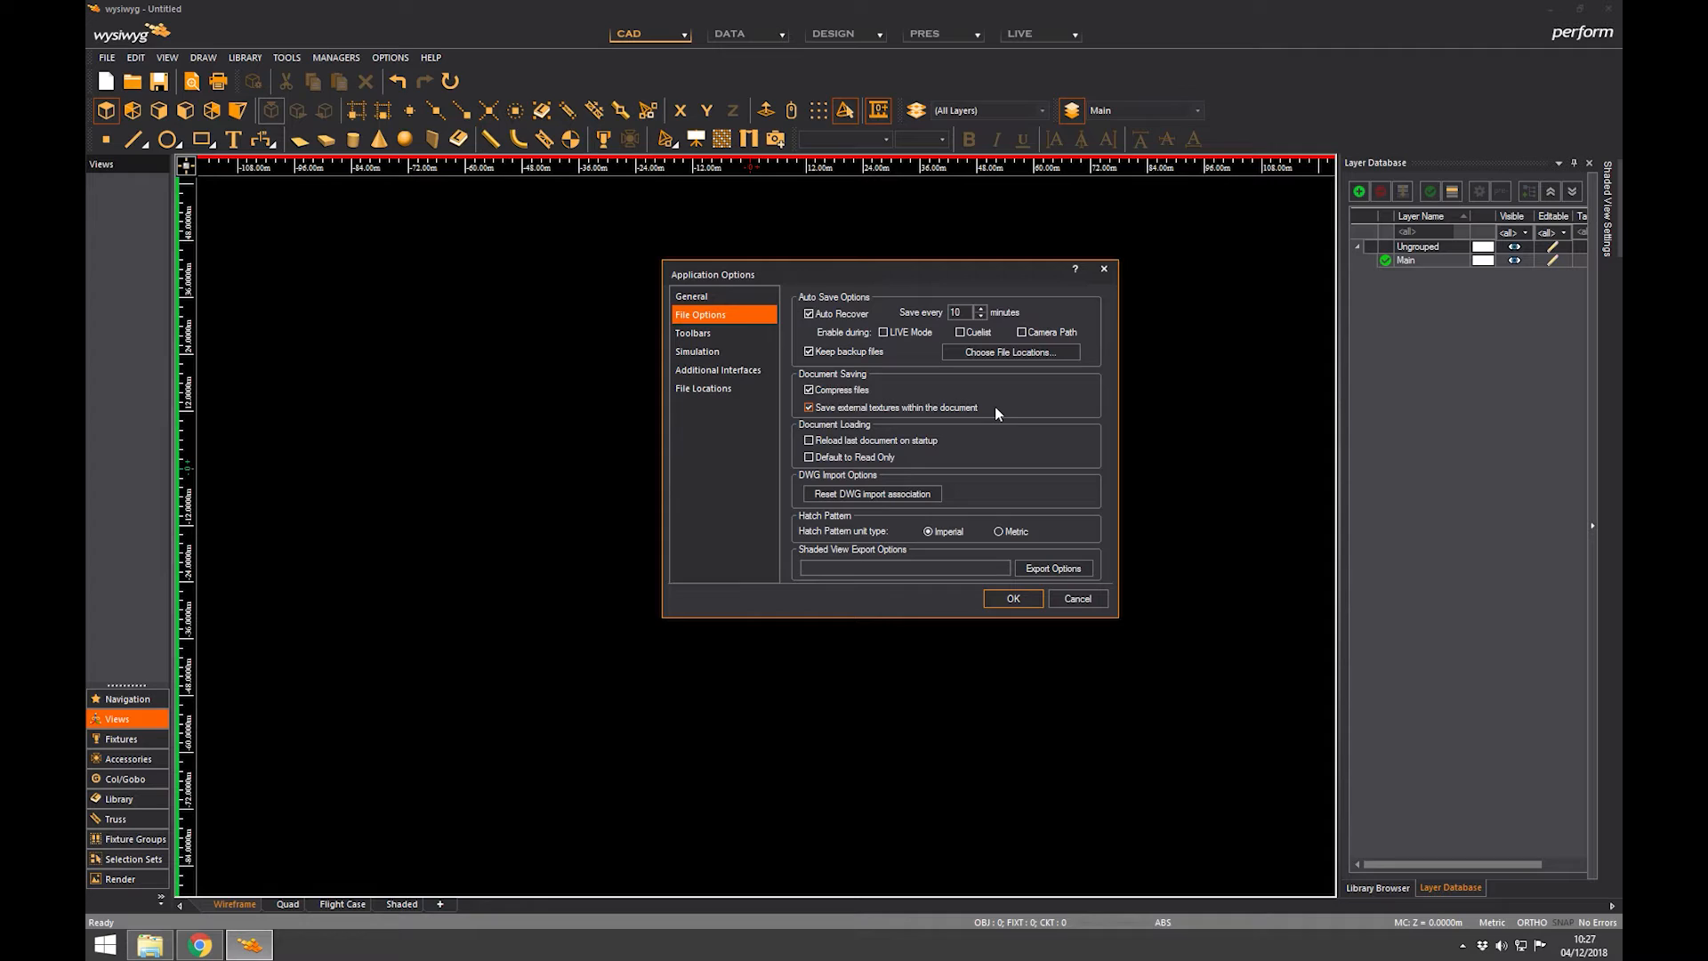
mouse_move(980, 414)
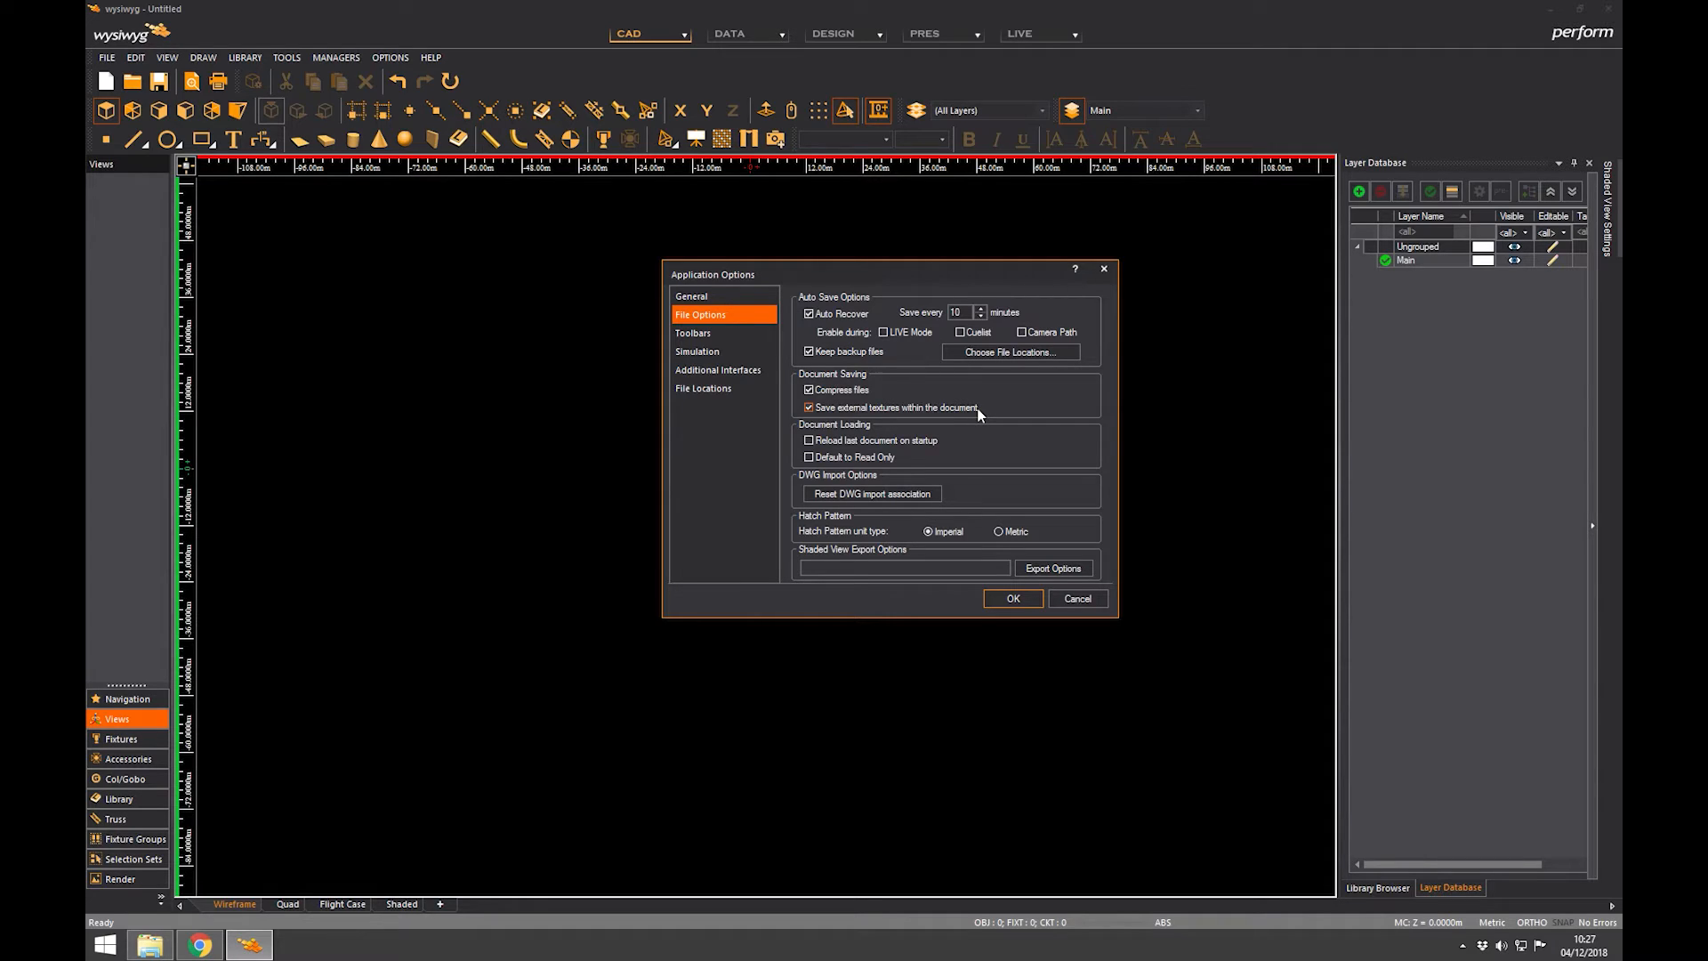
mouse_move(998, 412)
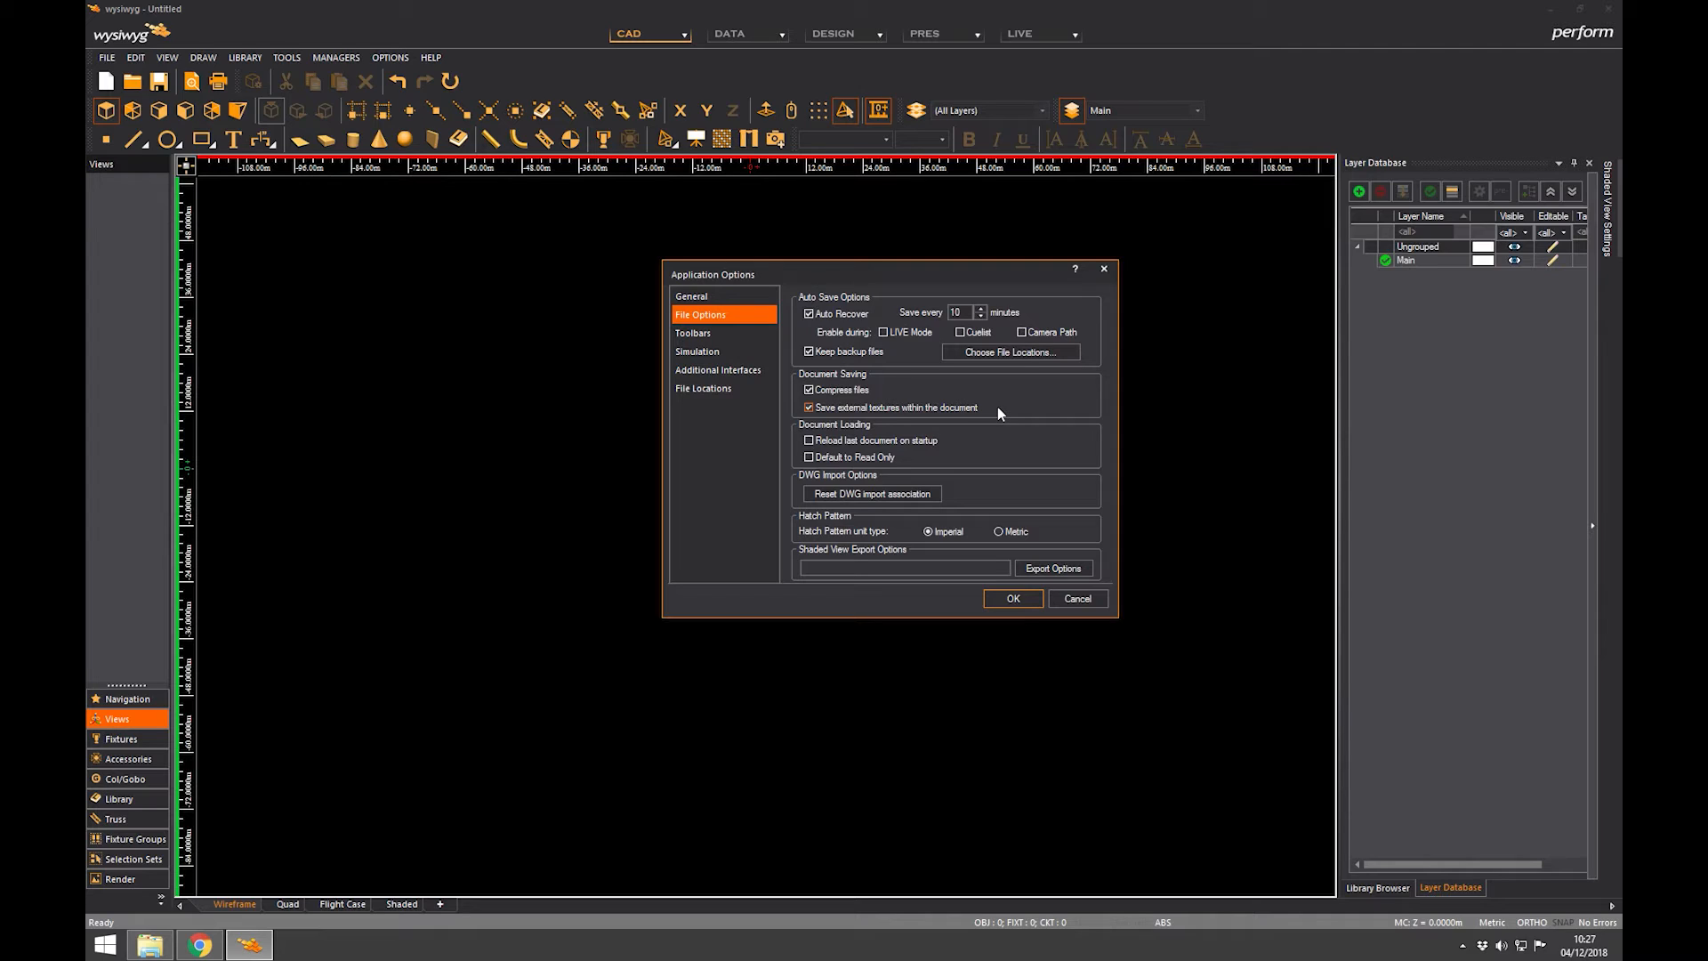
mouse_move(993, 412)
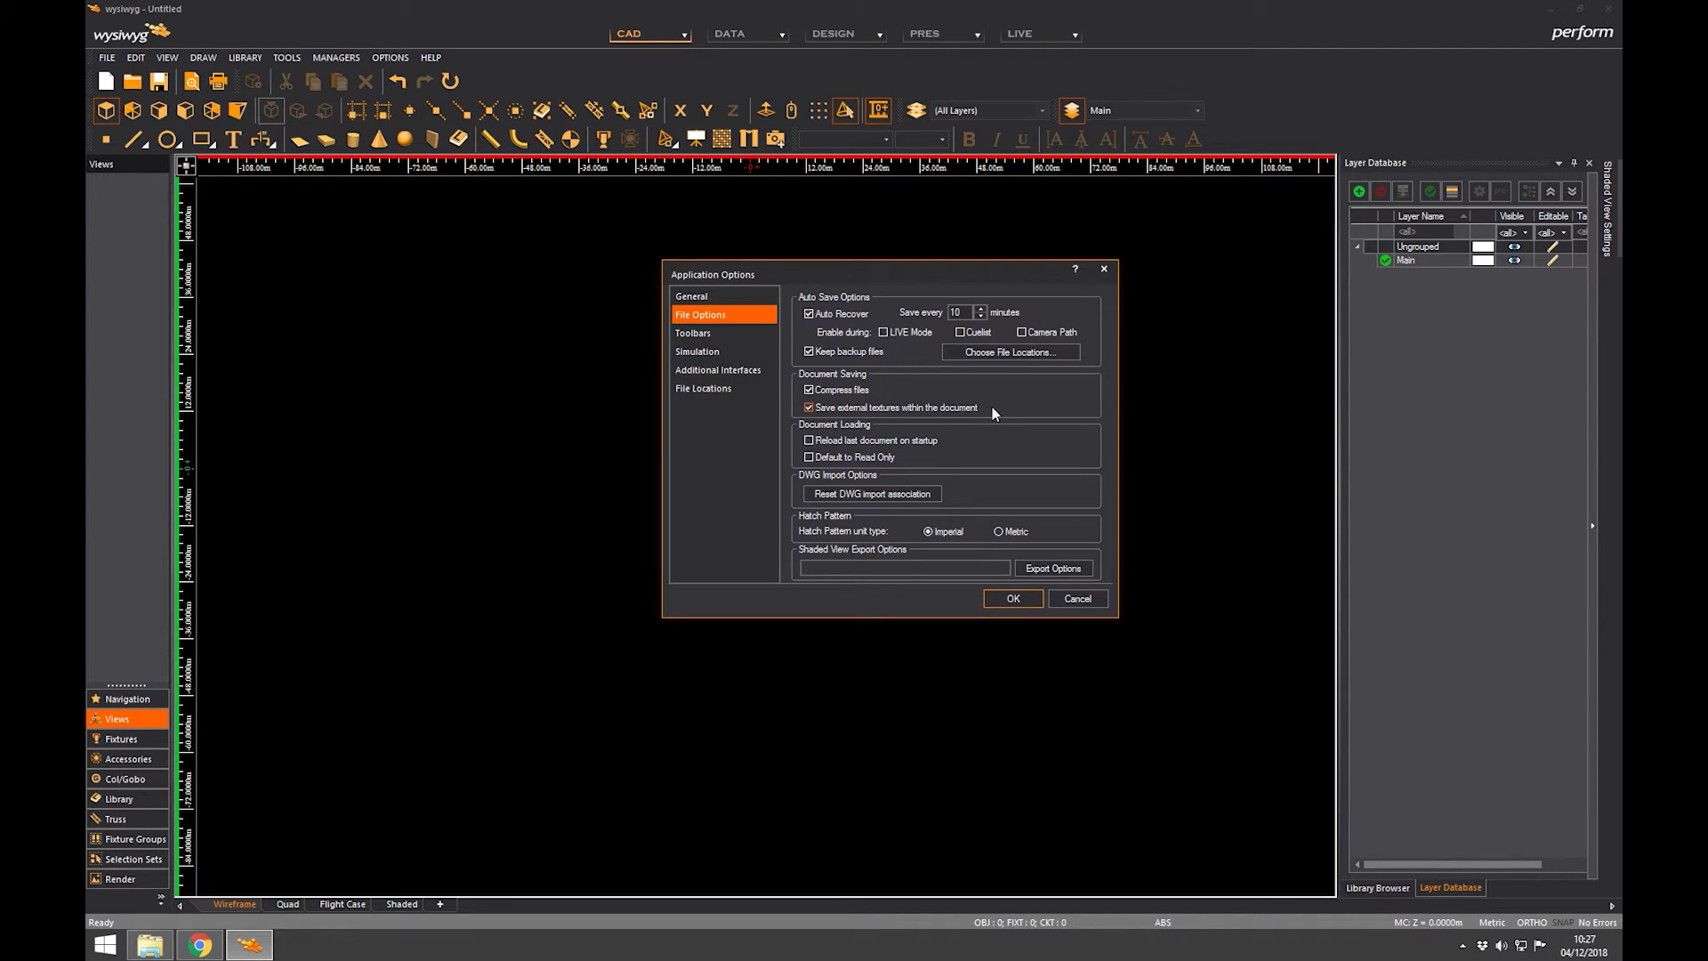
left_click(808, 407)
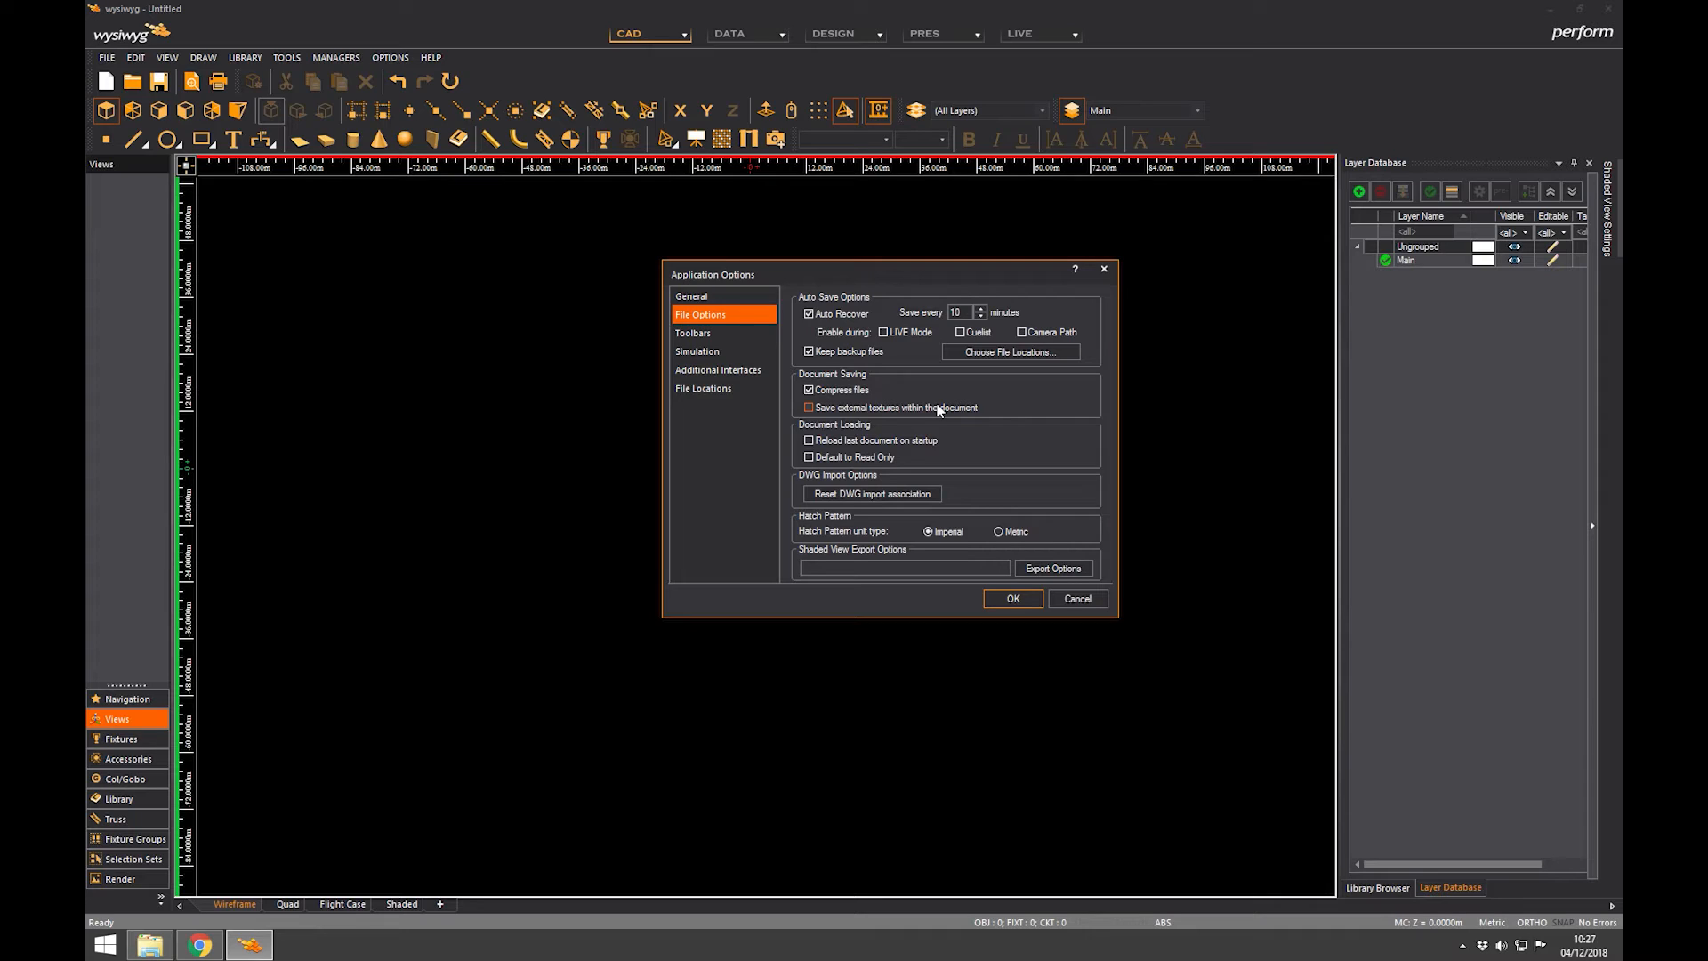
left_click(807, 408)
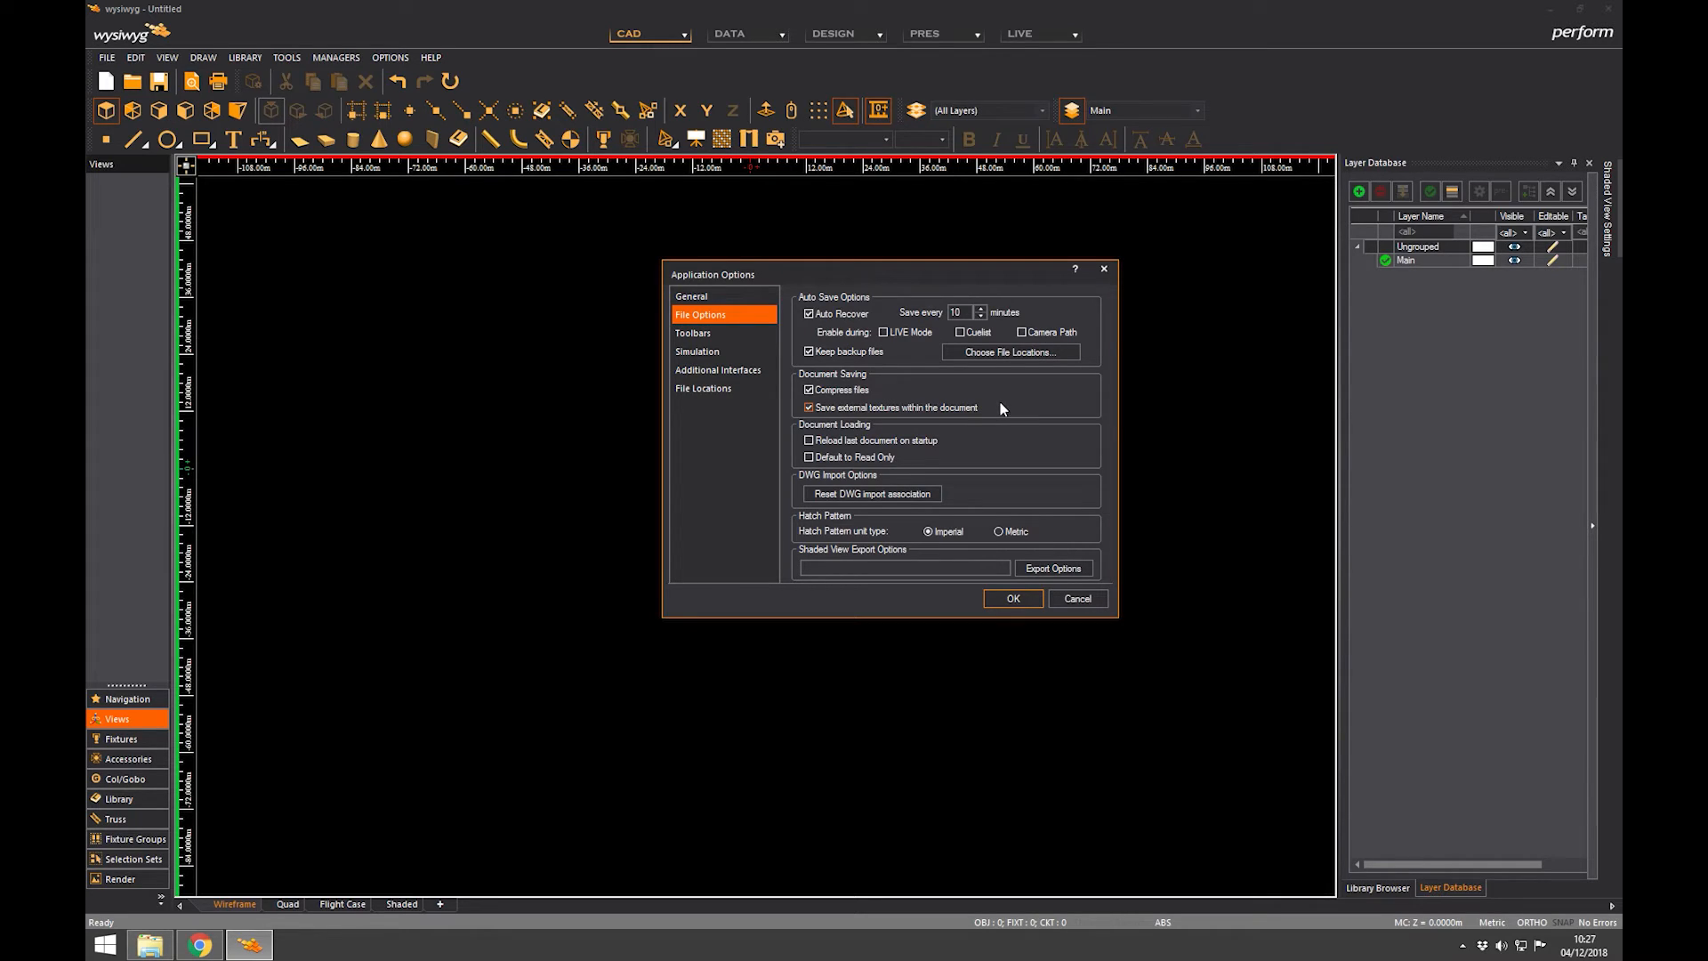
mouse_move(992, 411)
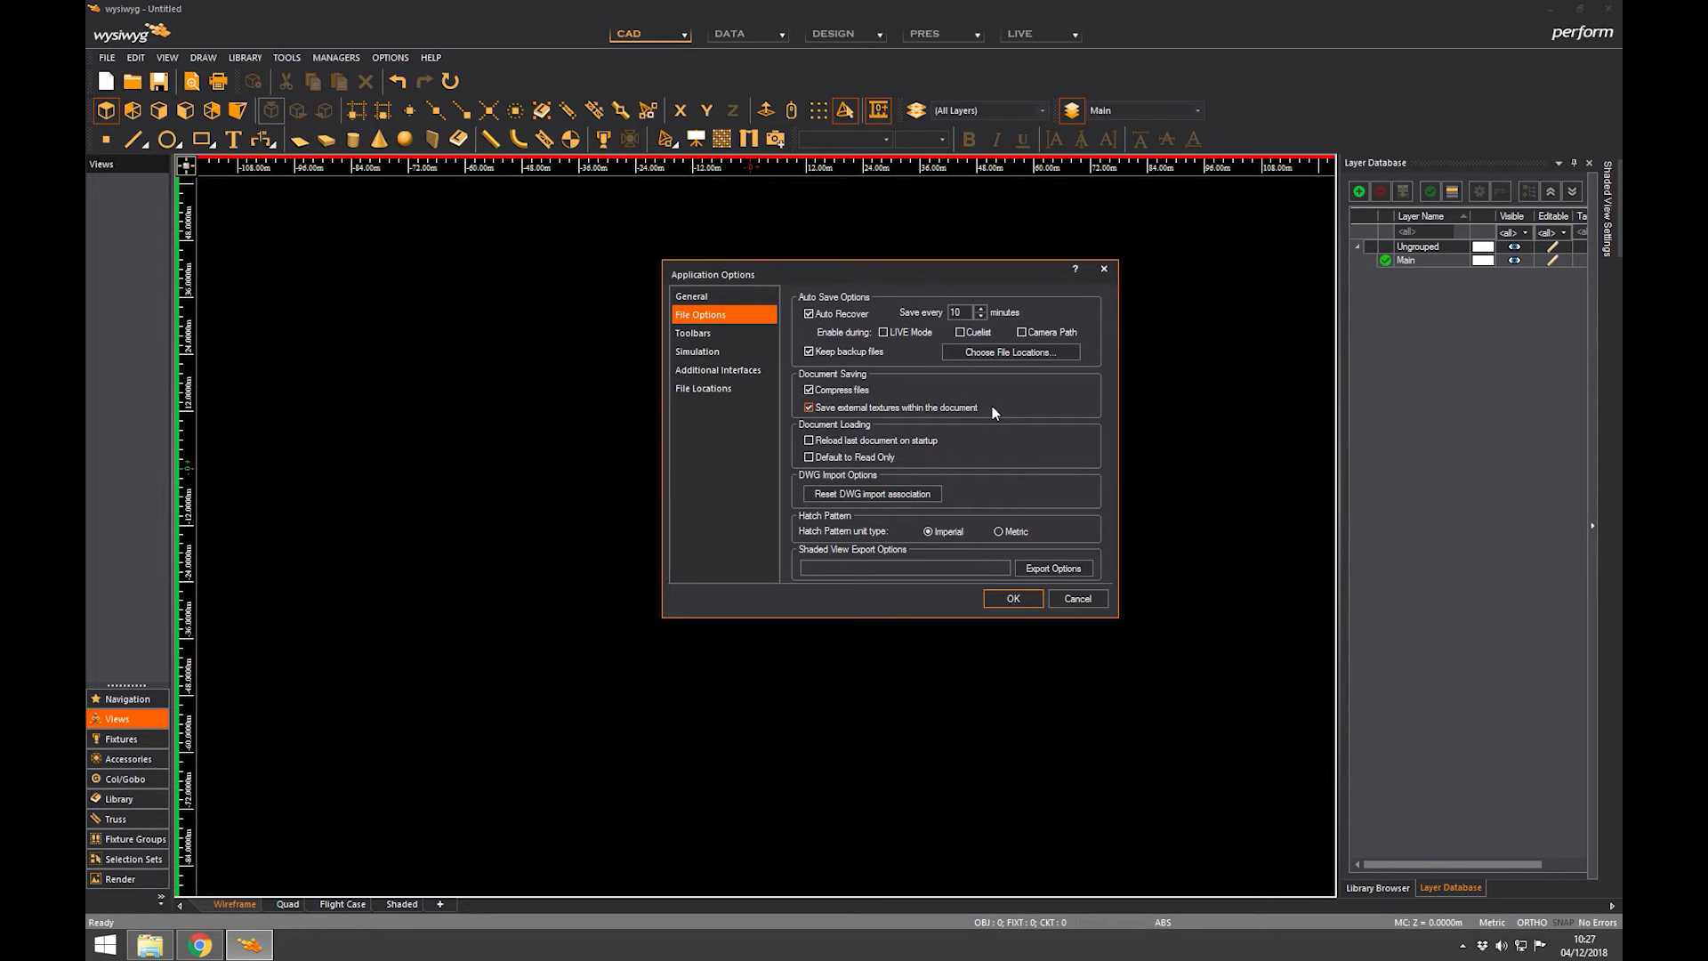
mouse_move(993, 406)
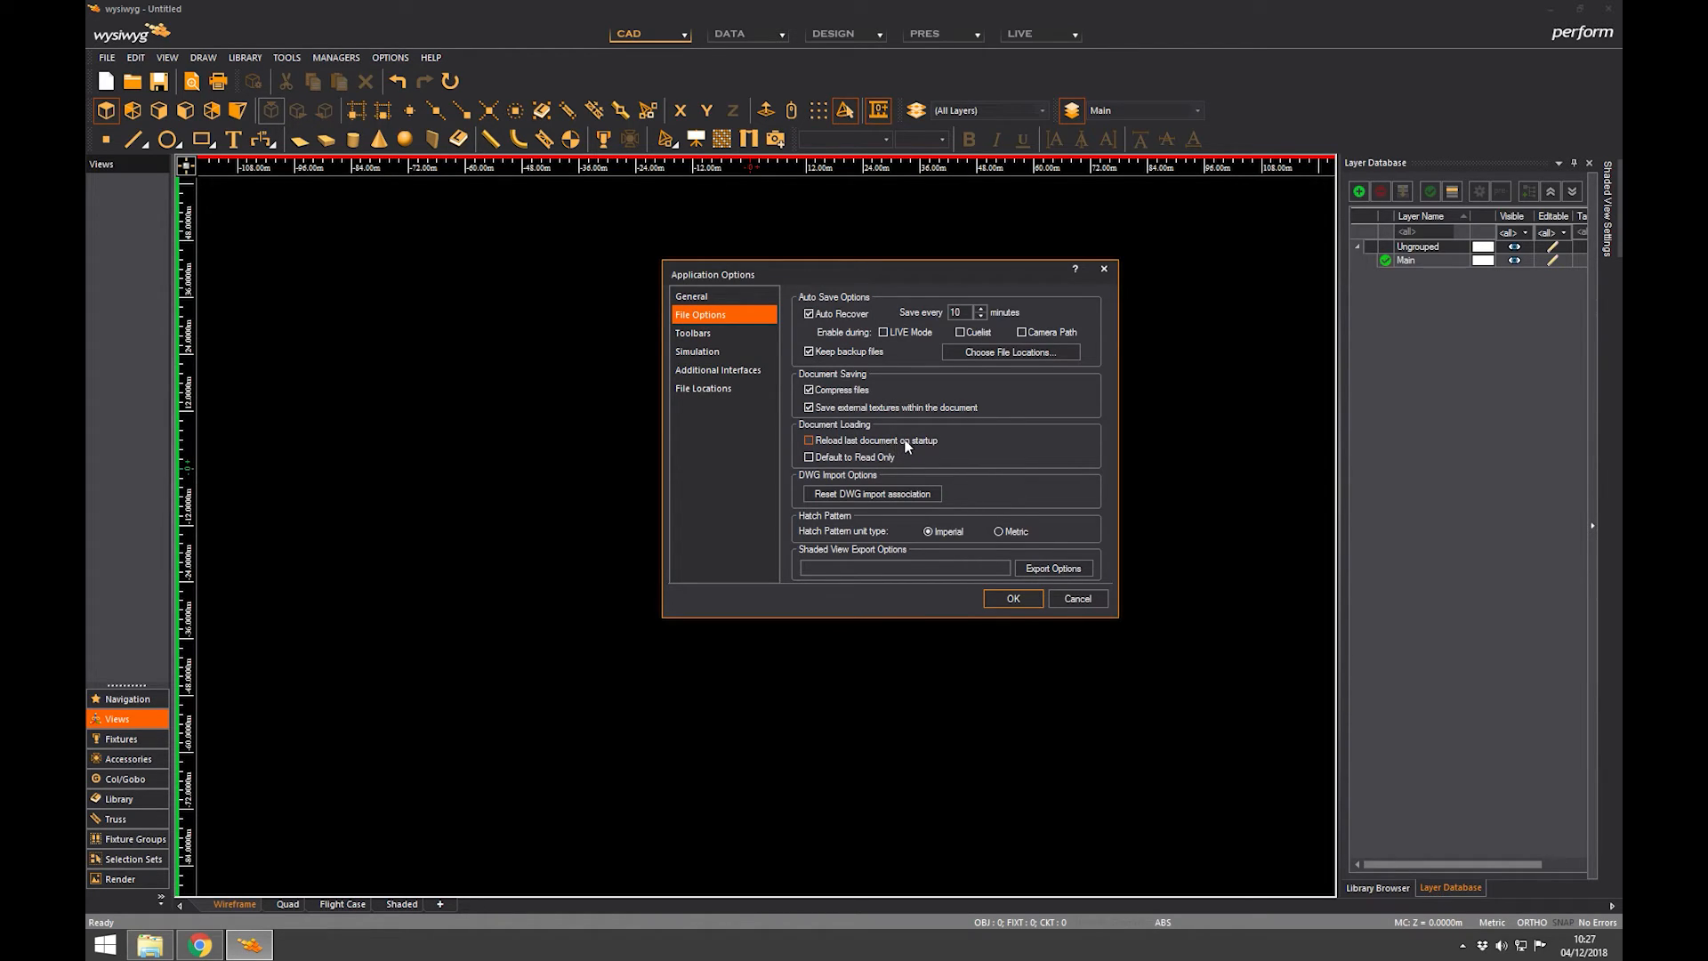
mouse_move(916, 445)
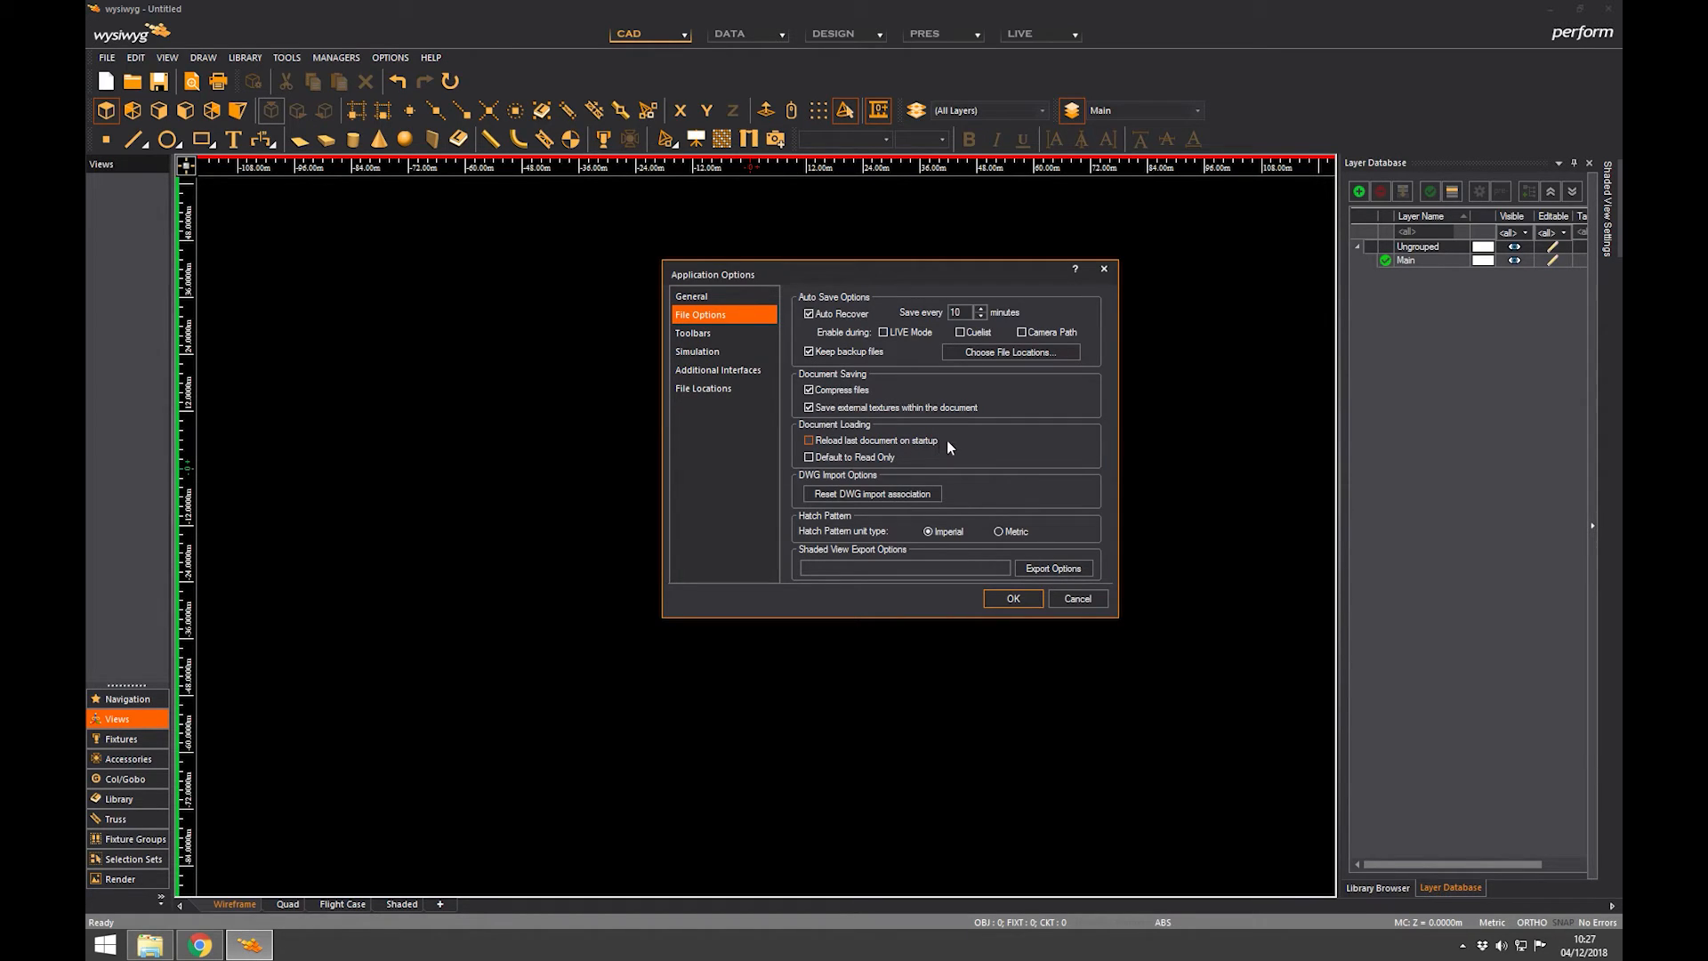
mouse_move(937, 447)
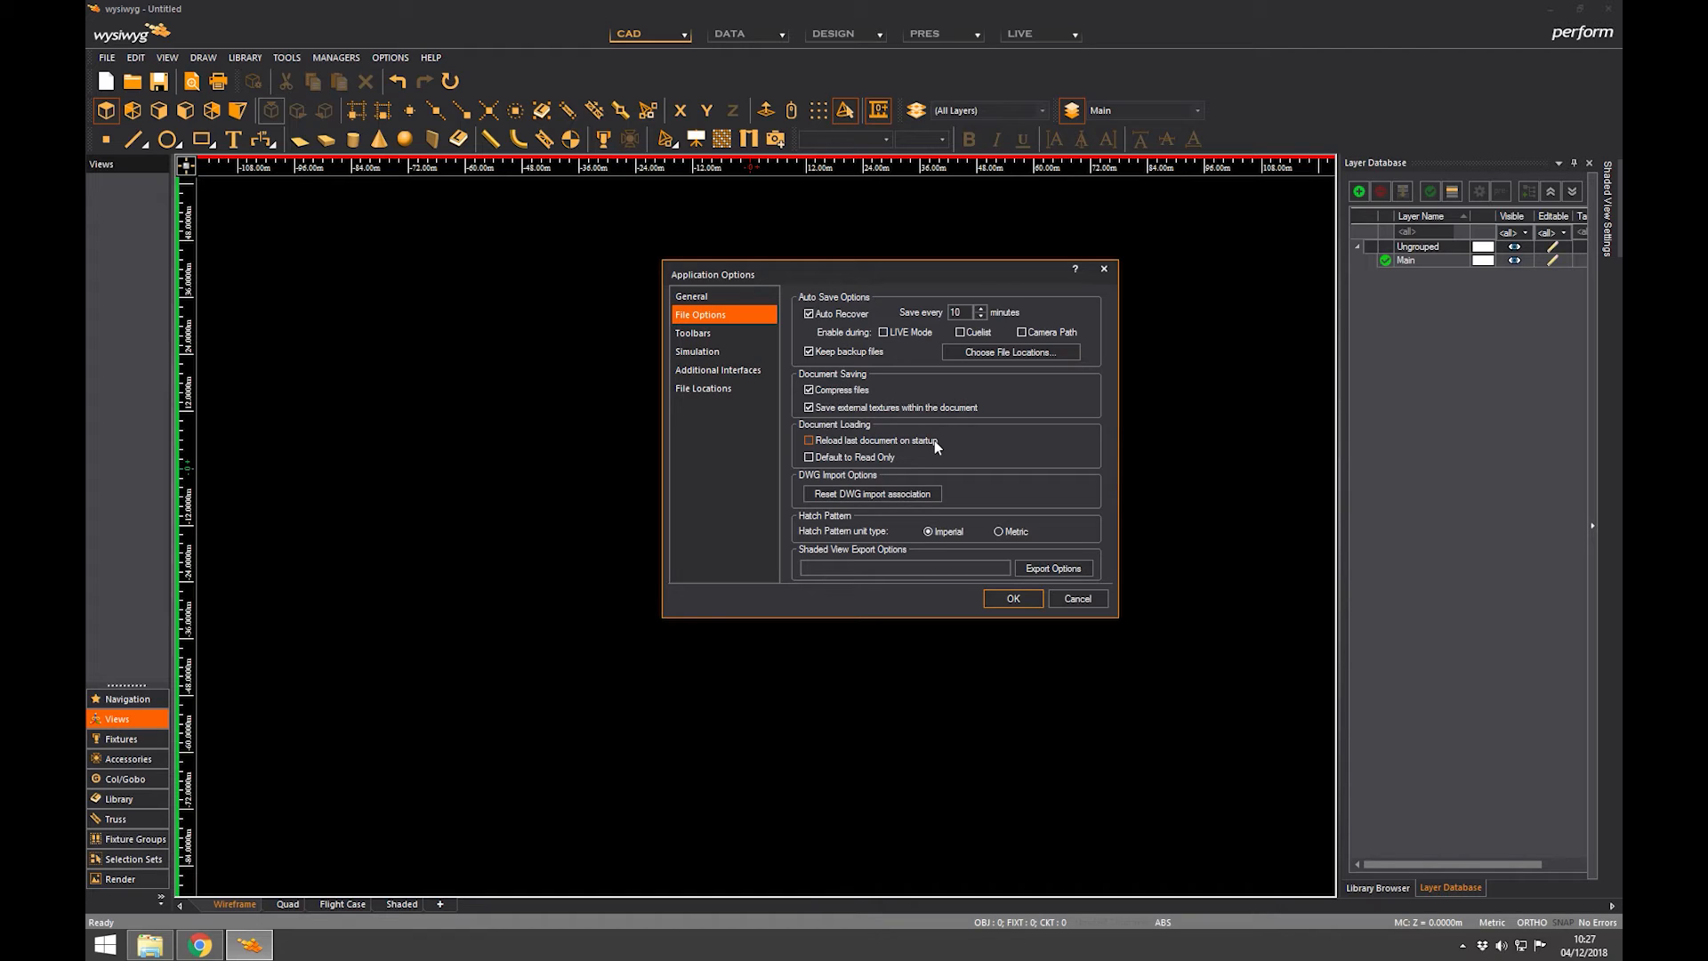
mouse_move(911, 441)
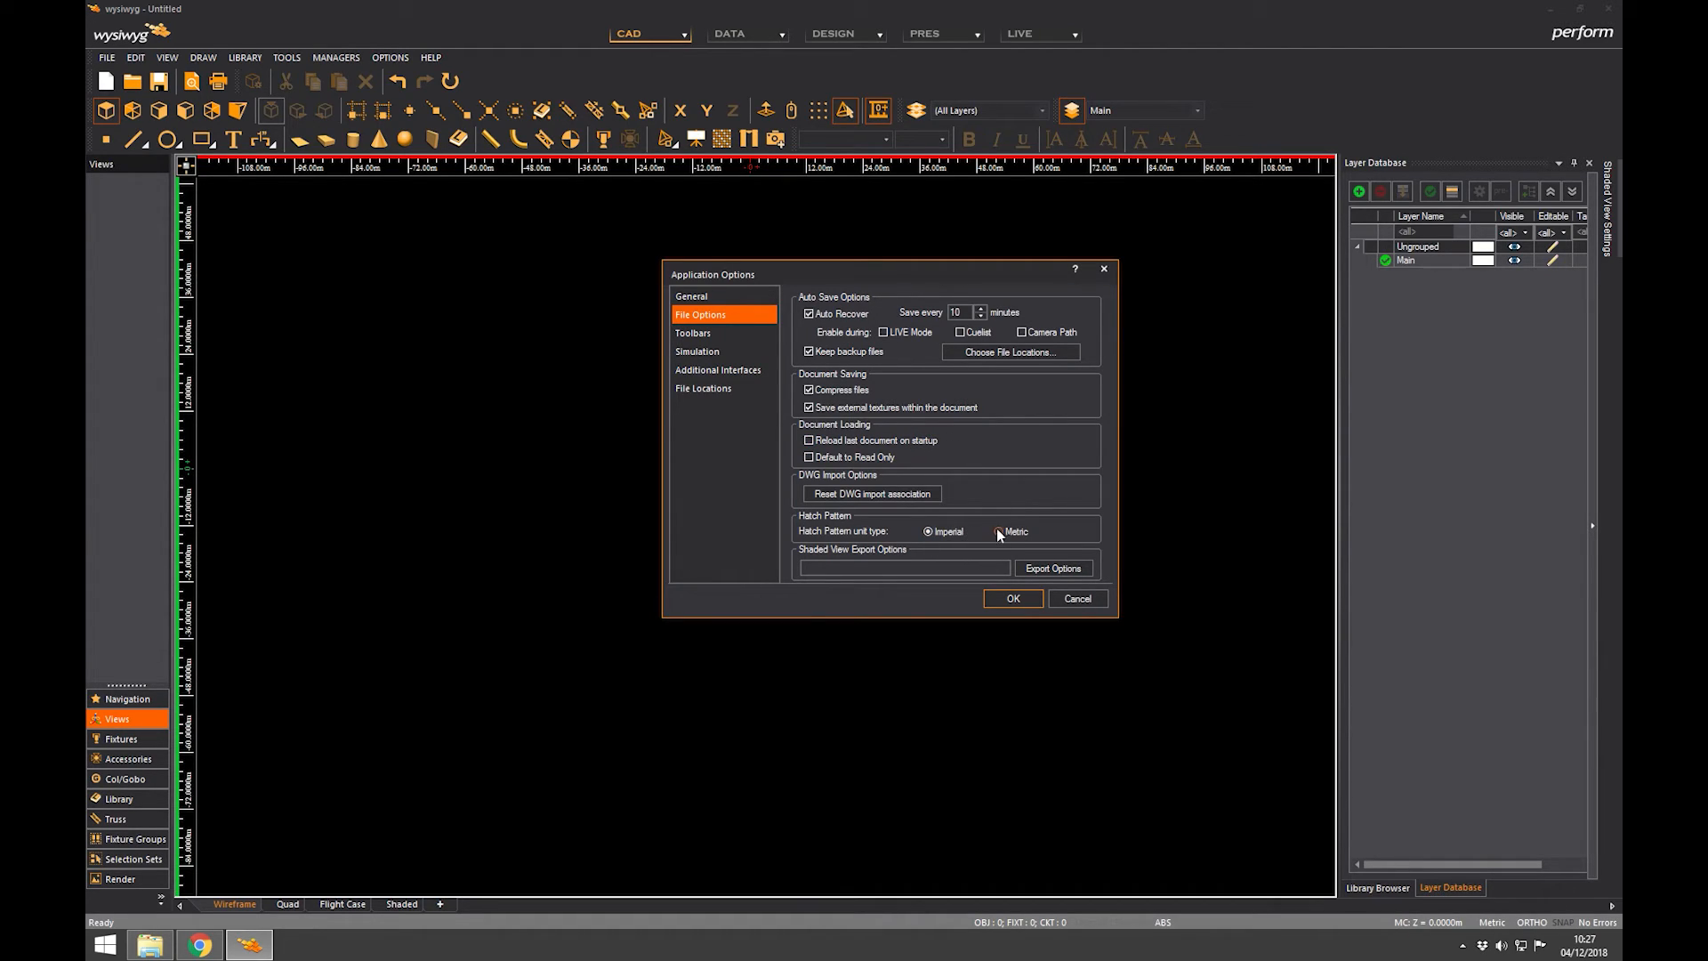
Use Metric units for hatch patterns, then show the Toolbars page
left_click(996, 530)
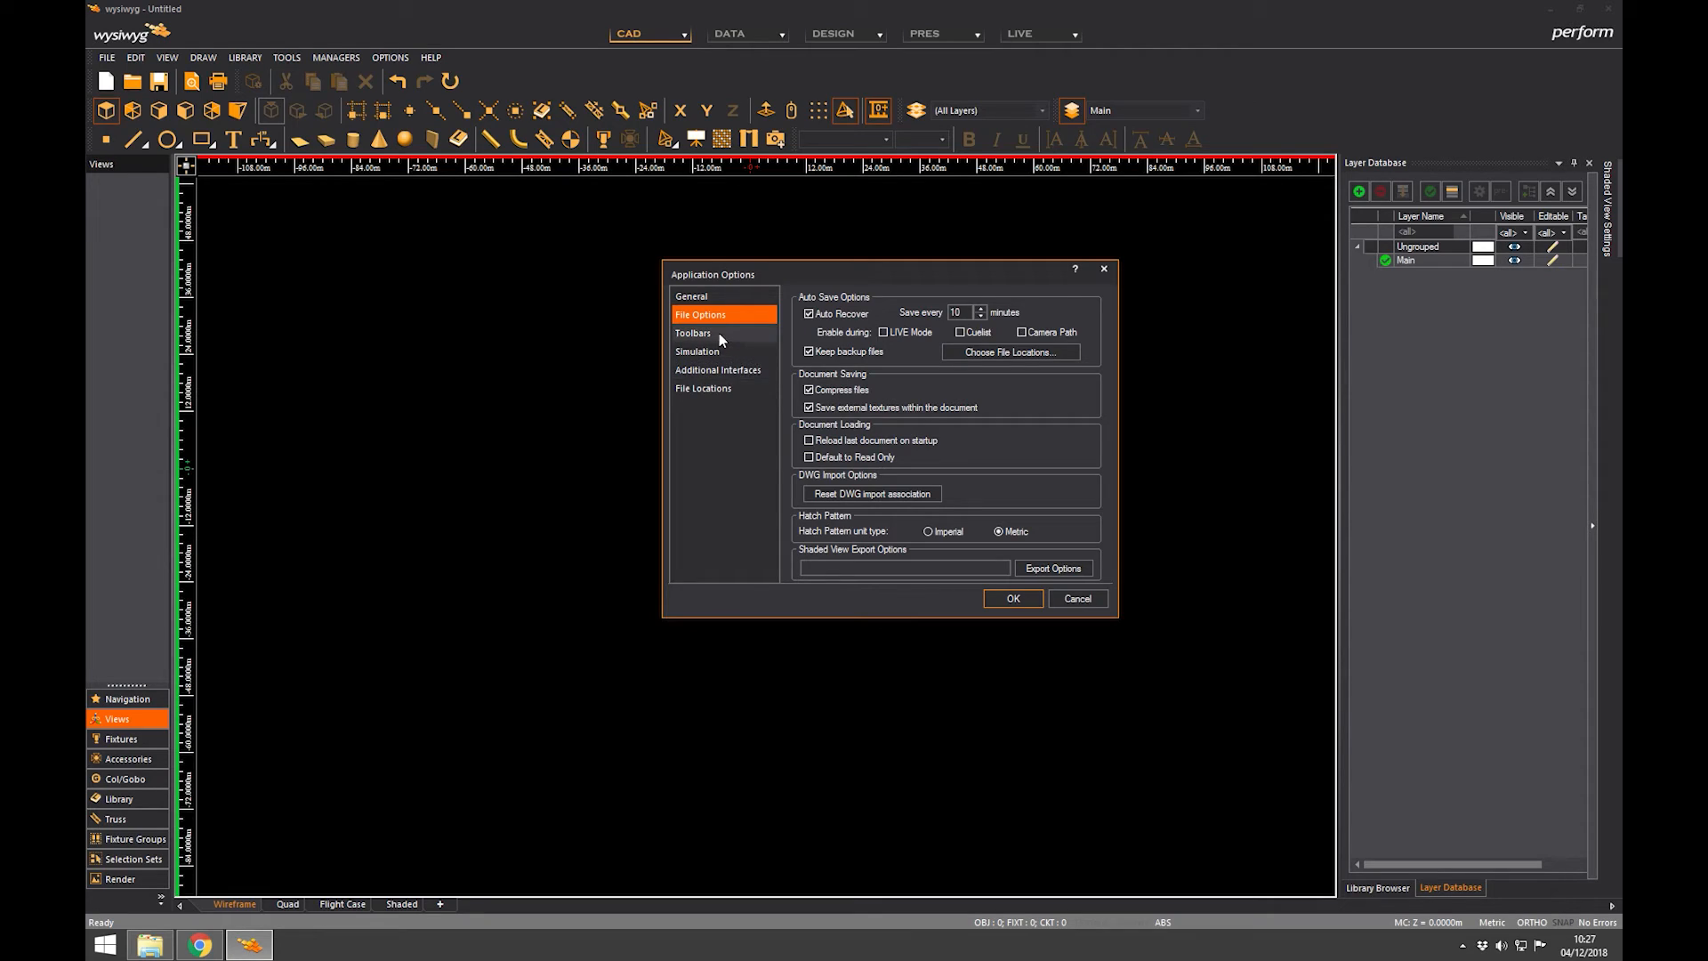
left_click(692, 333)
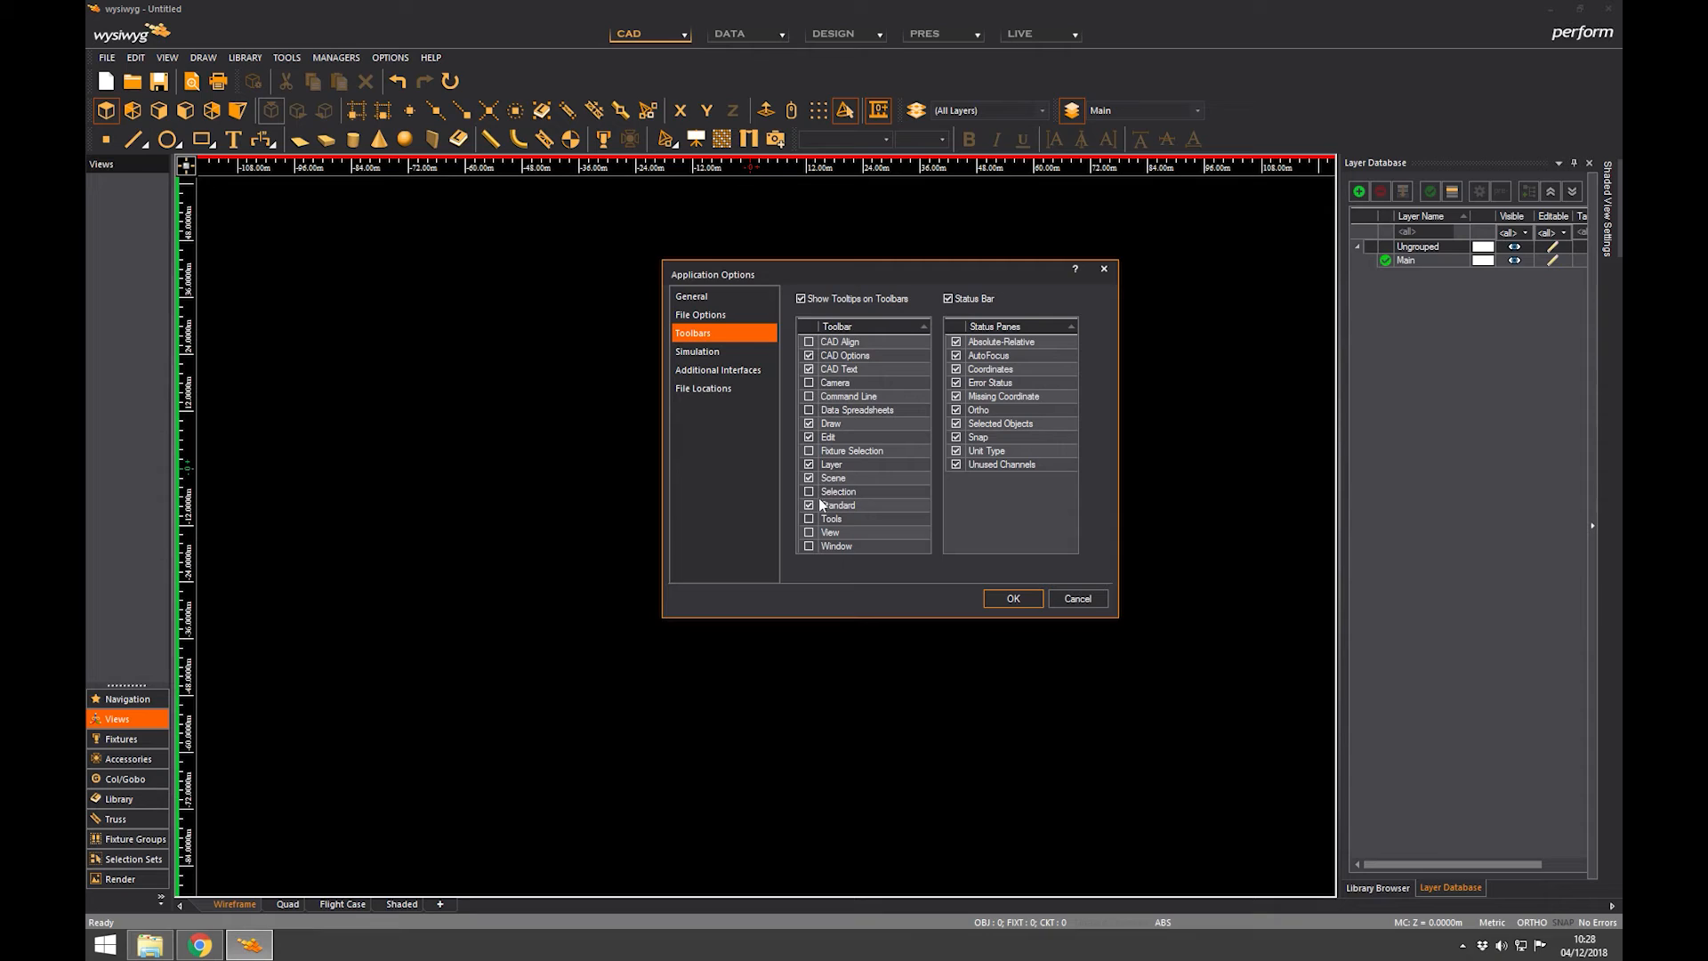
Look over the Simulation page, then show the Additional Interfaces page
left_click(695, 351)
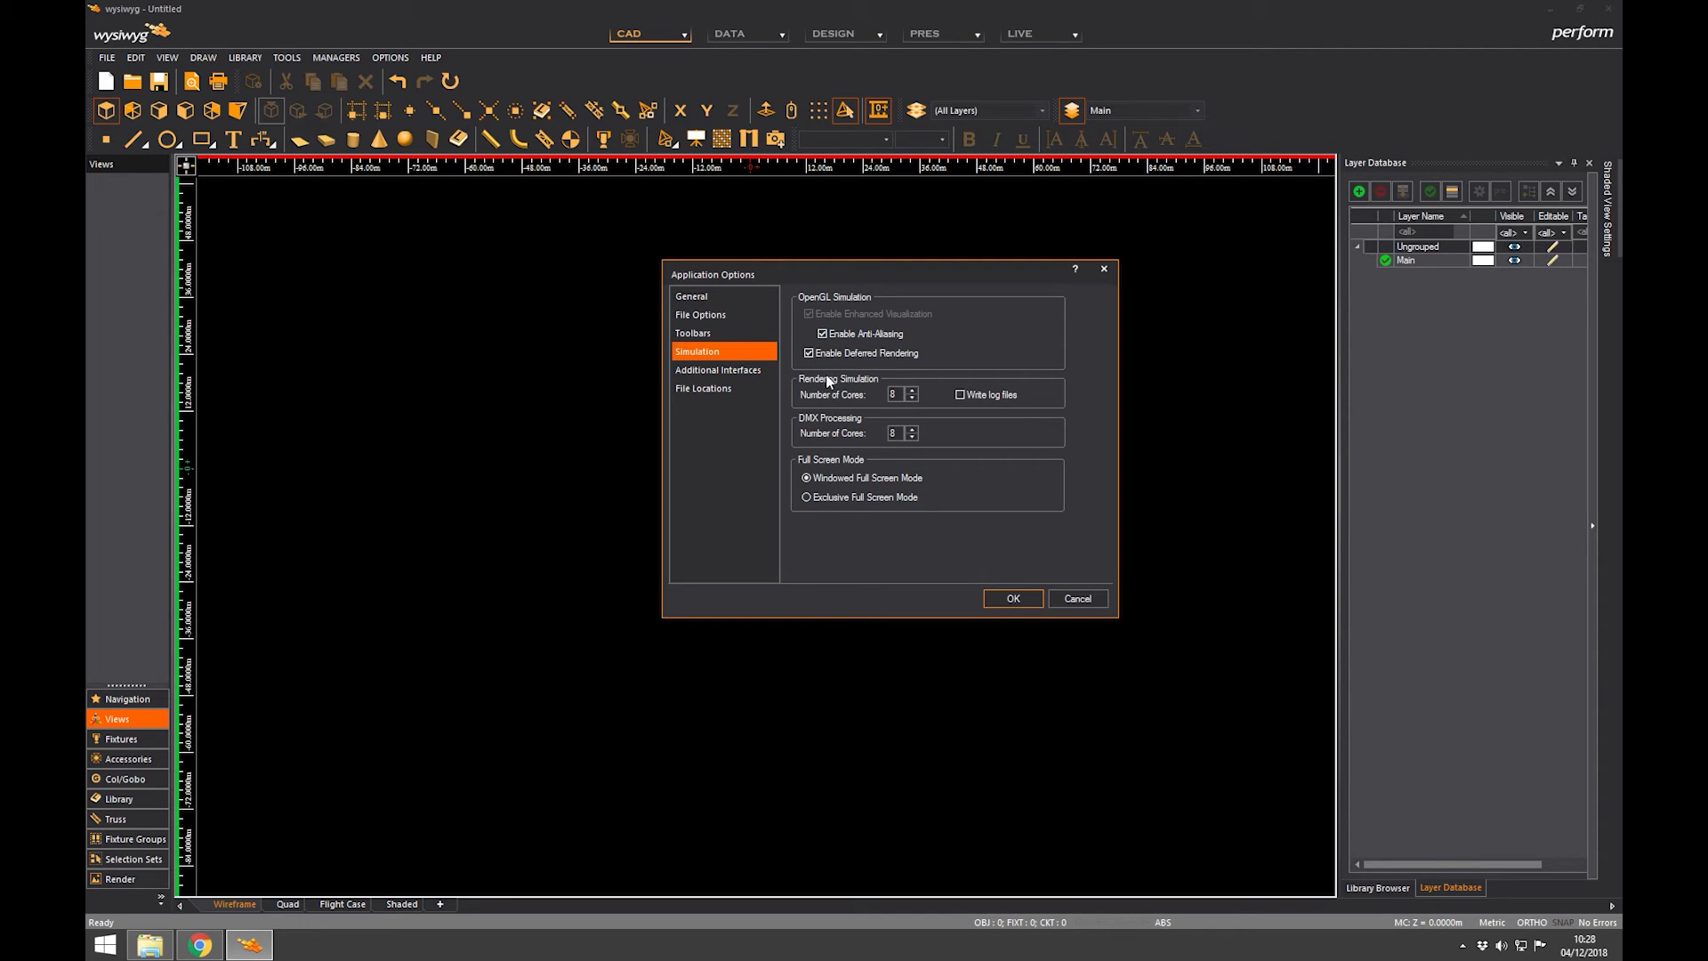
left_click(719, 370)
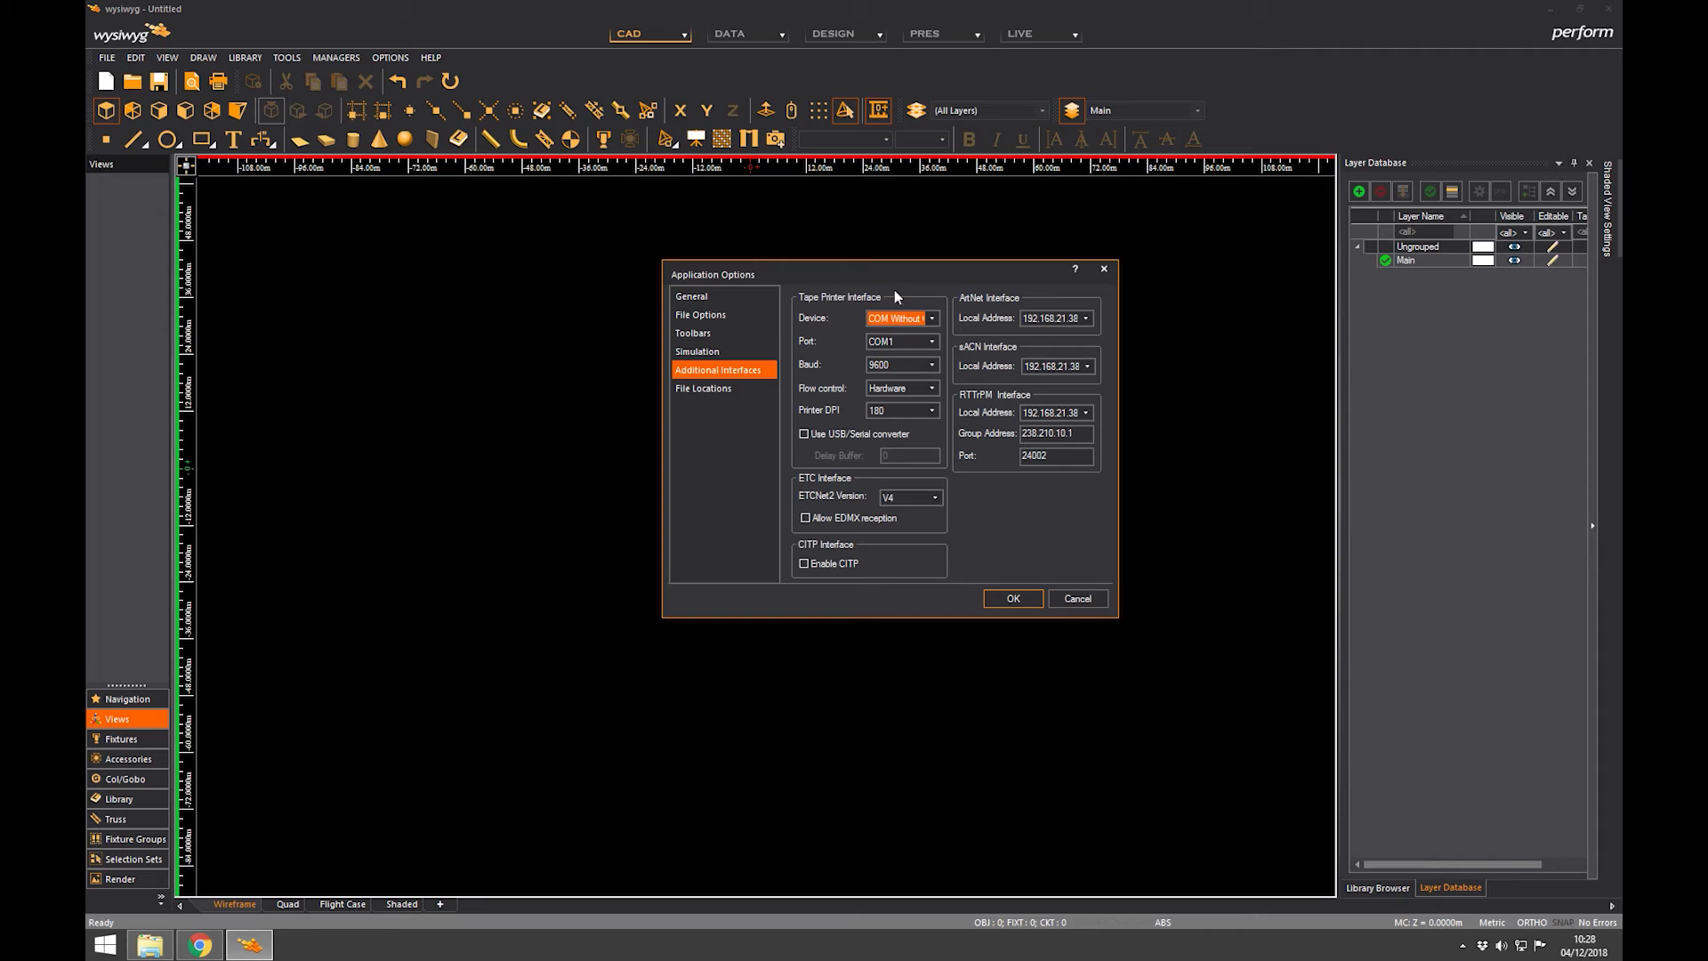
mouse_move(829, 470)
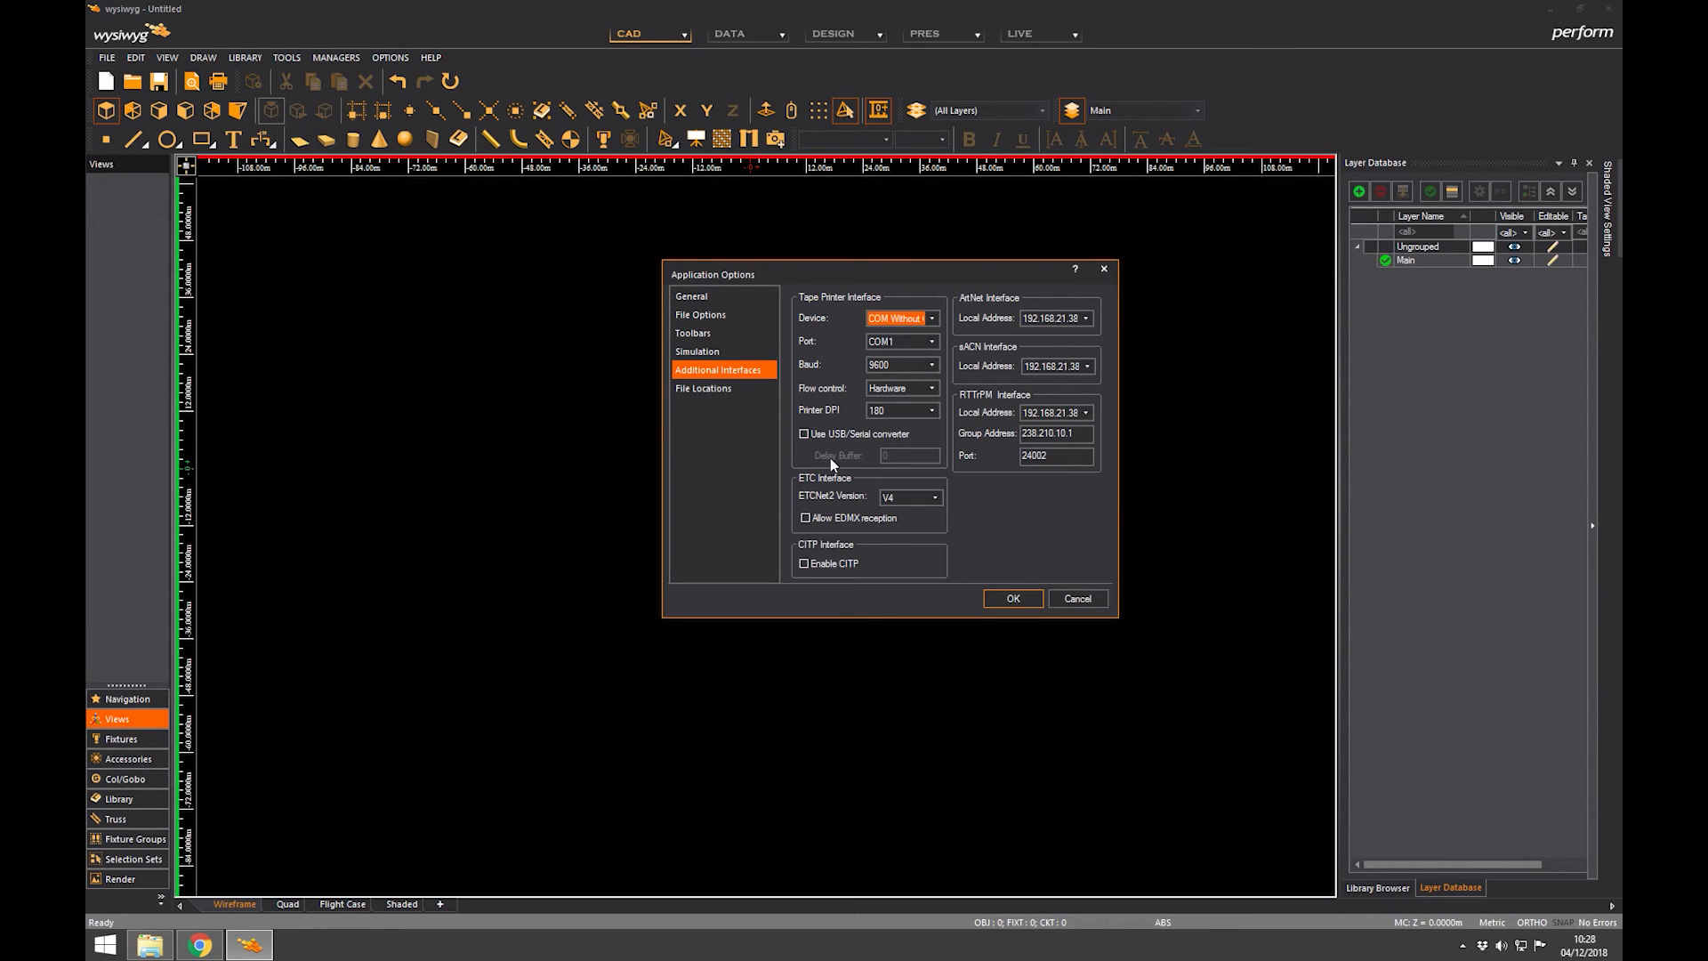
mouse_move(840, 468)
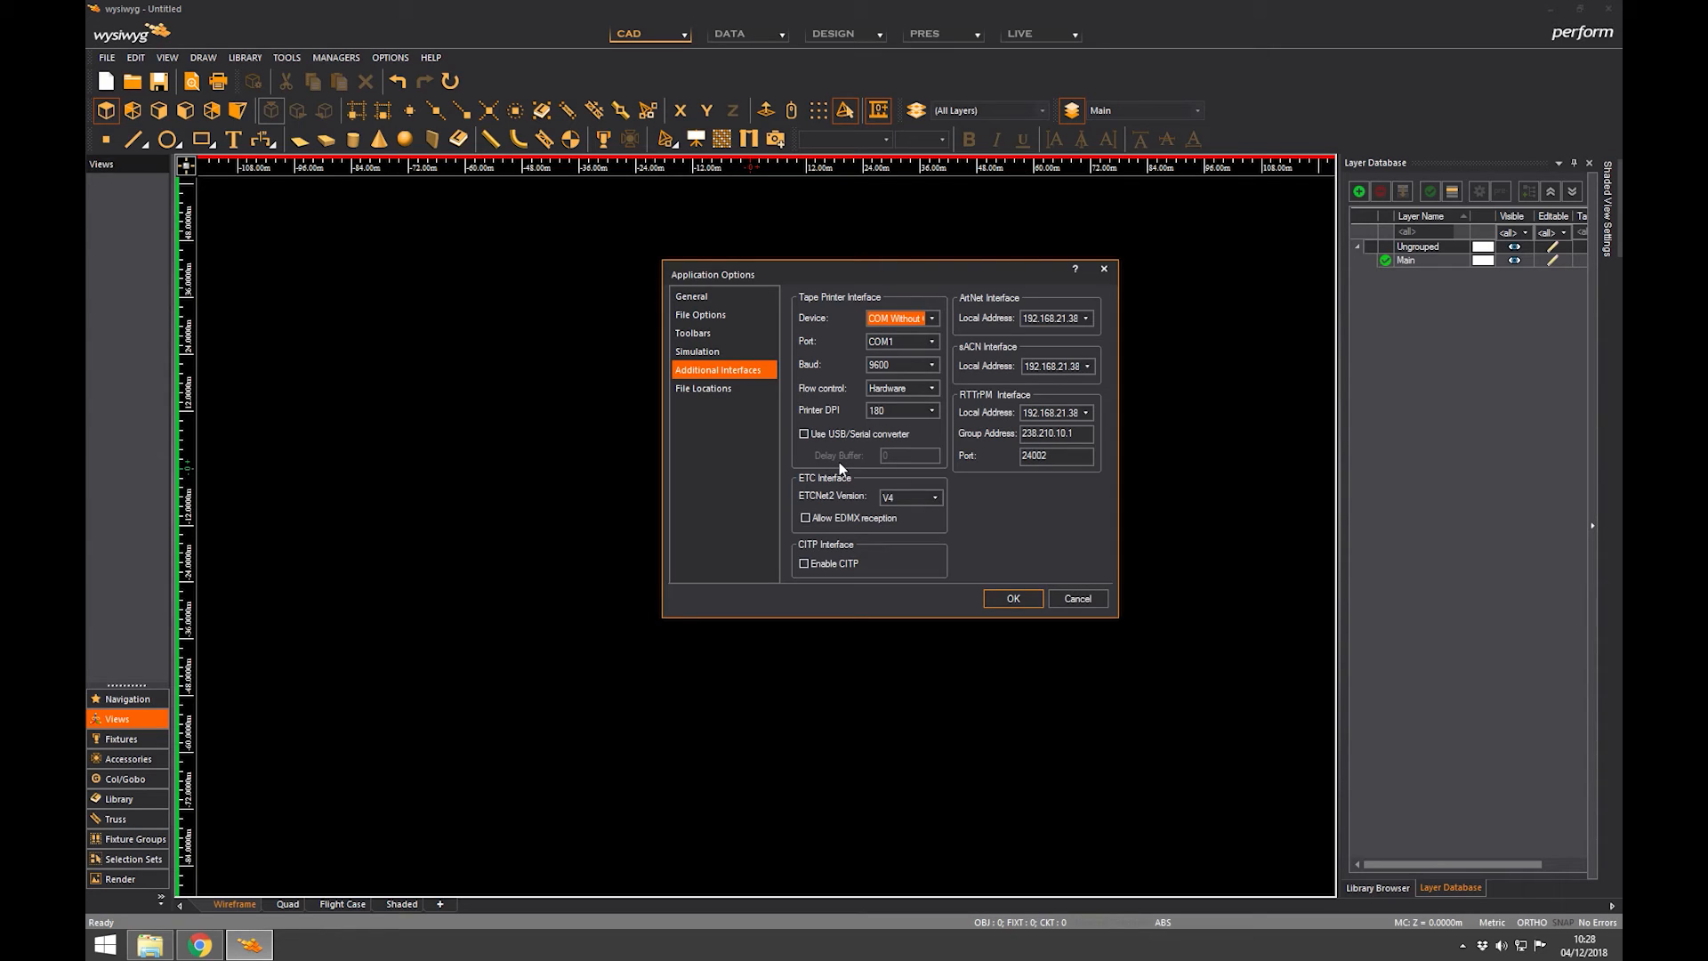
mouse_move(854, 459)
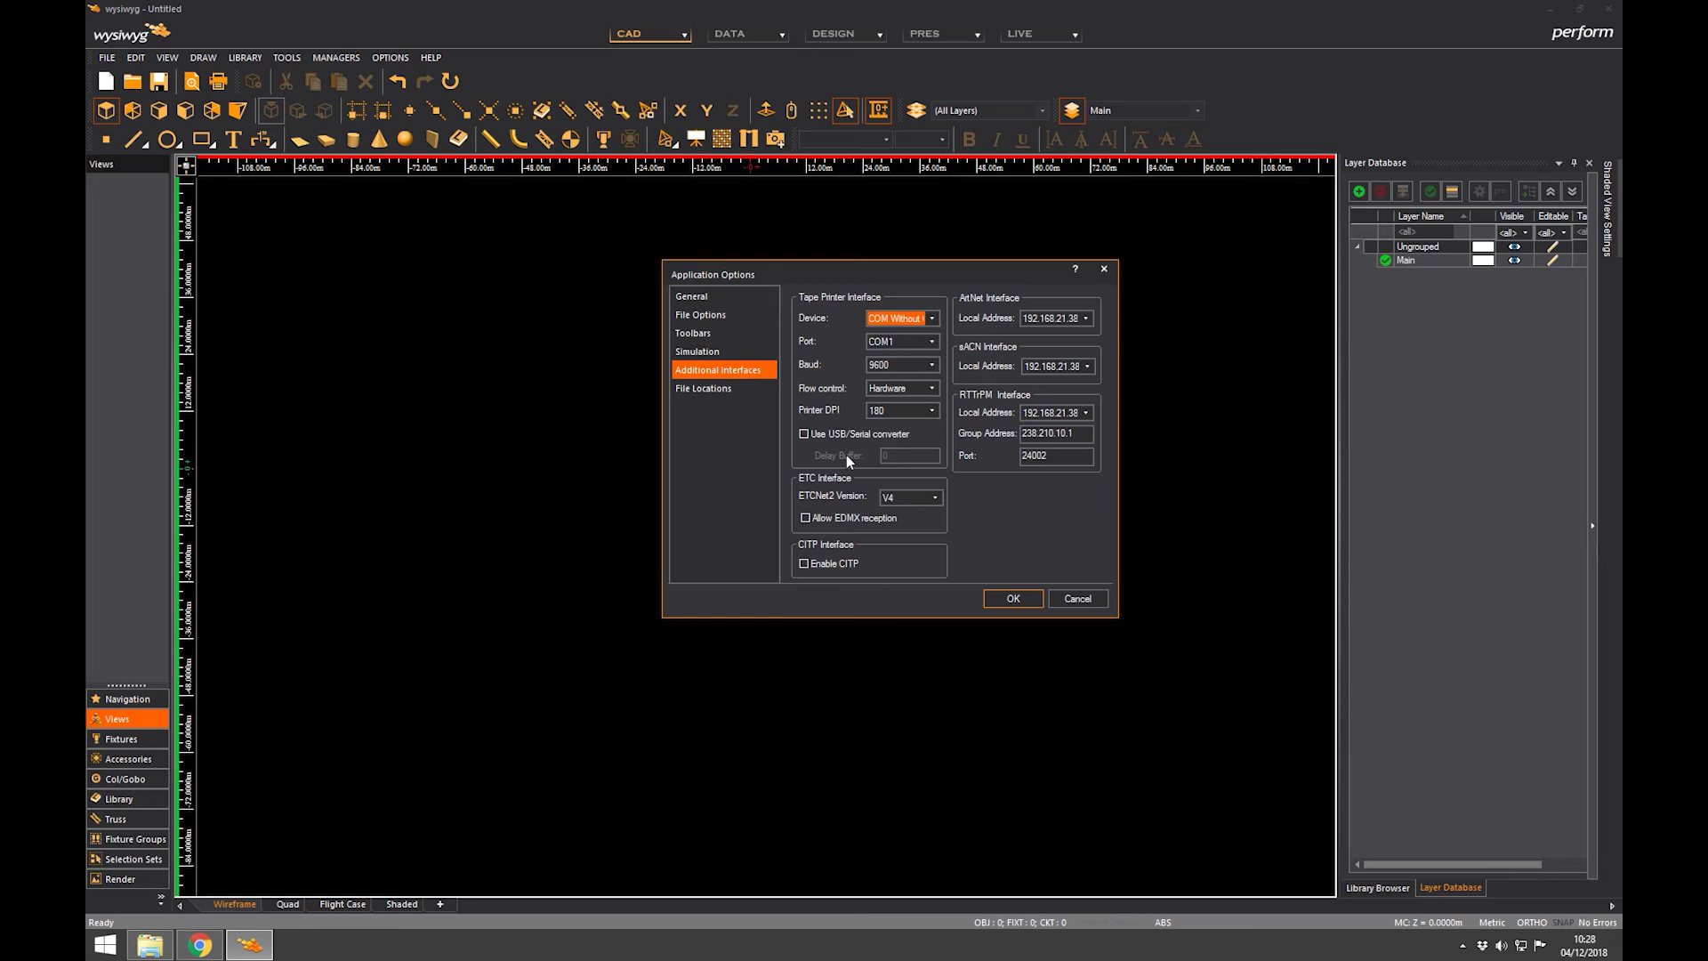
mouse_move(1011, 322)
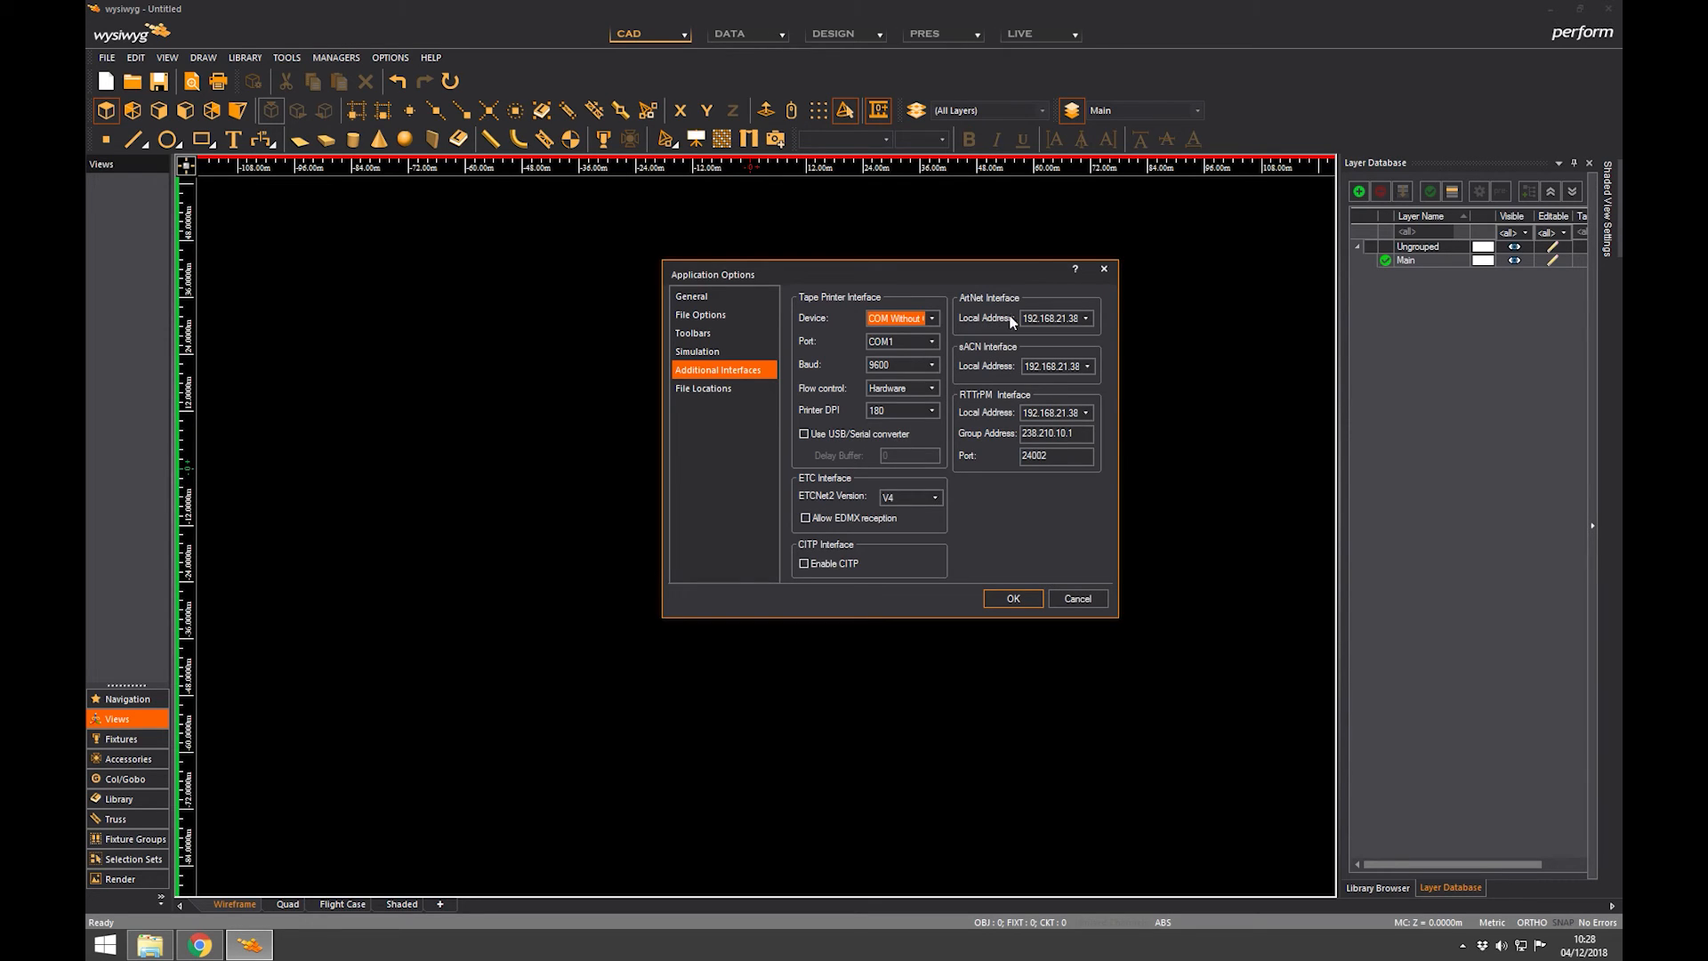
mouse_move(1023, 388)
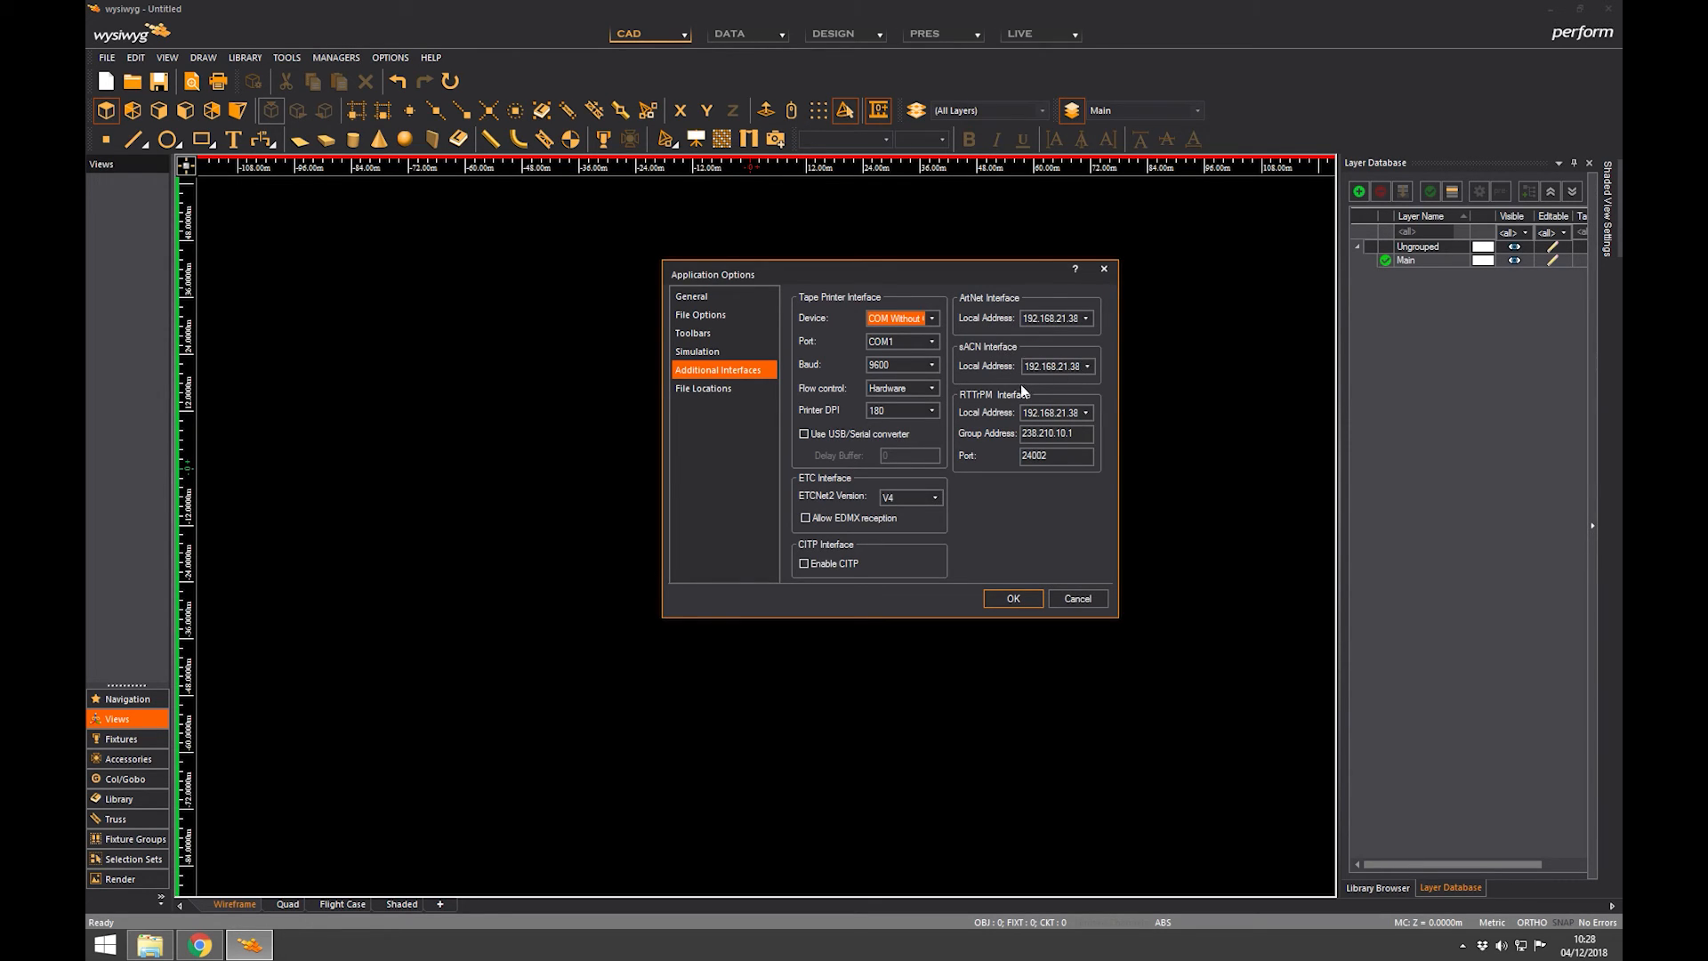
left_click(1087, 366)
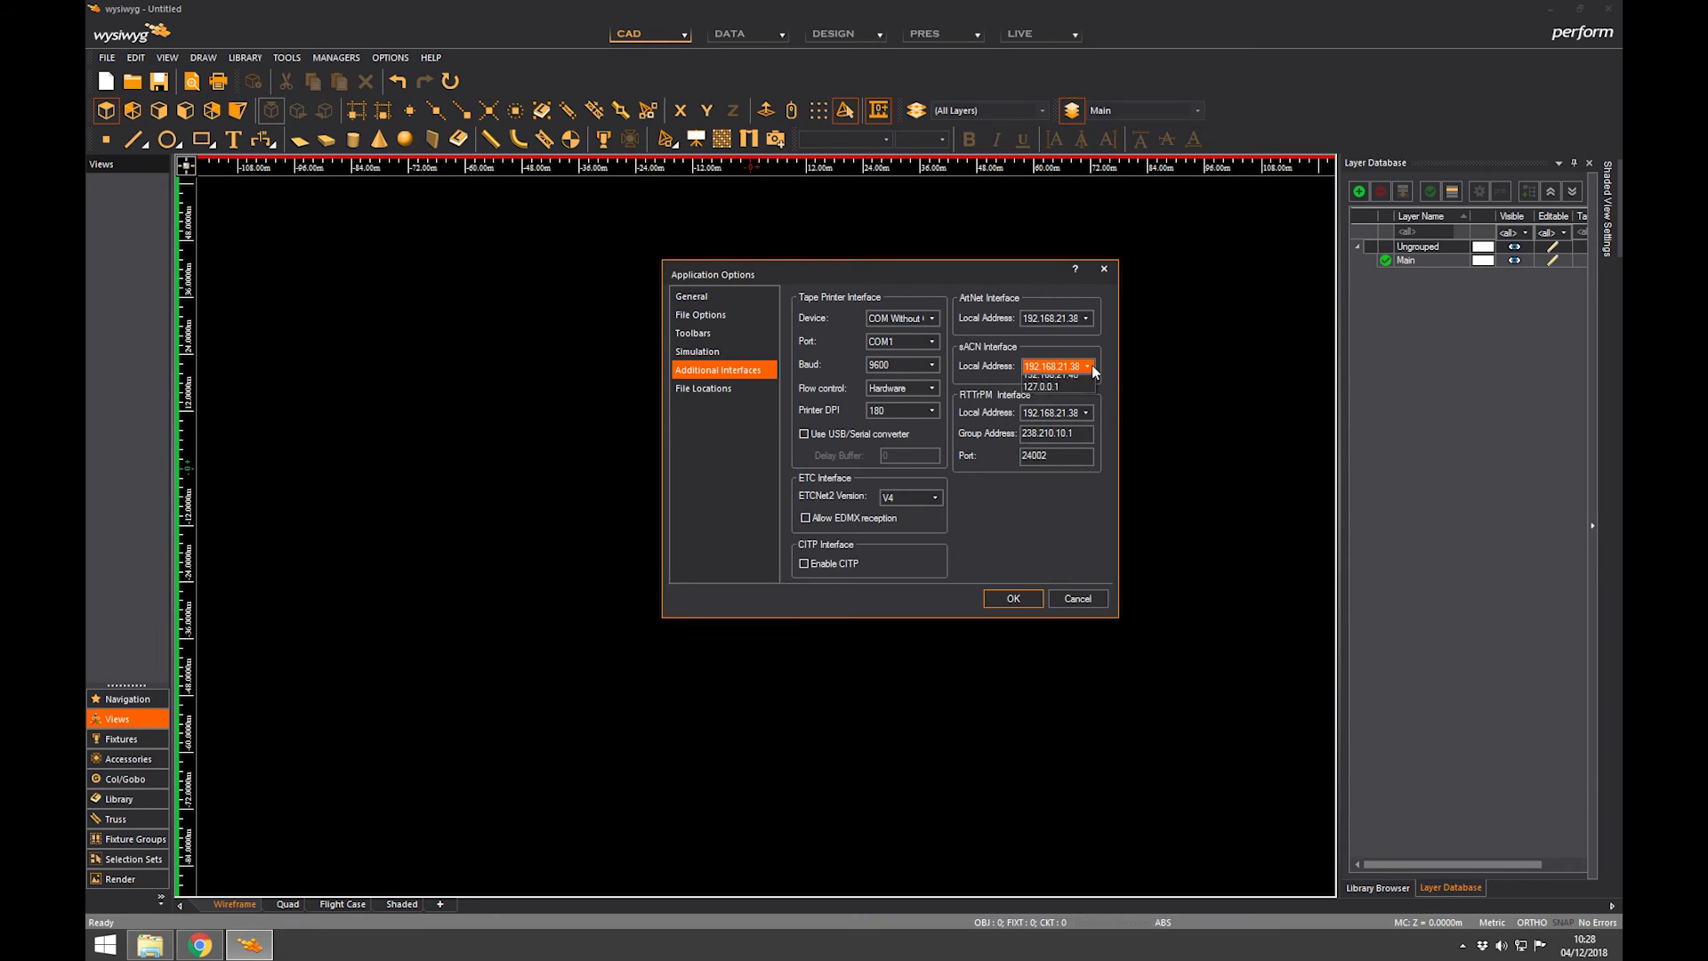
left_click(1089, 317)
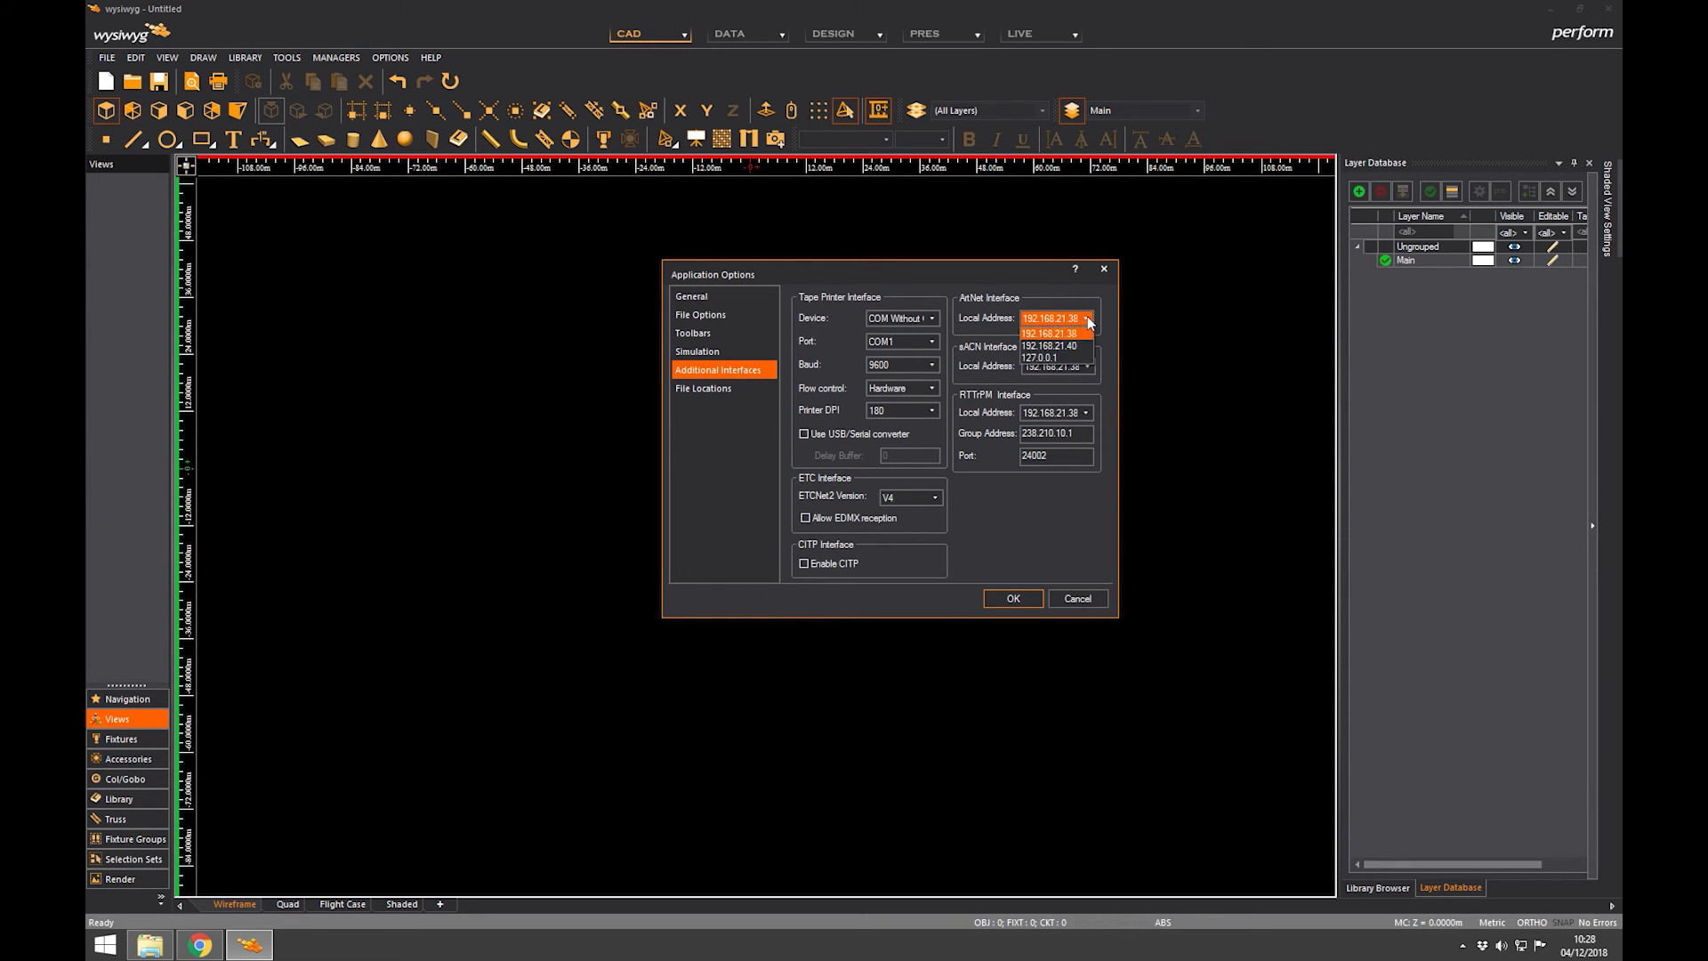
mouse_move(1053, 345)
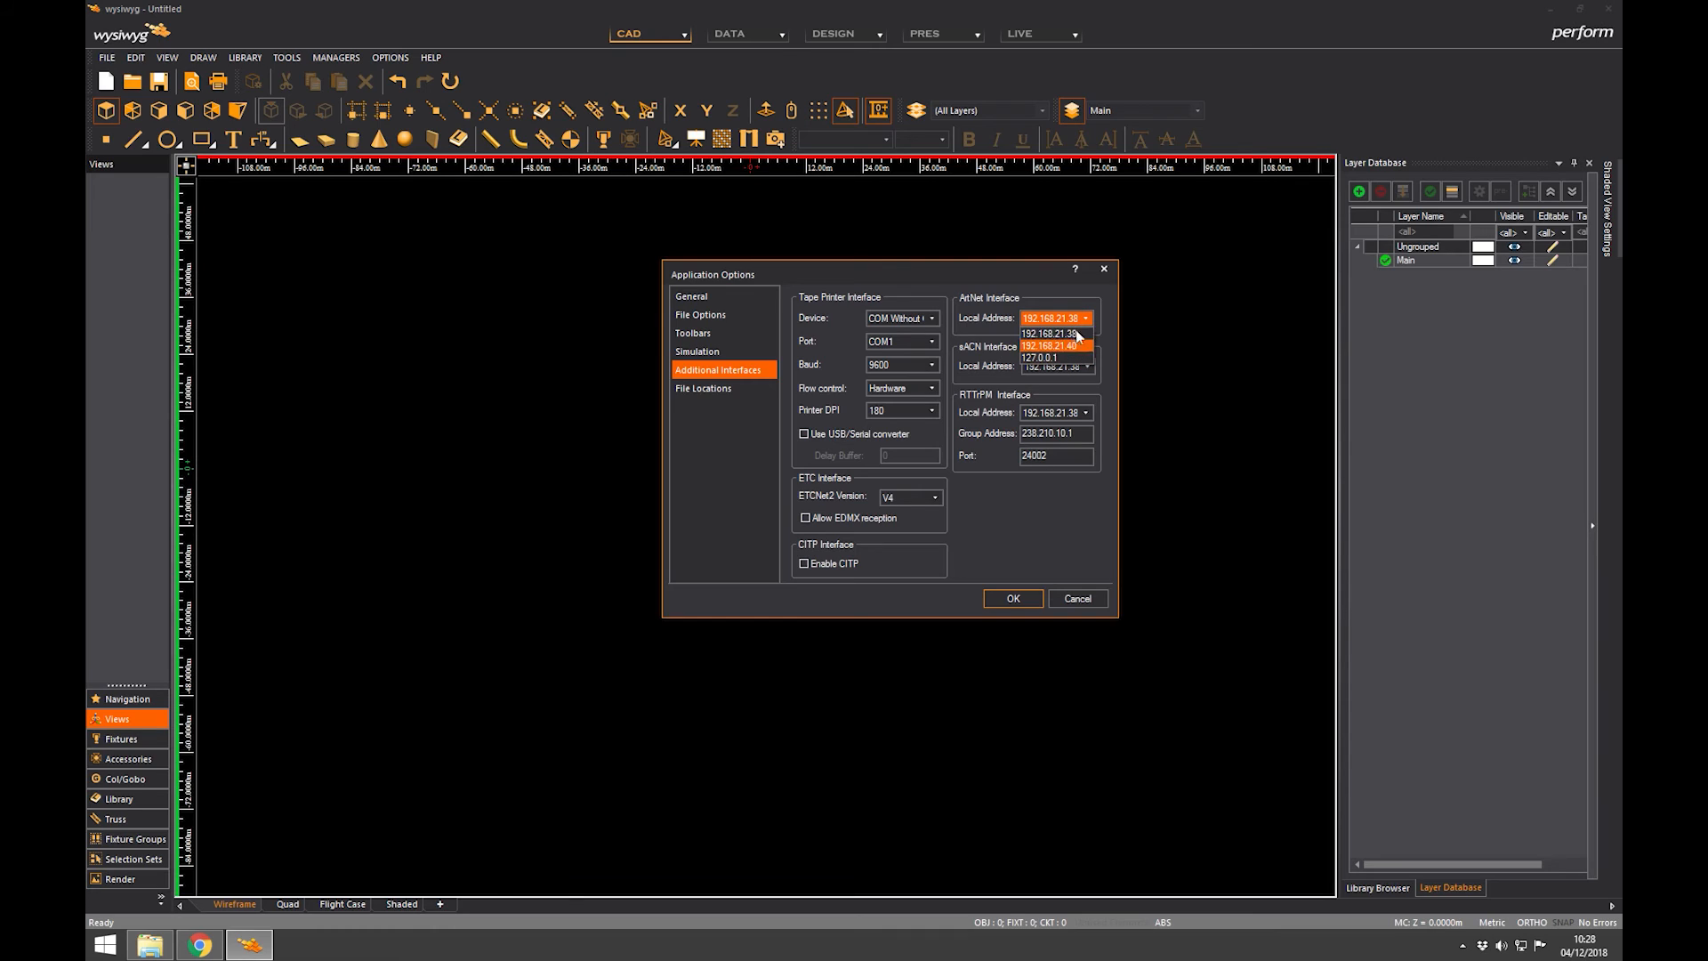
left_click(1050, 332)
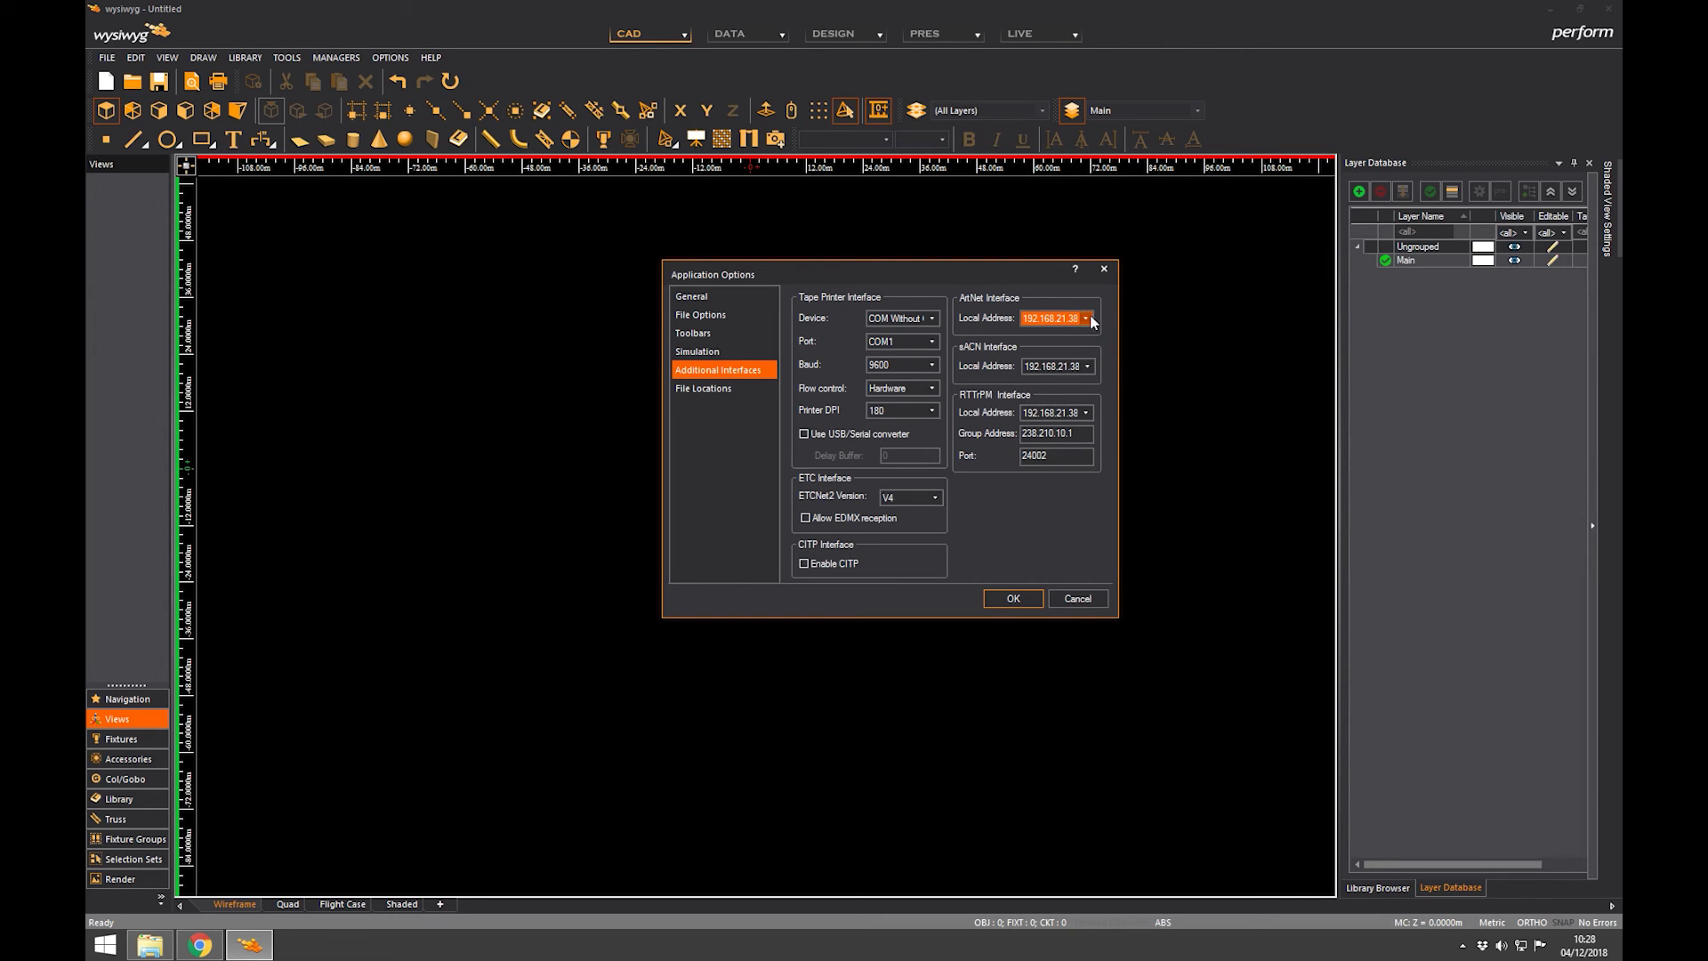
mouse_move(1064, 345)
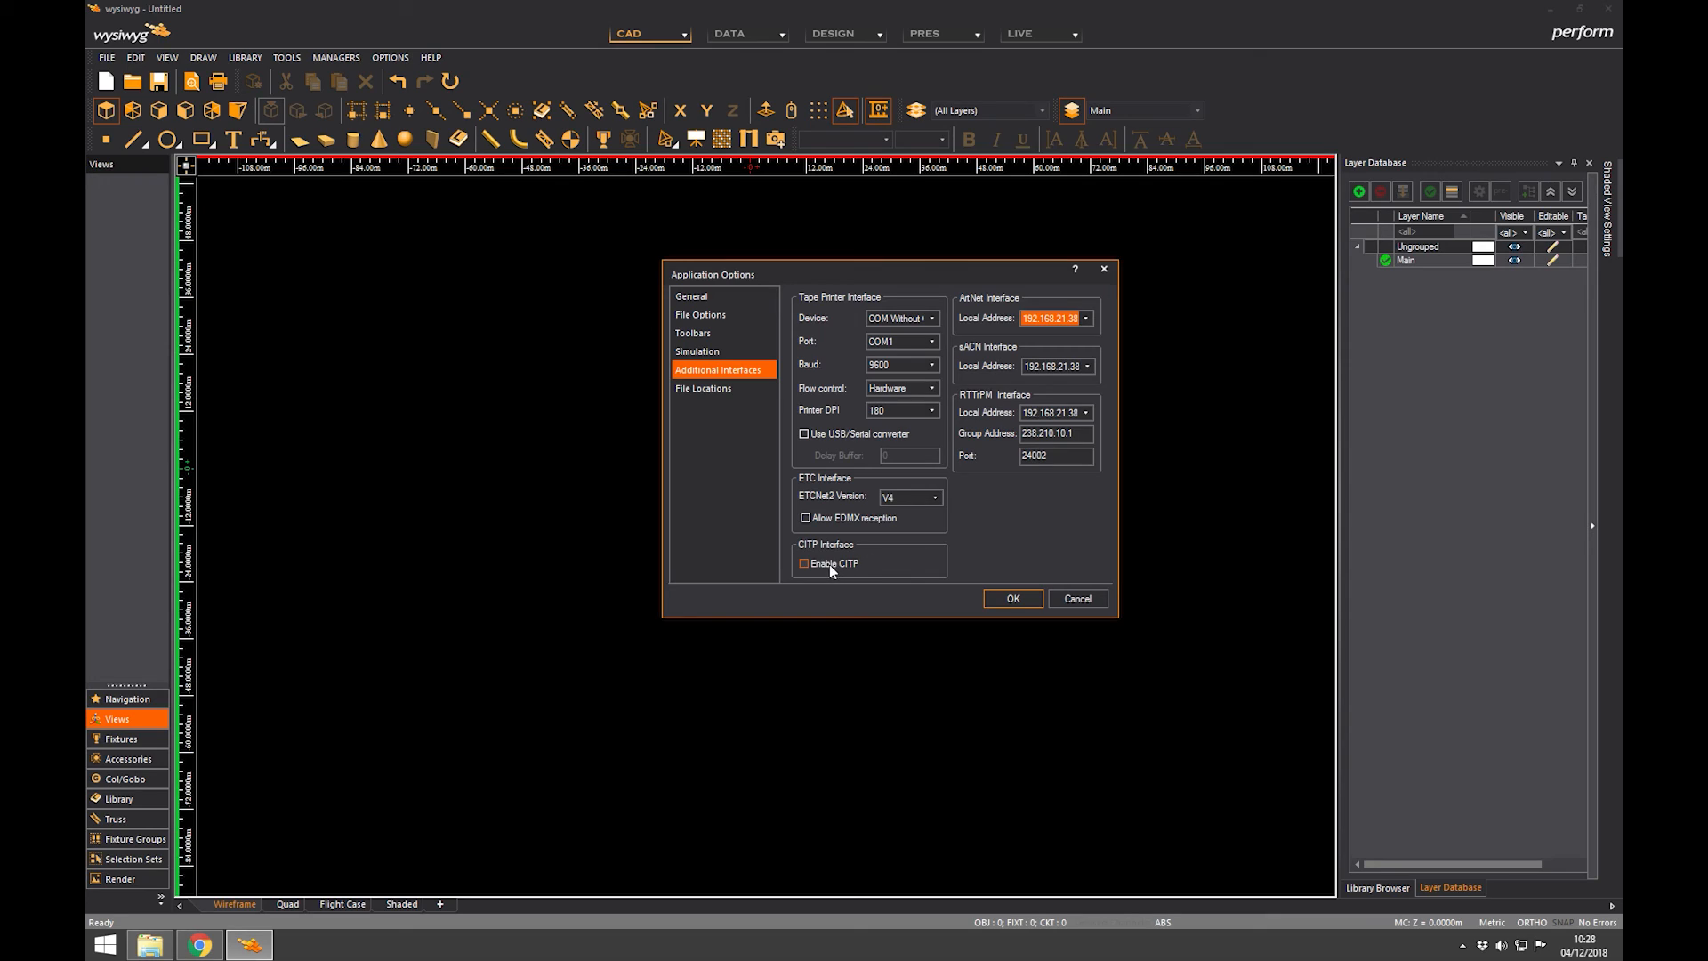
mouse_move(883, 550)
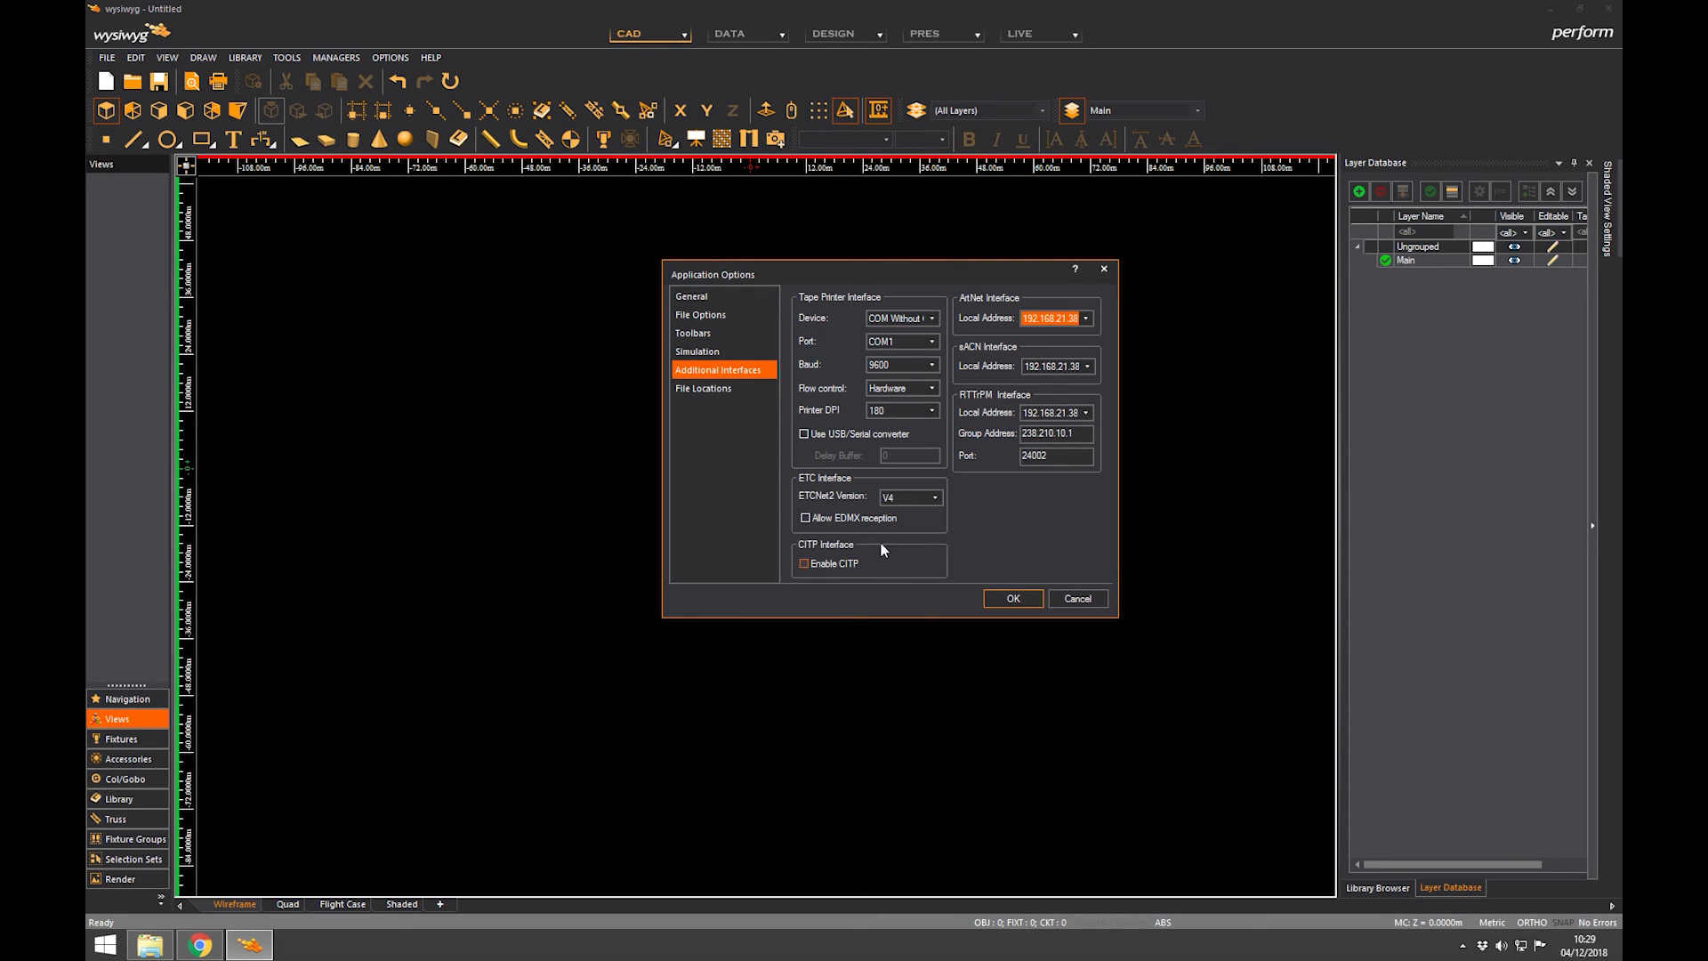
Review File Locations, then cancel Application Options back to the black canvas
left_click(703, 388)
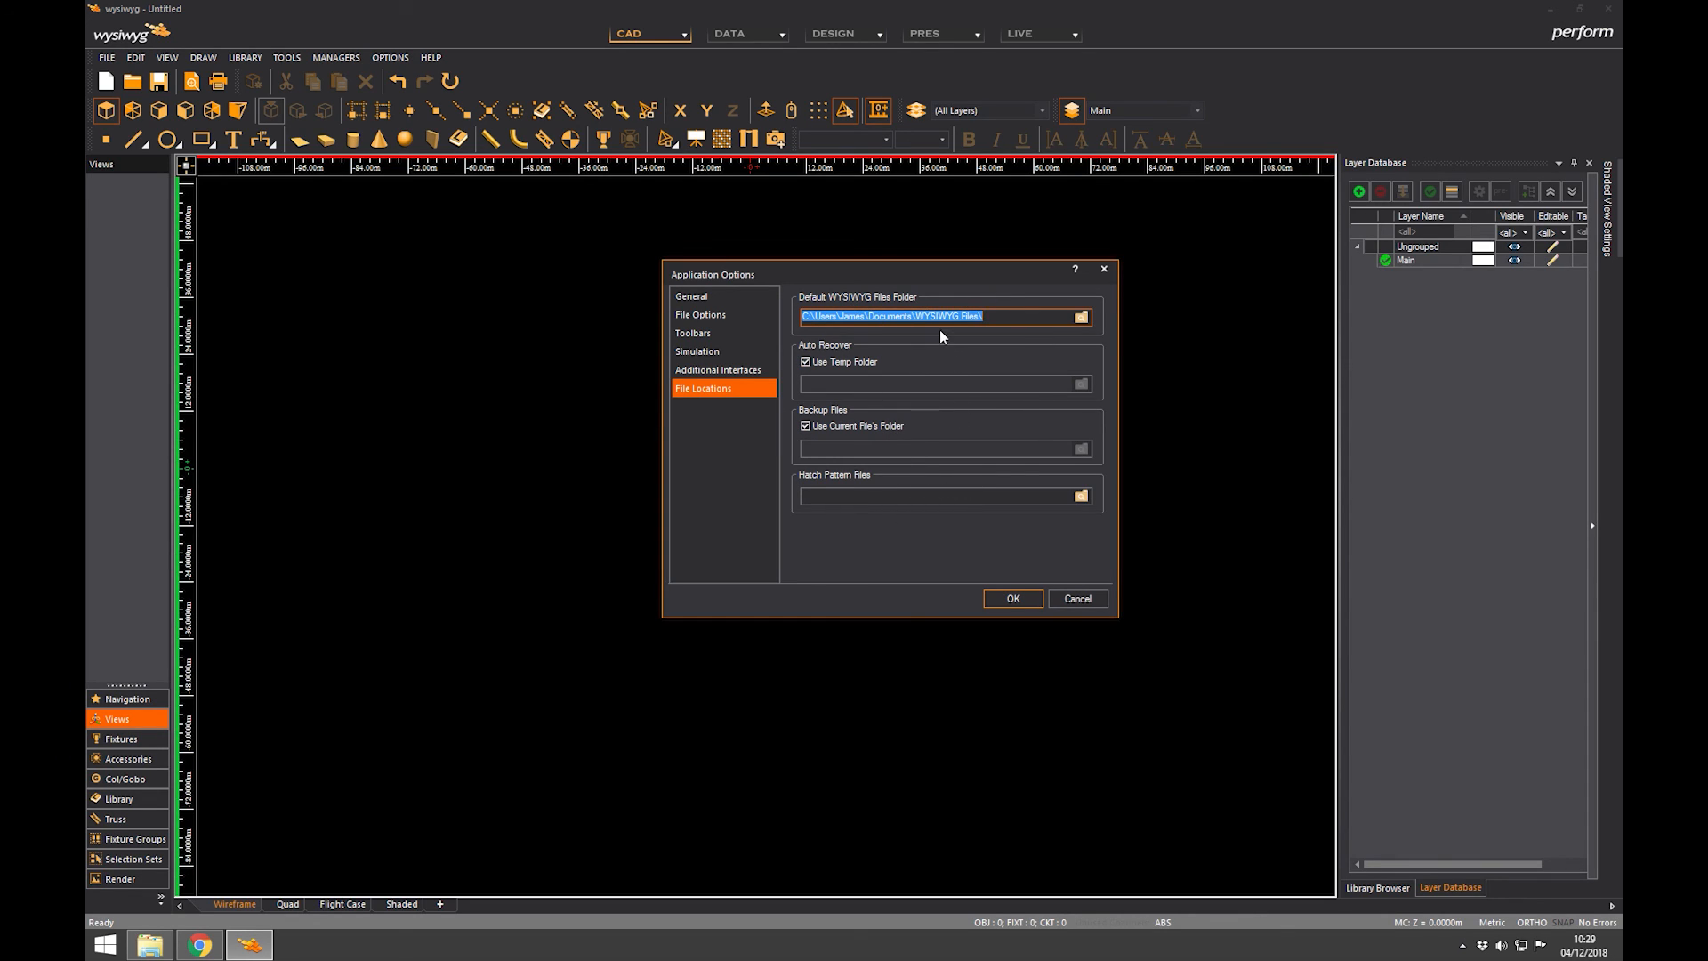
mouse_move(950, 541)
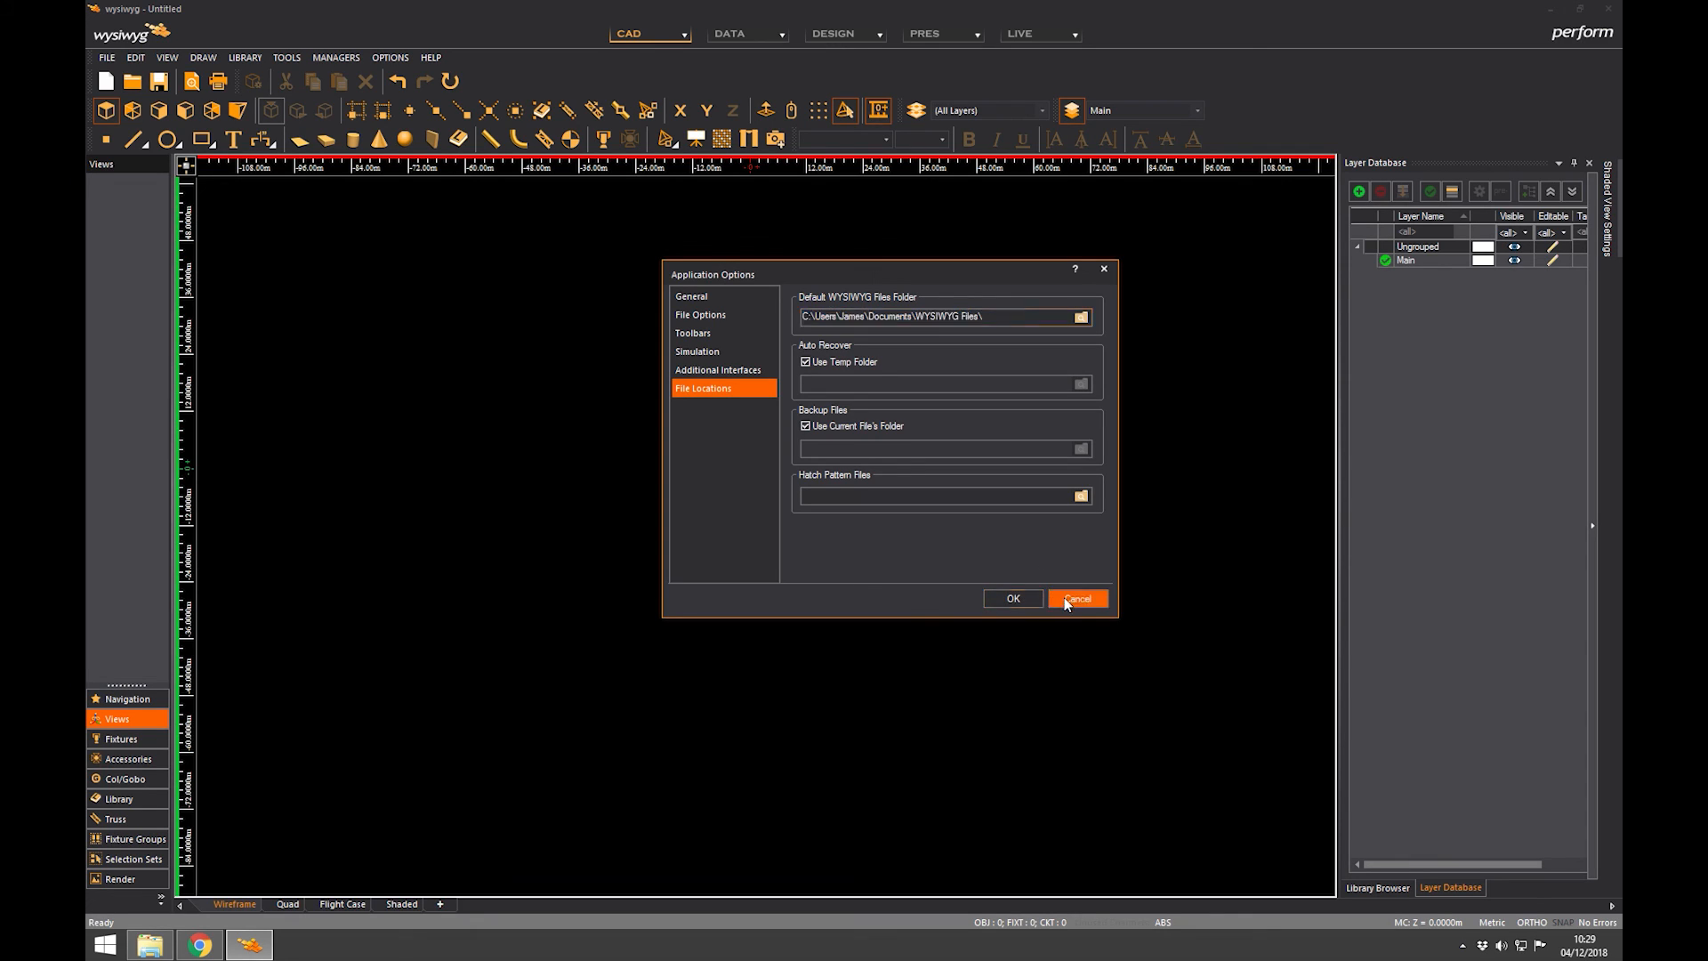
left_click(1078, 598)
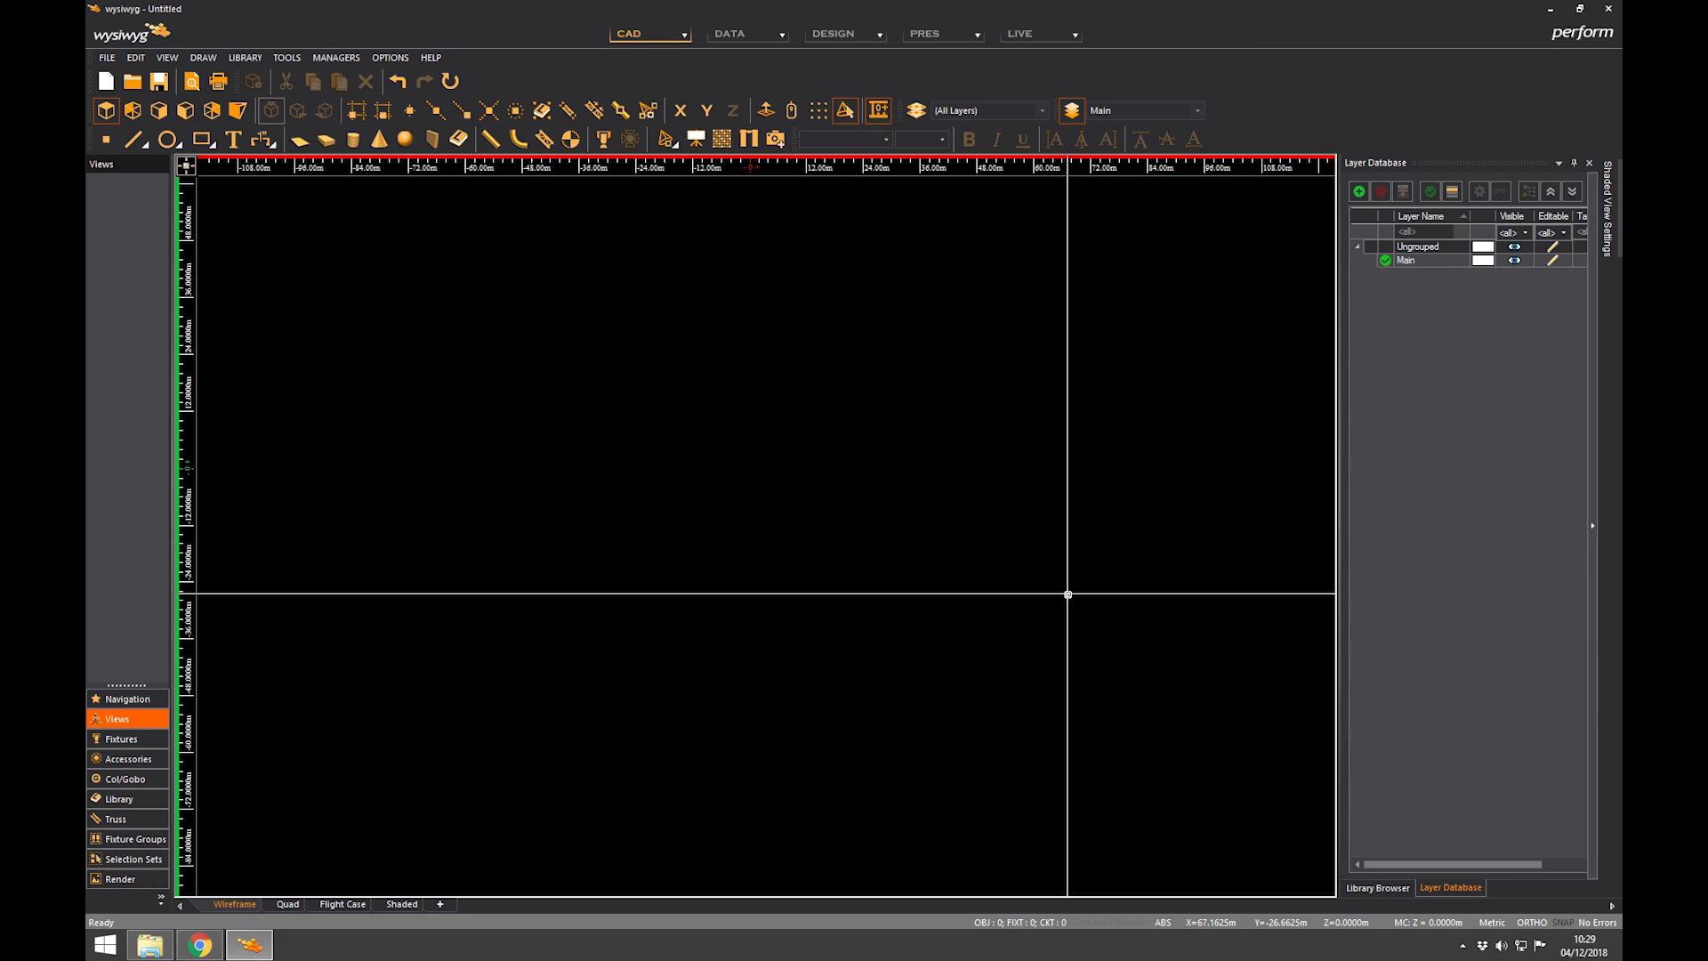